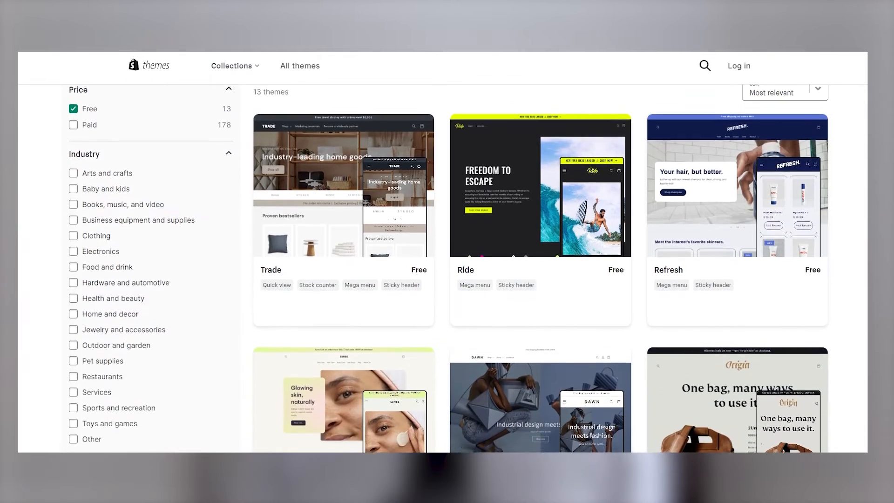
# Scroll the Dawn theme page down toward its support and documentation release notes
pyautogui.scroll(-3)
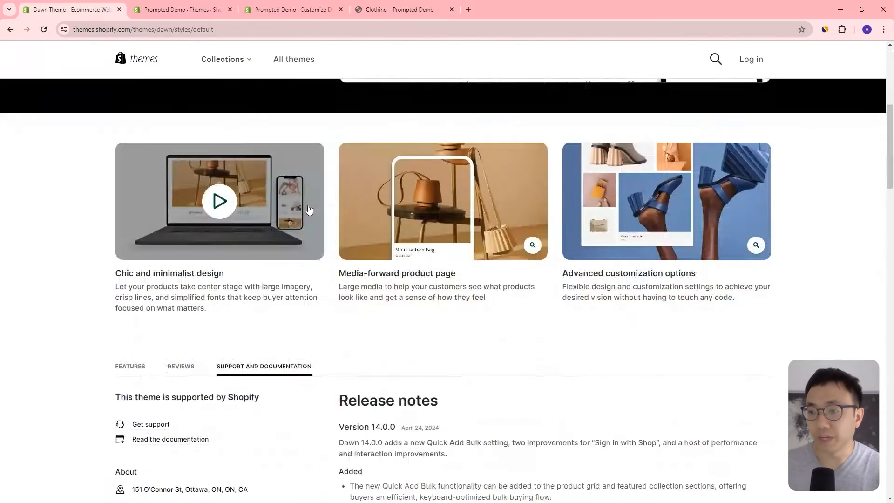
pyautogui.scroll(-3)
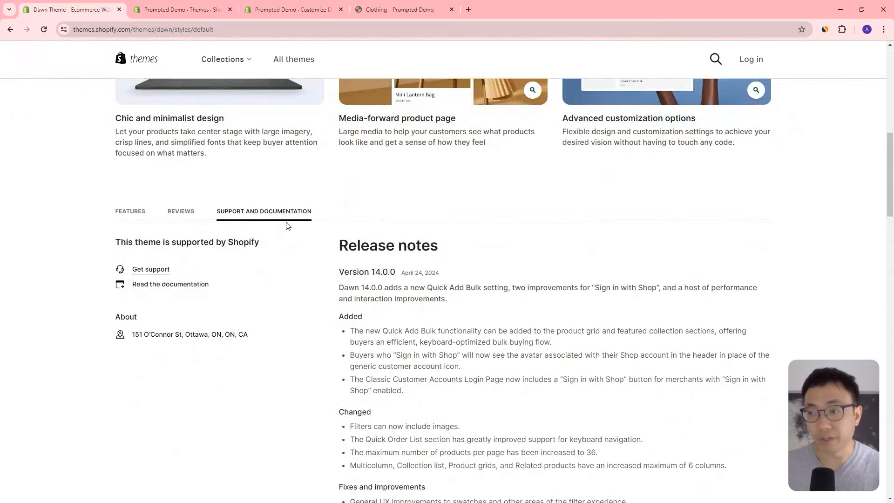
pyautogui.scroll(-3)
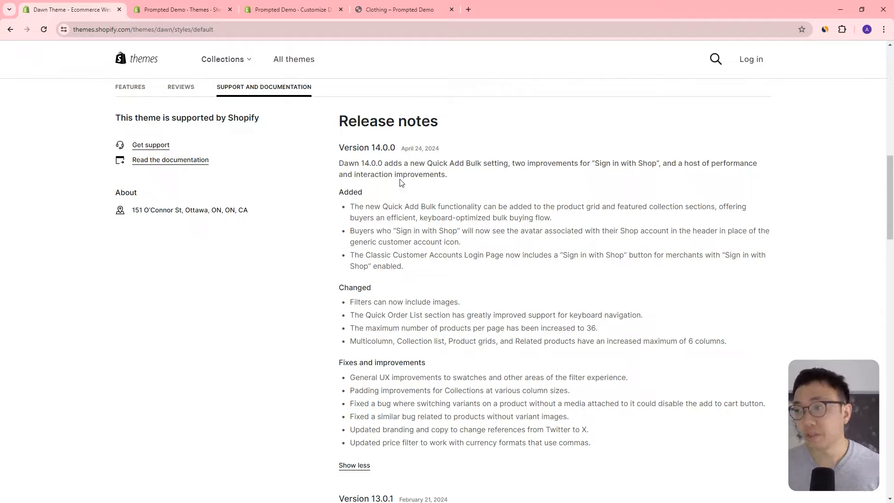
pyautogui.moveTo(363, 281)
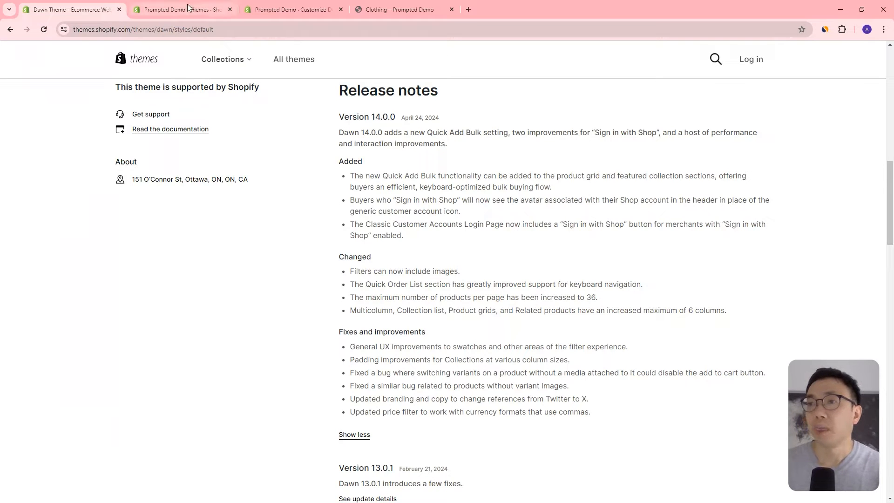
# Customize the current Dawn theme from admin Themes, previewing the Clothing collection grid
pyautogui.click(181, 9)
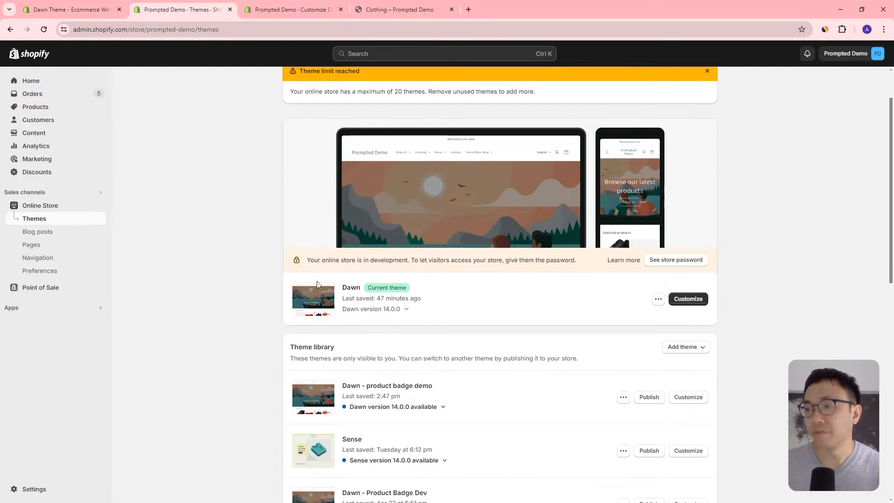
pyautogui.moveTo(414, 319)
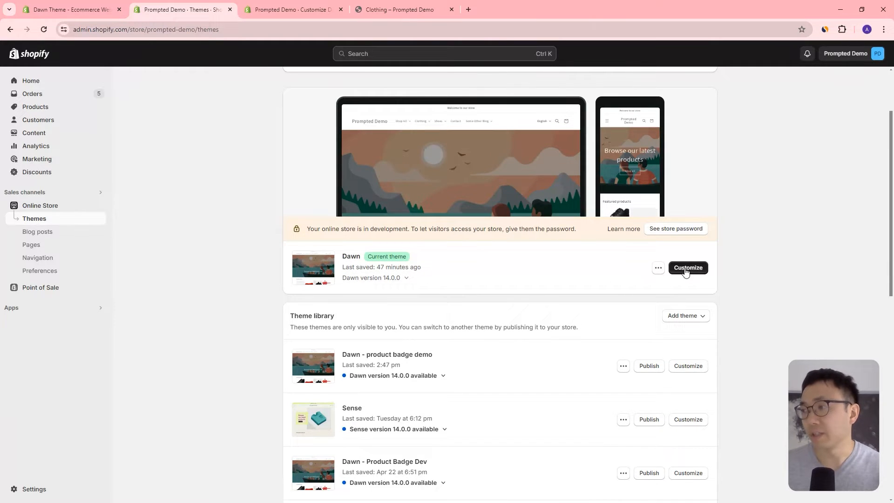
pyautogui.click(688, 267)
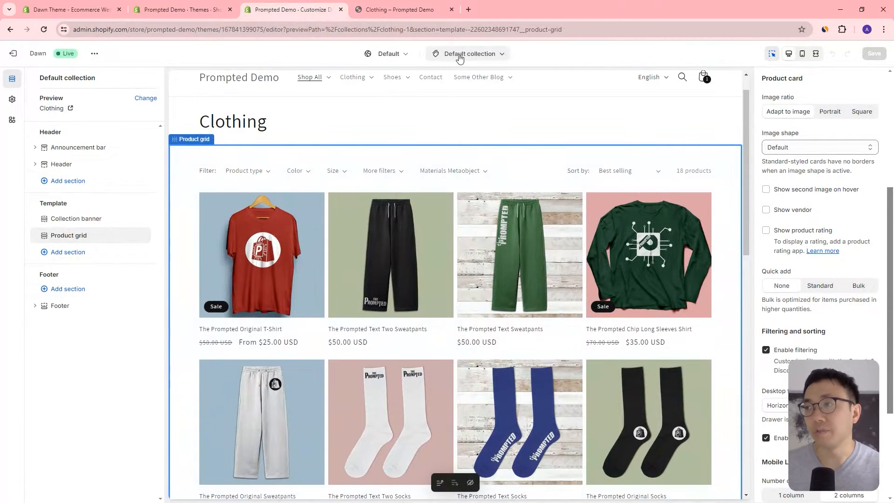
pyautogui.click(467, 54)
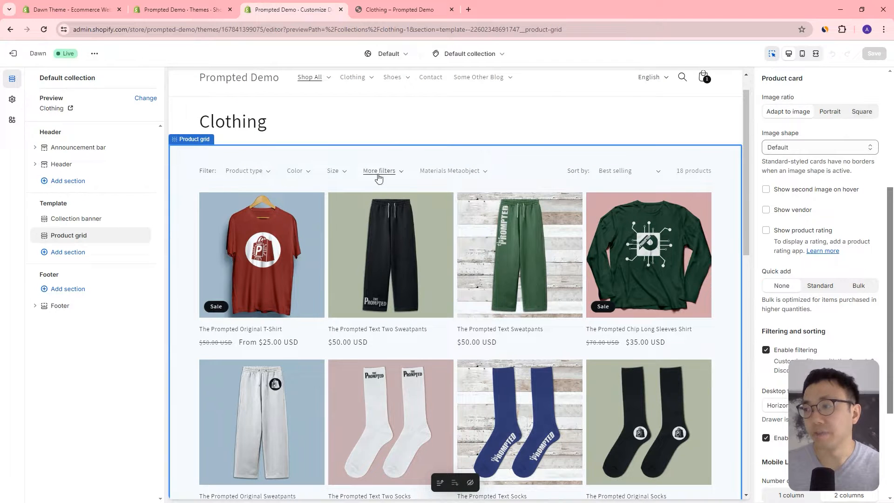
pyautogui.moveTo(320, 177)
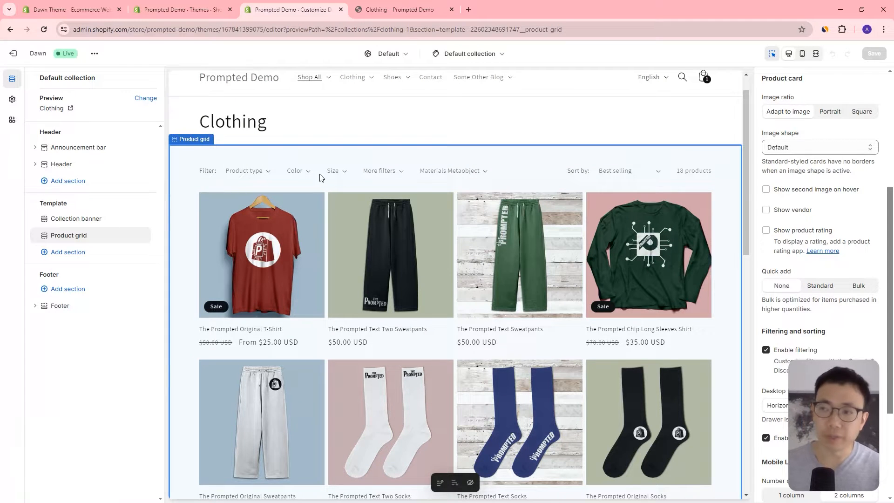
pyautogui.moveTo(375, 176)
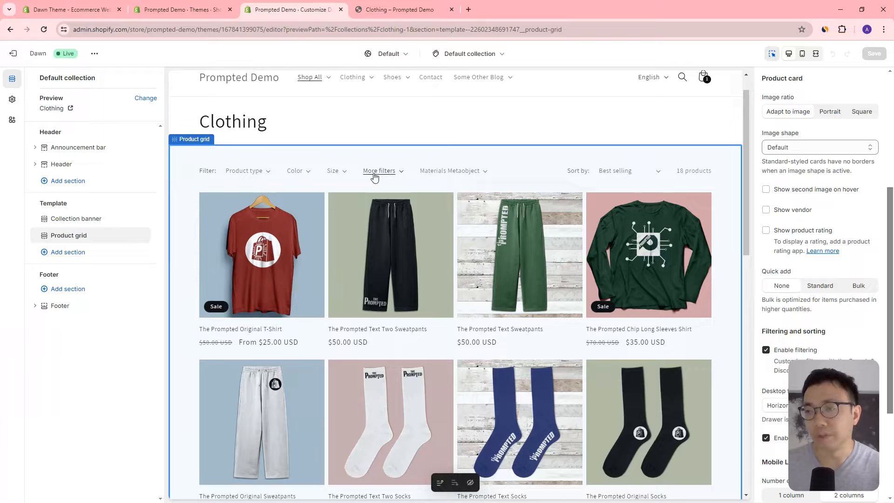
pyautogui.moveTo(332, 159)
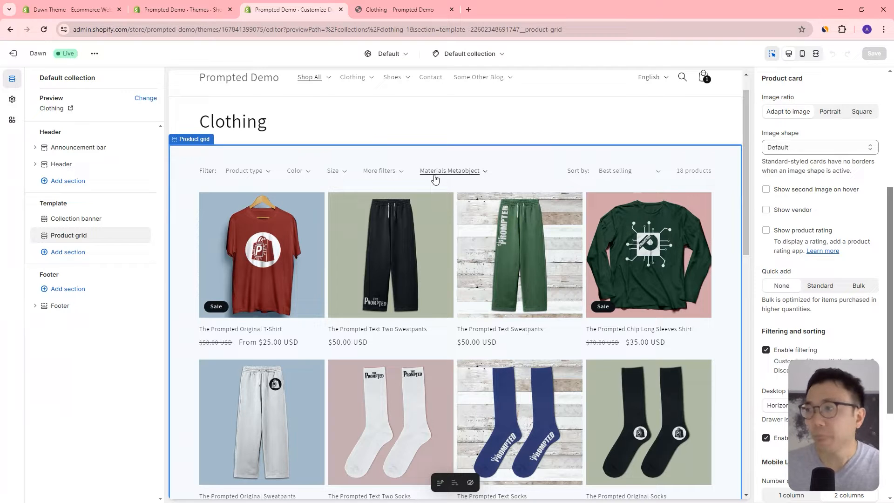
pyautogui.moveTo(768, 340)
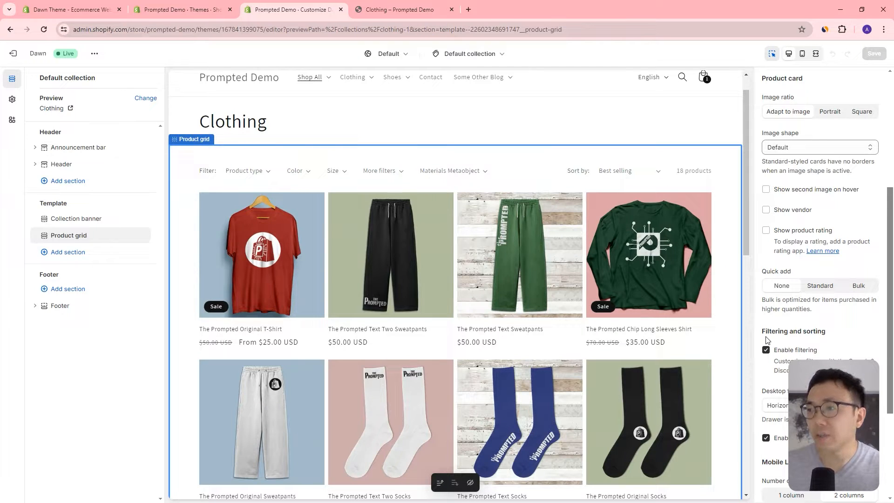
# Reach Search & Discovery filters via Apps and start a new filter, browsing its Source list
pyautogui.click(178, 9)
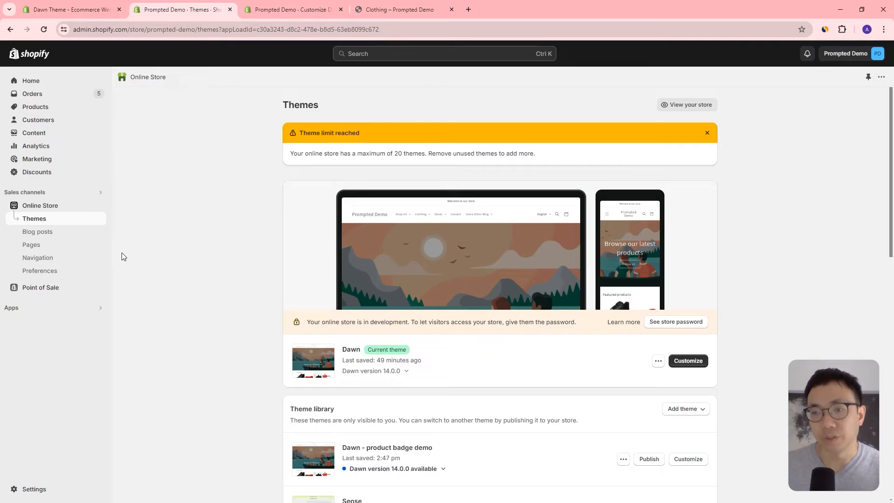
pyautogui.moveTo(29, 313)
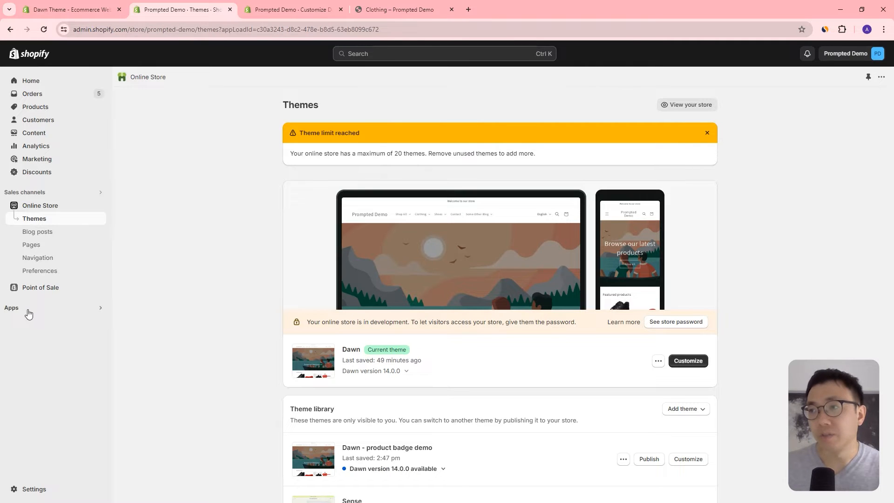
pyautogui.click(11, 308)
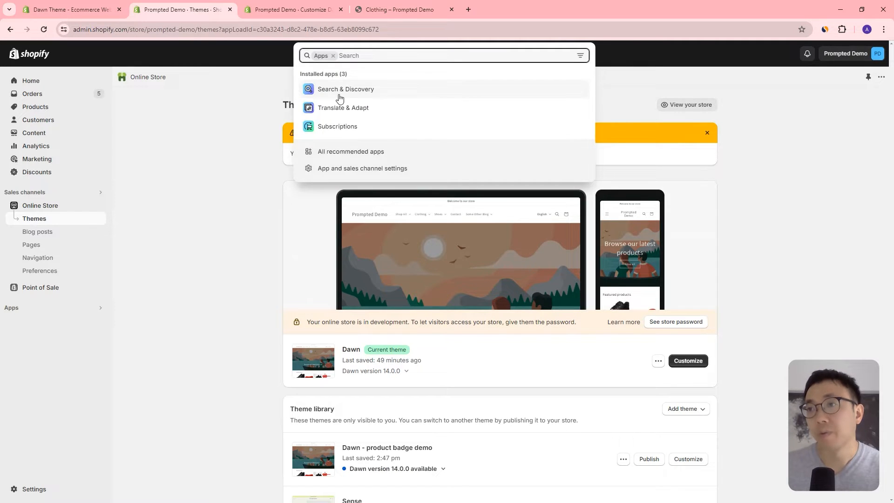
pyautogui.click(346, 89)
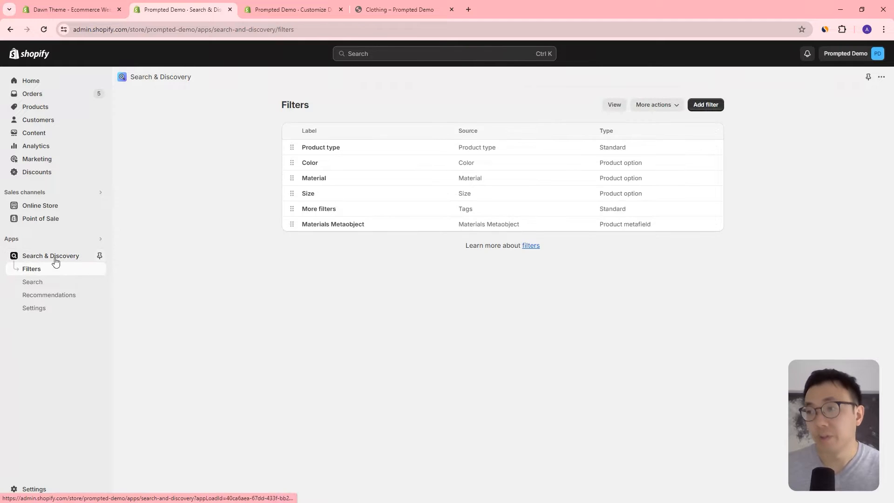
pyautogui.moveTo(551, 153)
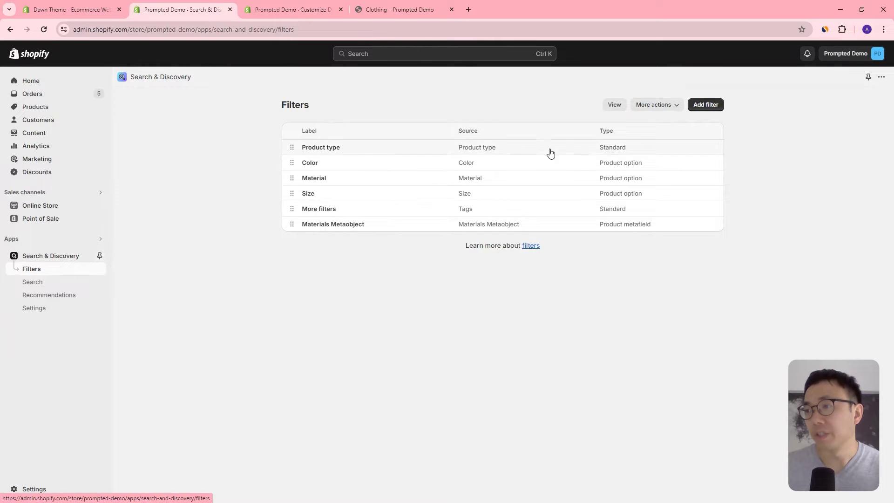
pyautogui.moveTo(491, 234)
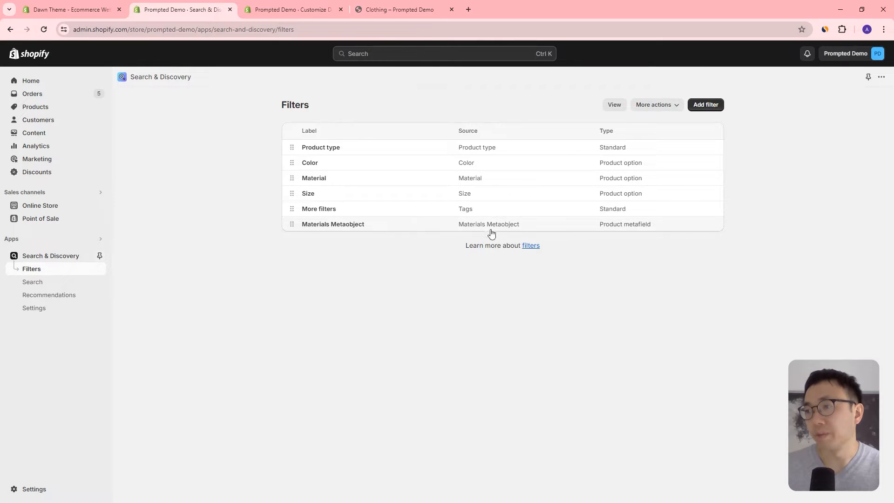
pyautogui.moveTo(318, 227)
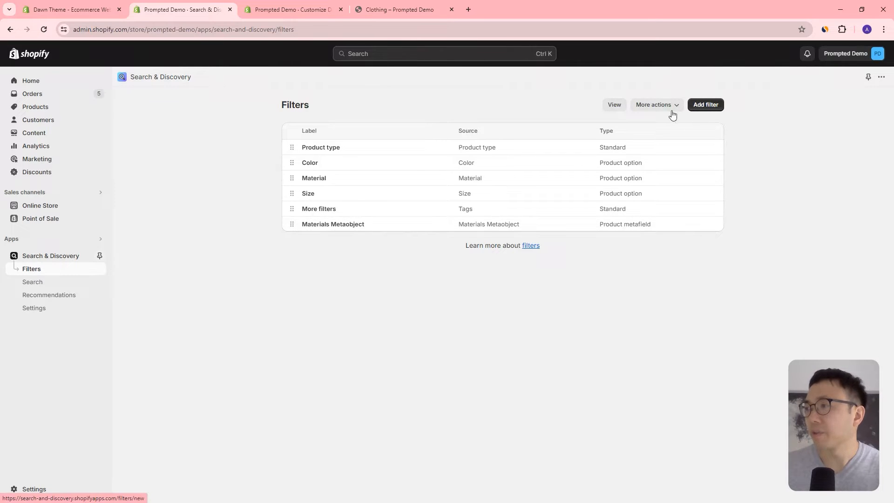
pyautogui.click(706, 104)
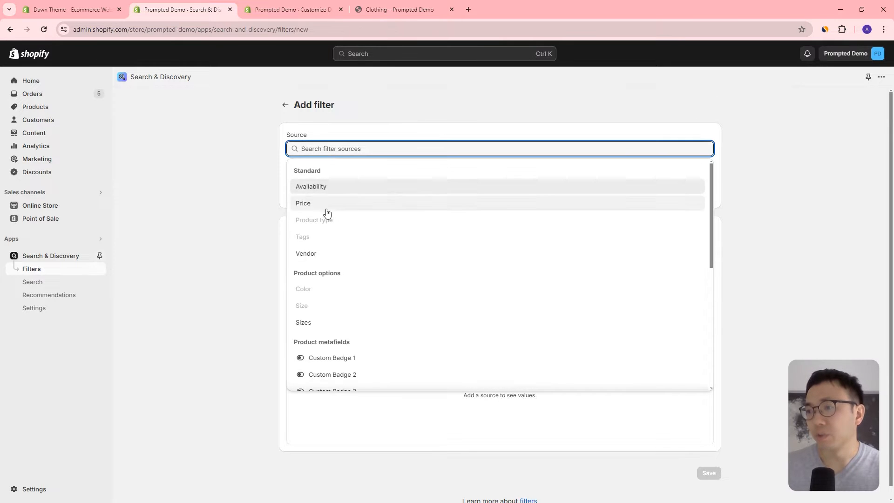
pyautogui.scroll(-3)
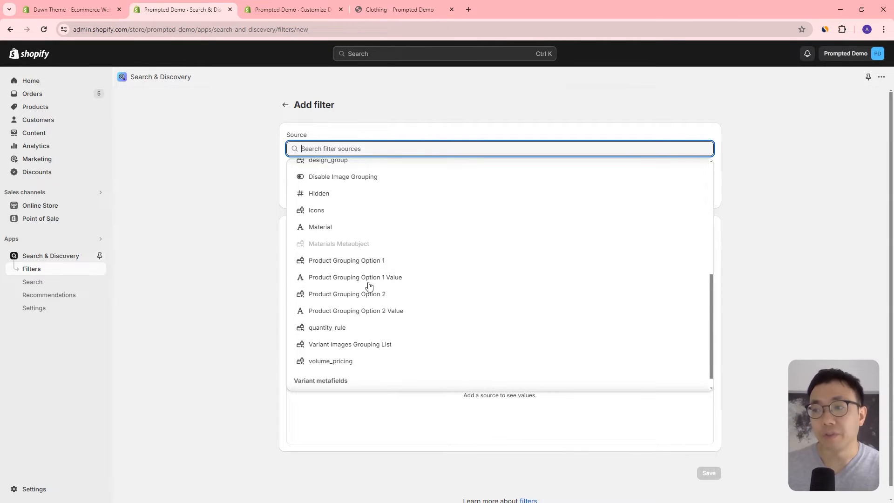
pyautogui.moveTo(329, 263)
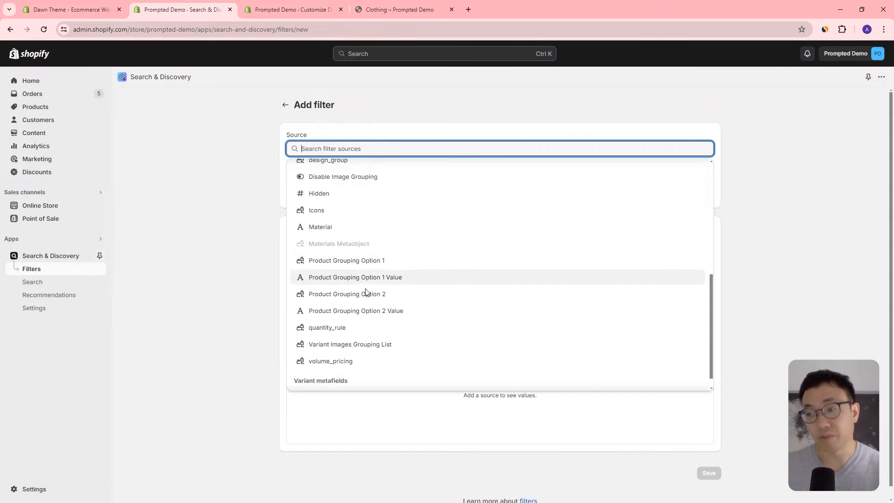
pyautogui.moveTo(263, 224)
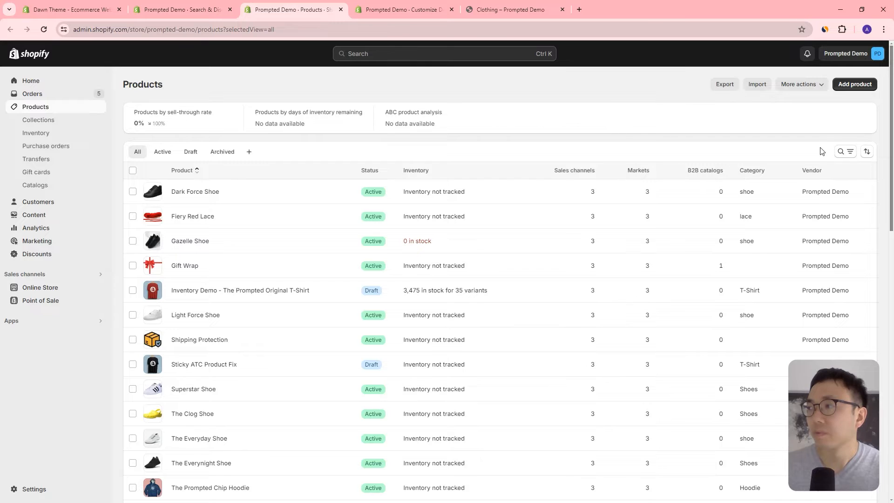
# Search products for 'original t-' and open The Prompted Original T-Shirt
pyautogui.click(841, 151)
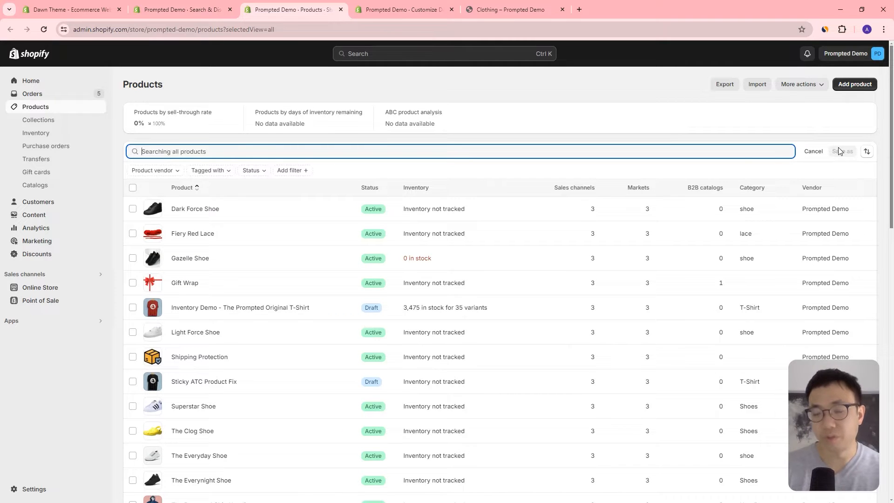
pyautogui.write('original t-shirt')
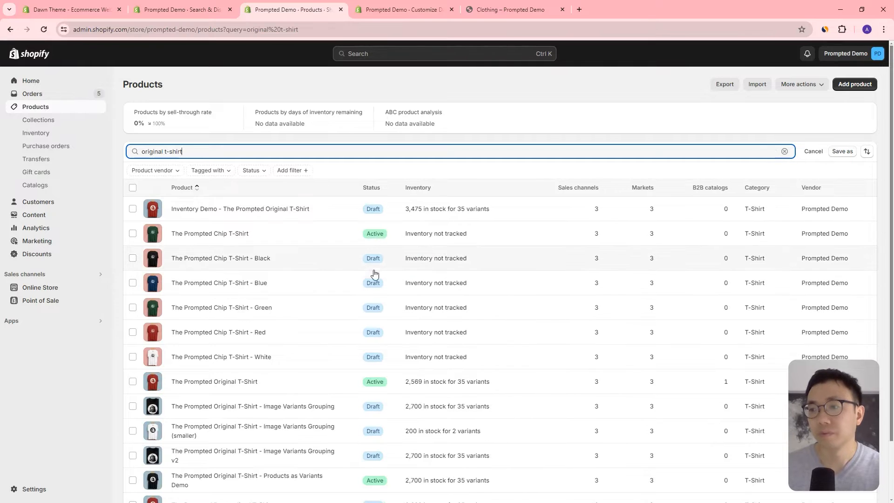
pyautogui.click(214, 382)
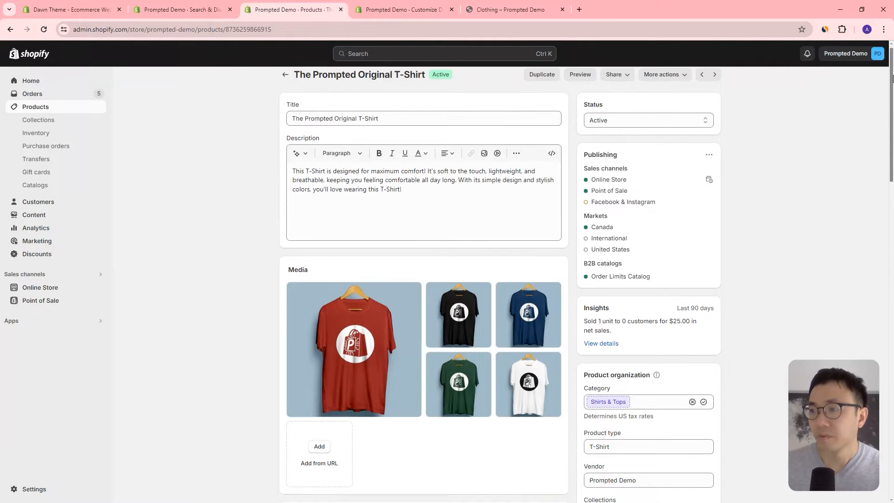
# Inspect the product's Materials Metaobject metafield entries (Cotton), then return to the Add filter page
pyautogui.scroll(-3)
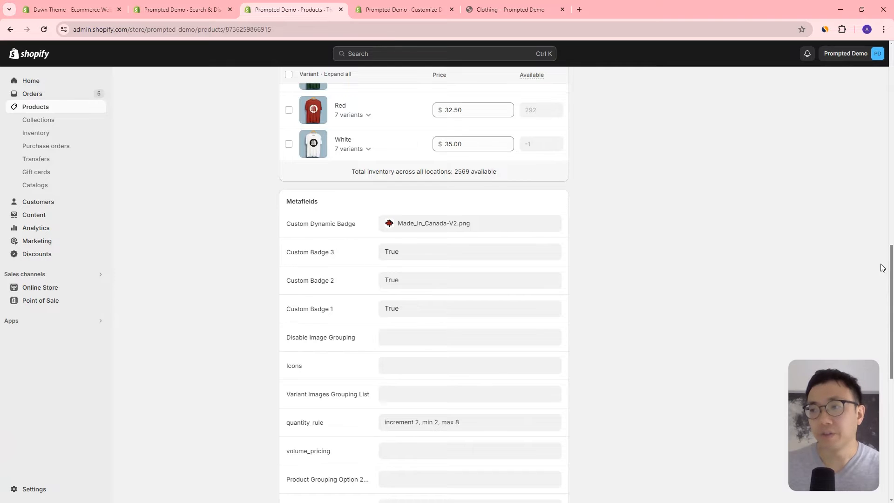
pyautogui.moveTo(353, 237)
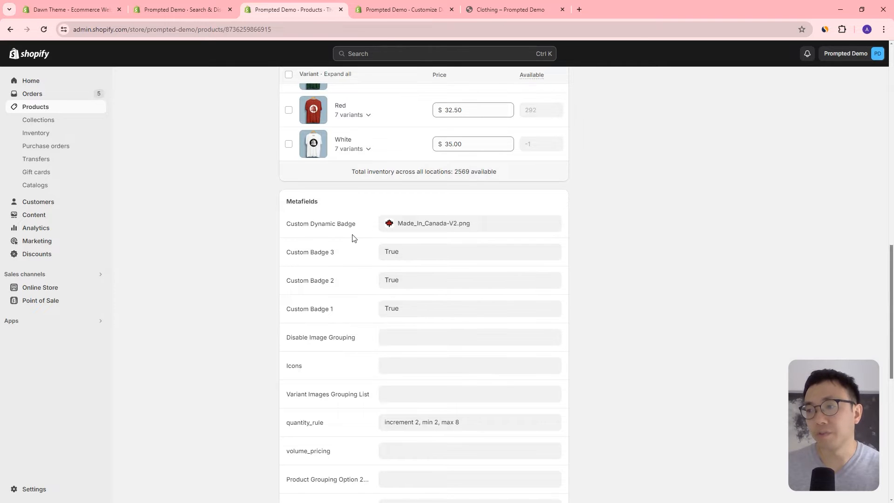
pyautogui.scroll(-3)
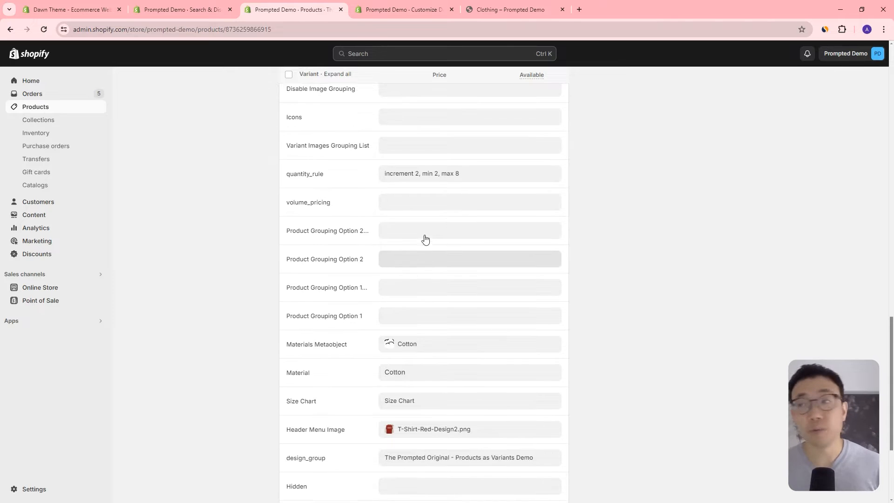
pyautogui.scroll(3)
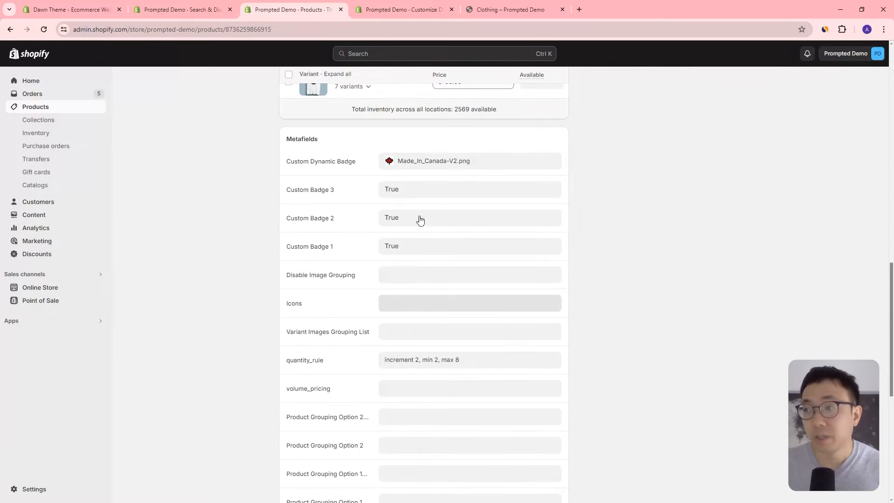
pyautogui.moveTo(435, 204)
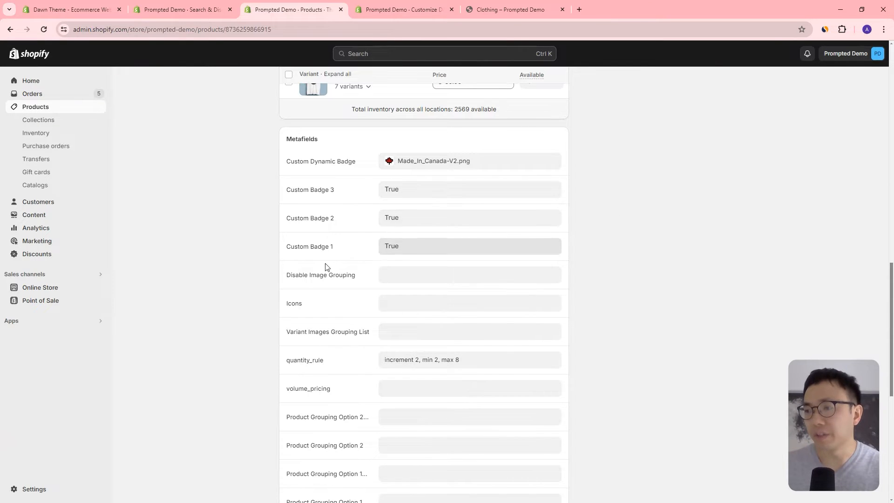
pyautogui.scroll(-3)
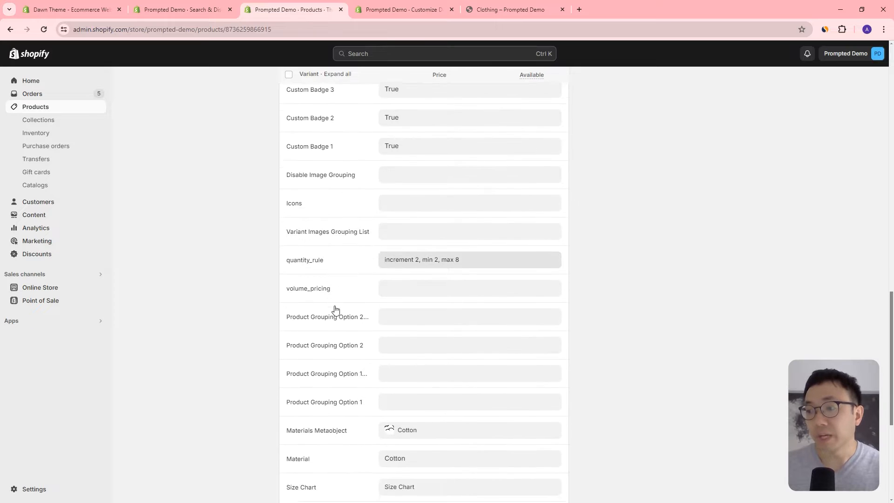
pyautogui.scroll(-3)
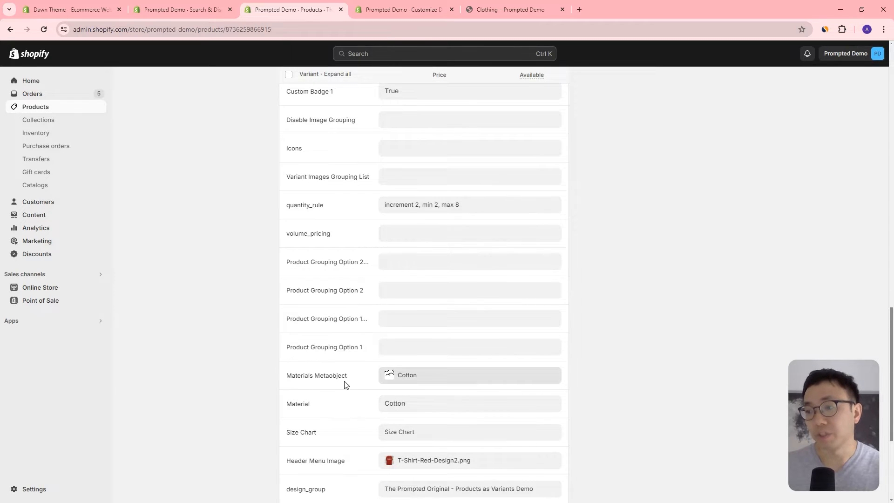
pyautogui.scroll(-3)
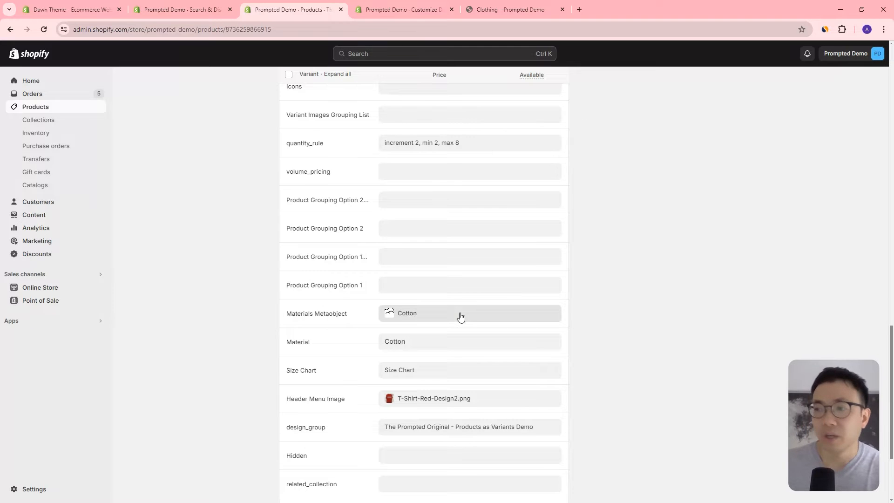
pyautogui.click(461, 317)
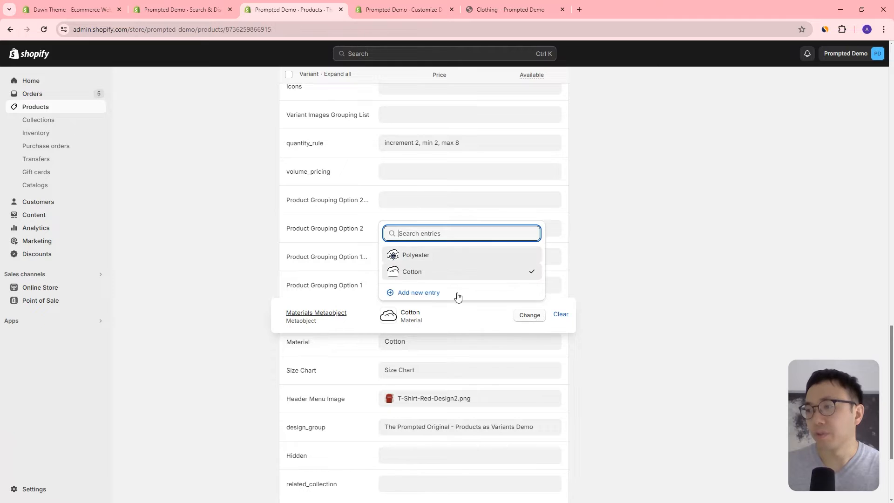
pyautogui.moveTo(453, 256)
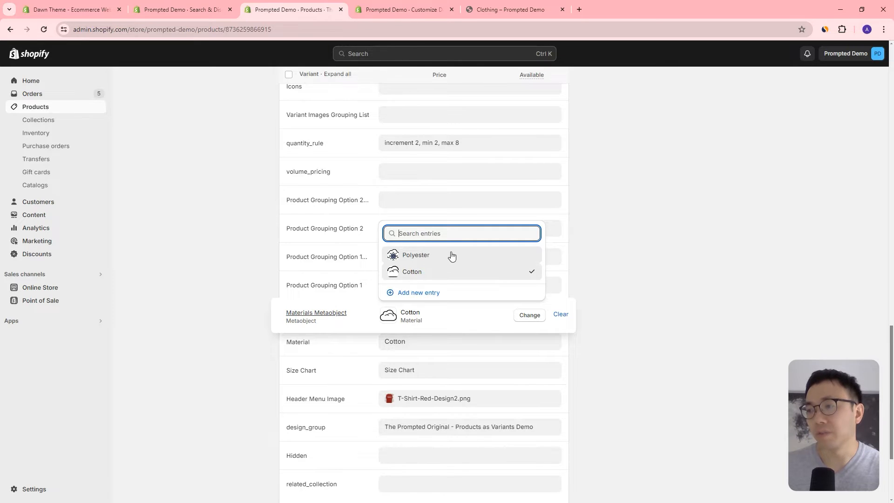
pyautogui.moveTo(476, 279)
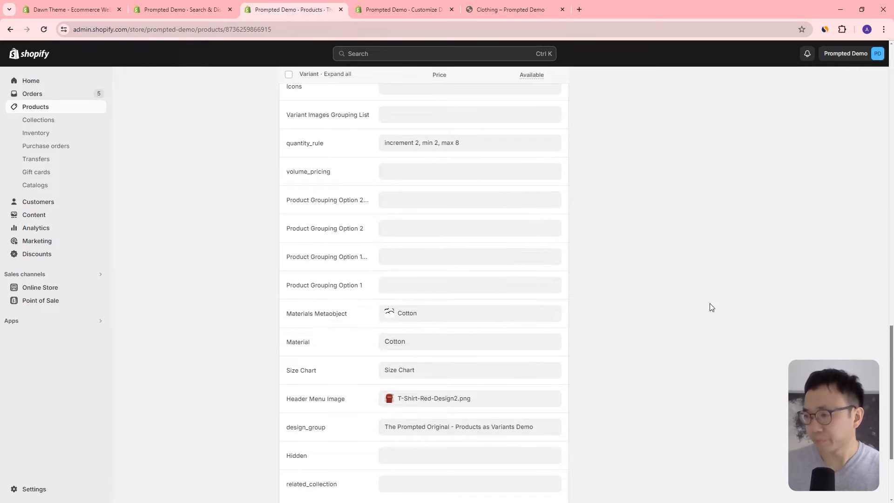
pyautogui.click(178, 9)
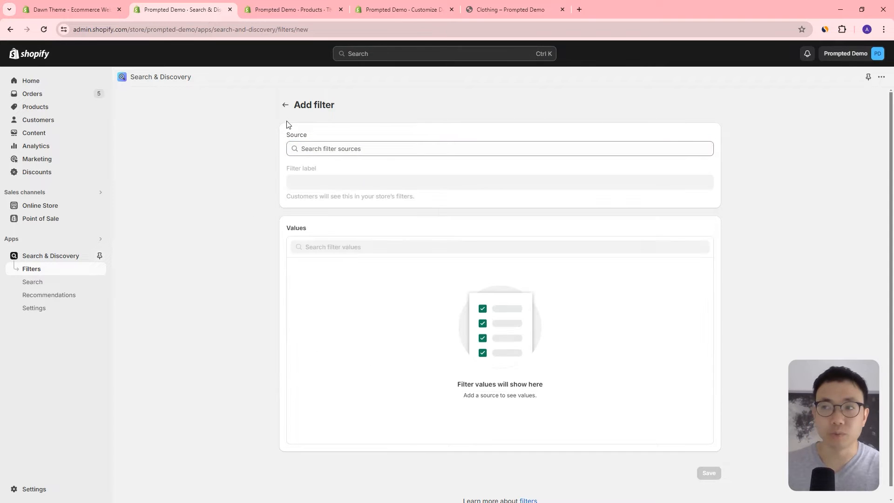
# Open the existing Materials Metaobject filter, cross-checking the product's material entries
pyautogui.click(285, 104)
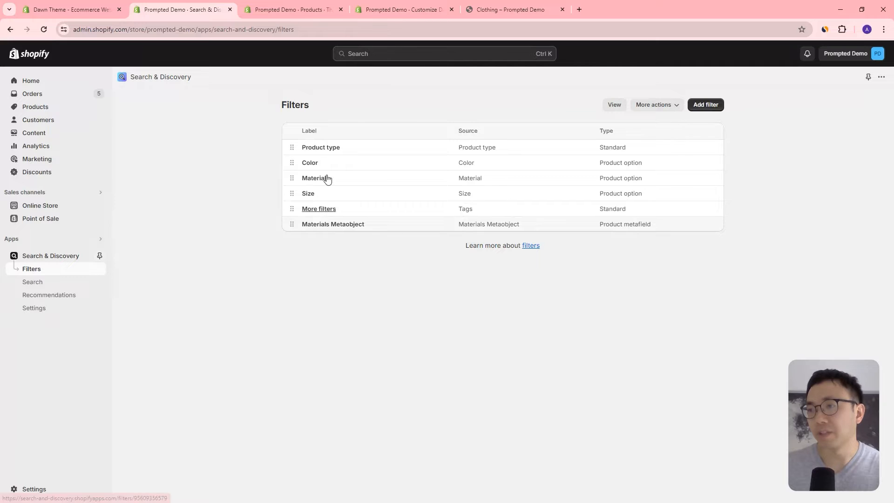
pyautogui.click(315, 178)
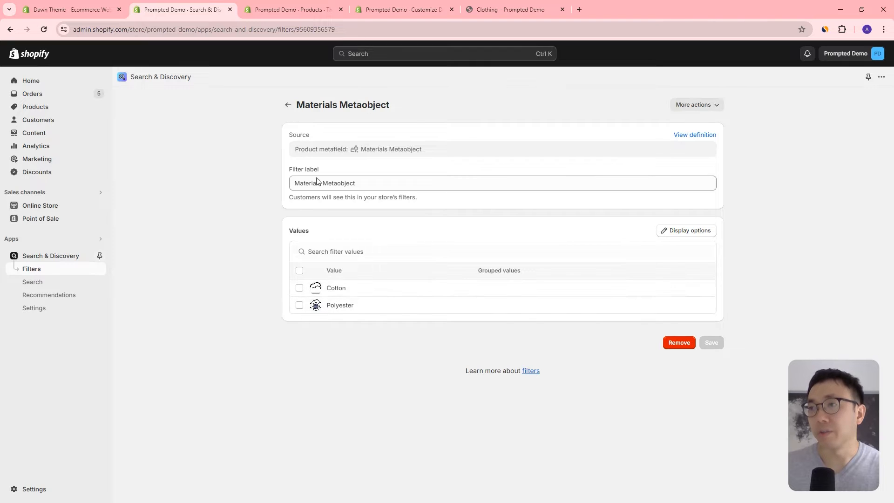
pyautogui.click(291, 9)
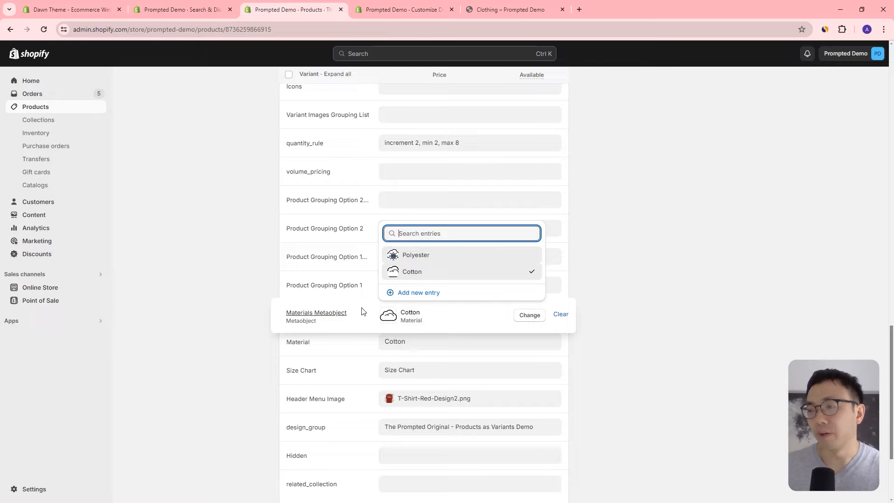
pyautogui.click(179, 10)
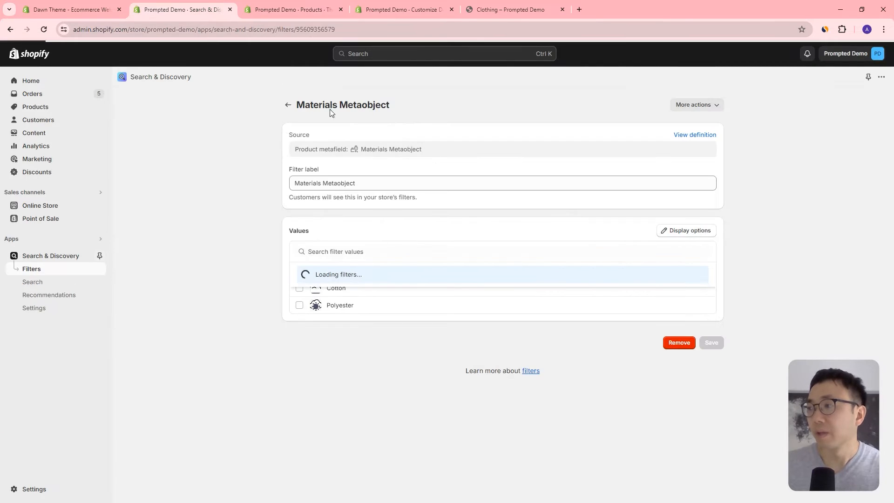
# Review the filter's Display options with Swatch image pattern and confirm with Done
pyautogui.click(686, 230)
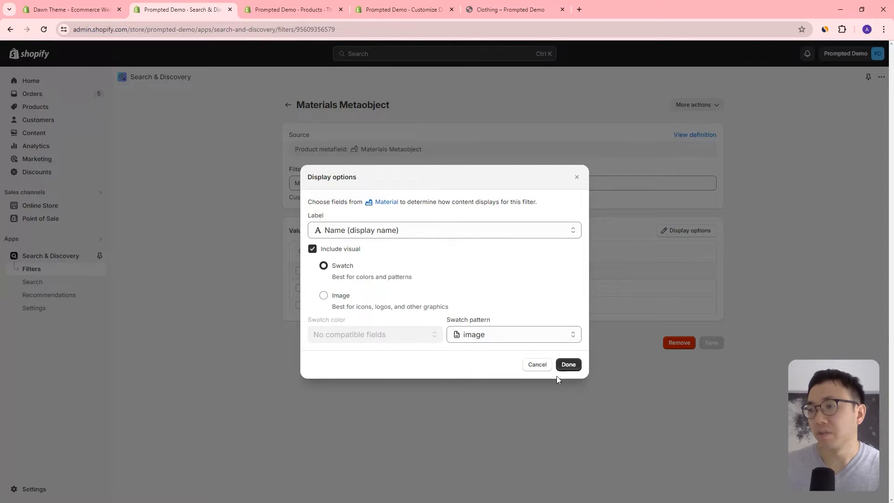
pyautogui.click(569, 364)
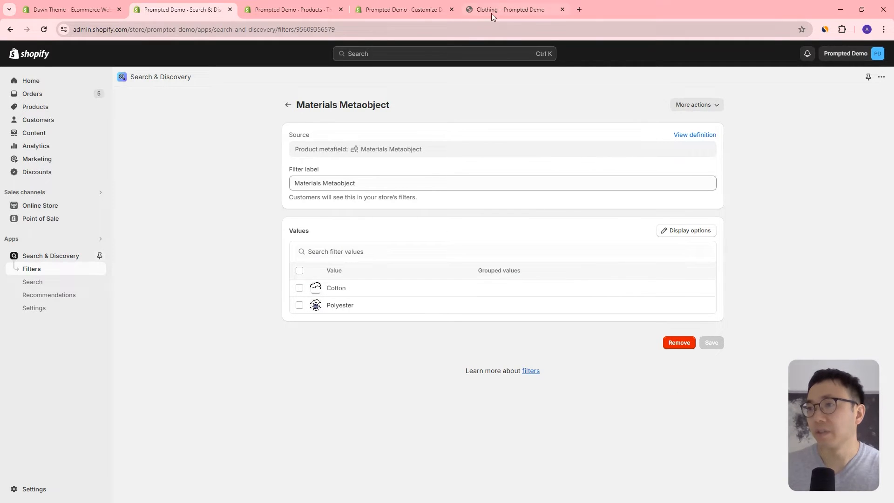
# On the storefront Clothing collection, filter by Materials Metaobject Cotton, then clear it to show all 18 products
pyautogui.click(511, 9)
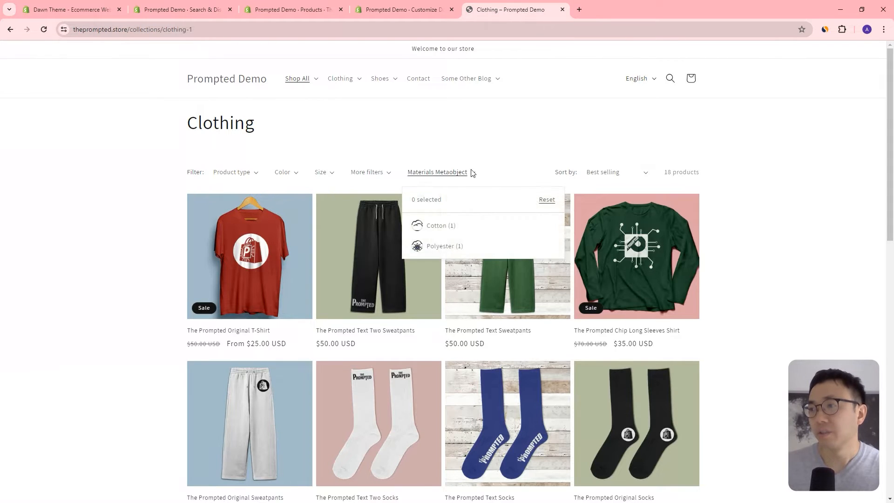
pyautogui.moveTo(436, 227)
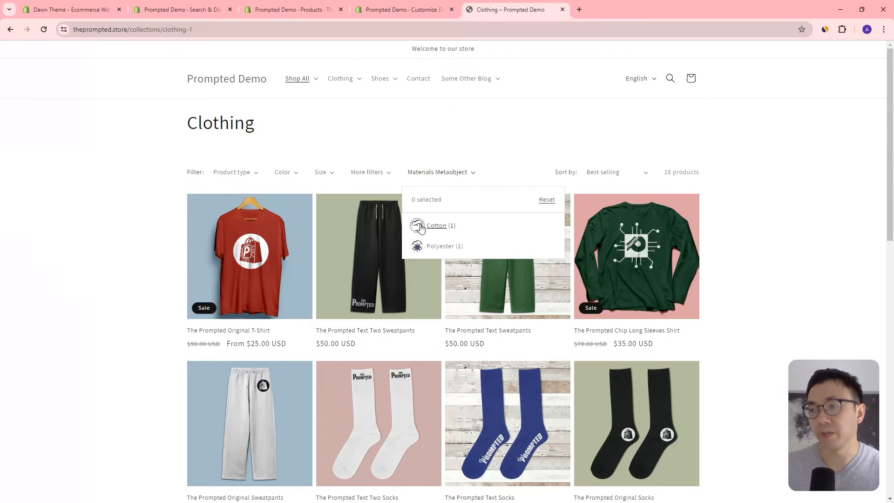
pyautogui.moveTo(465, 230)
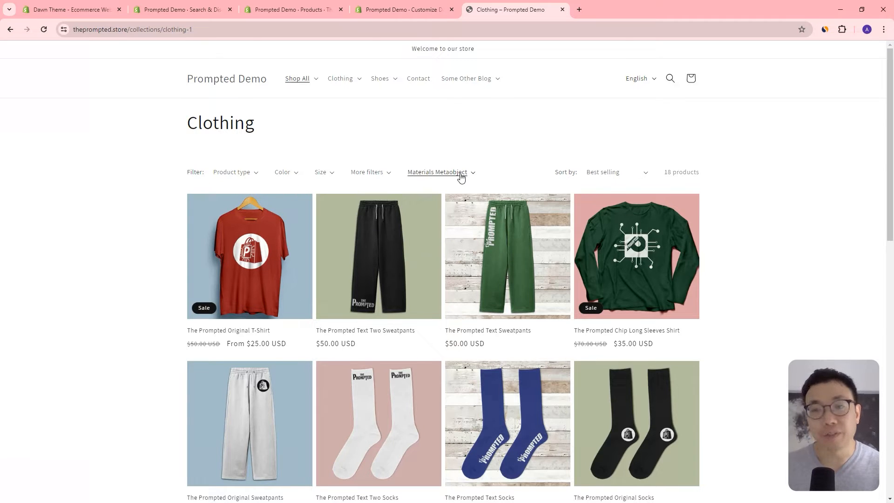
pyautogui.moveTo(489, 172)
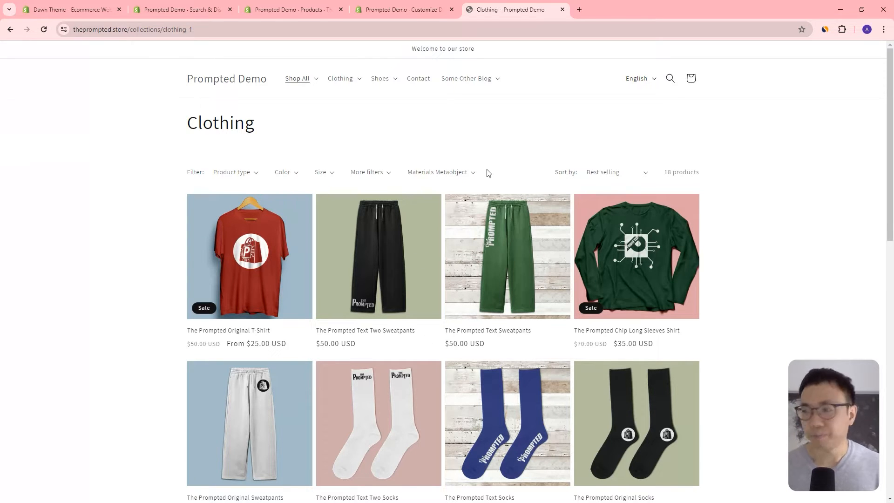
pyautogui.moveTo(510, 159)
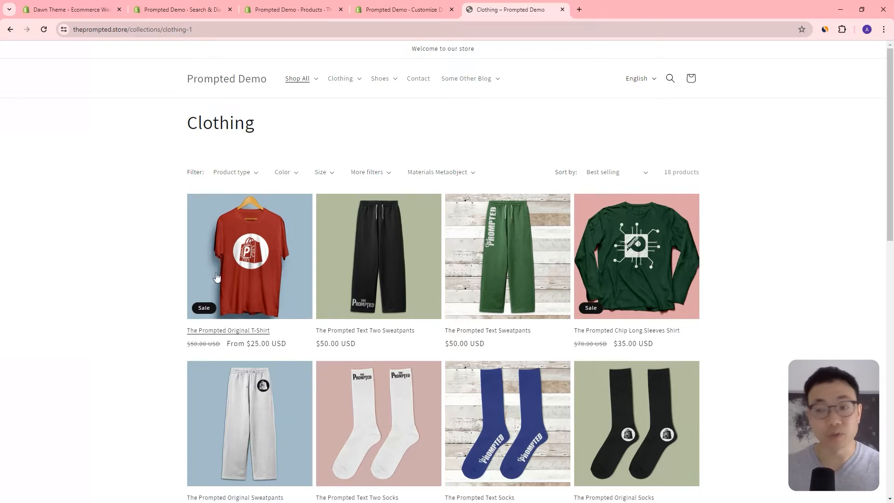
pyautogui.moveTo(234, 272)
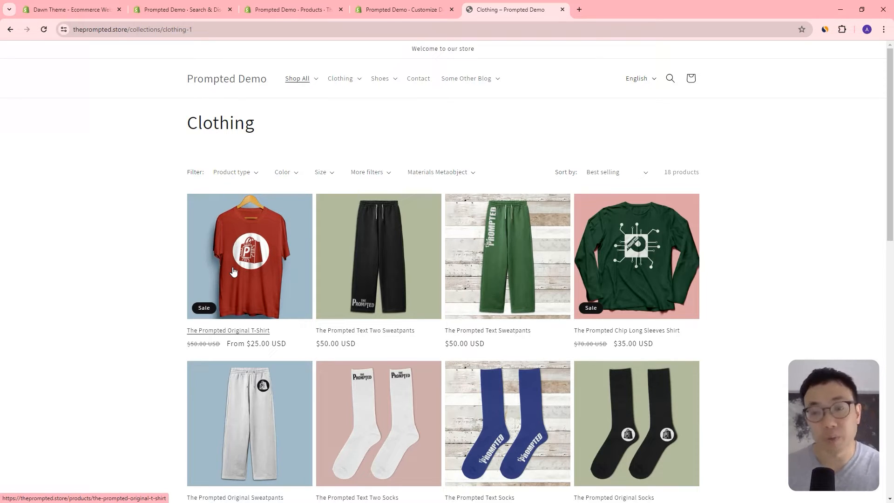
pyautogui.moveTo(404, 139)
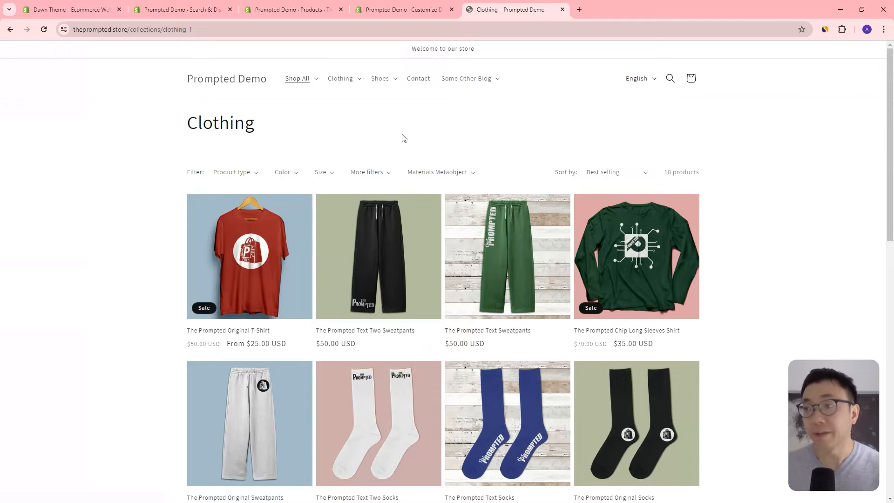
pyautogui.click(438, 172)
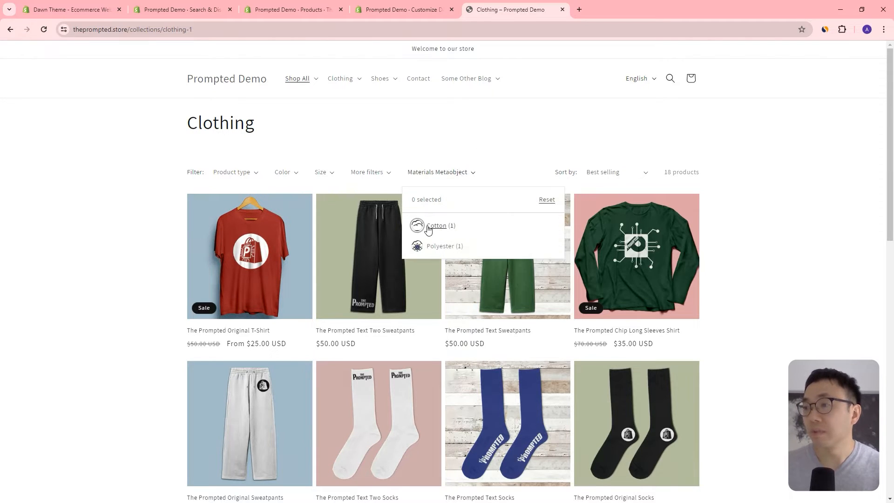
pyautogui.moveTo(463, 220)
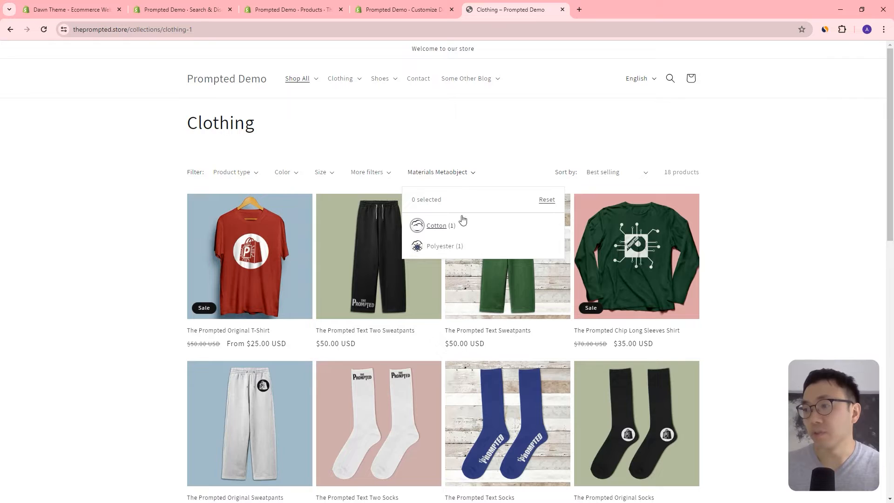
pyautogui.click(436, 225)
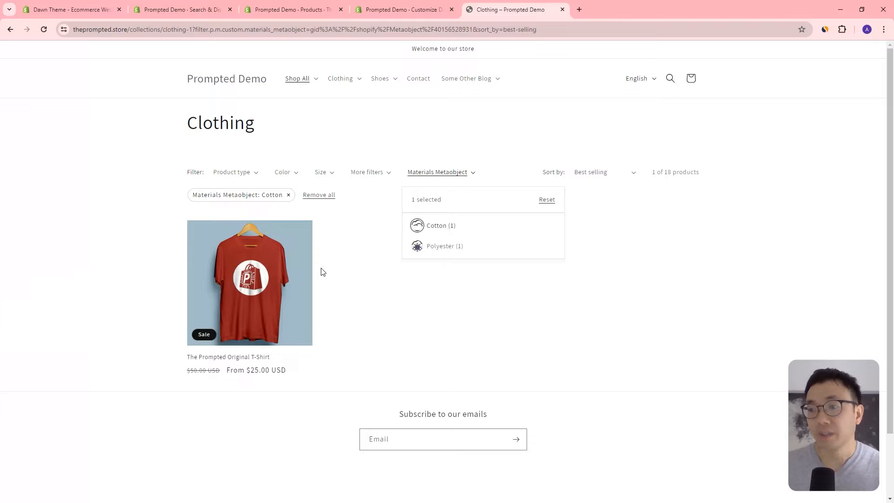
pyautogui.moveTo(315, 319)
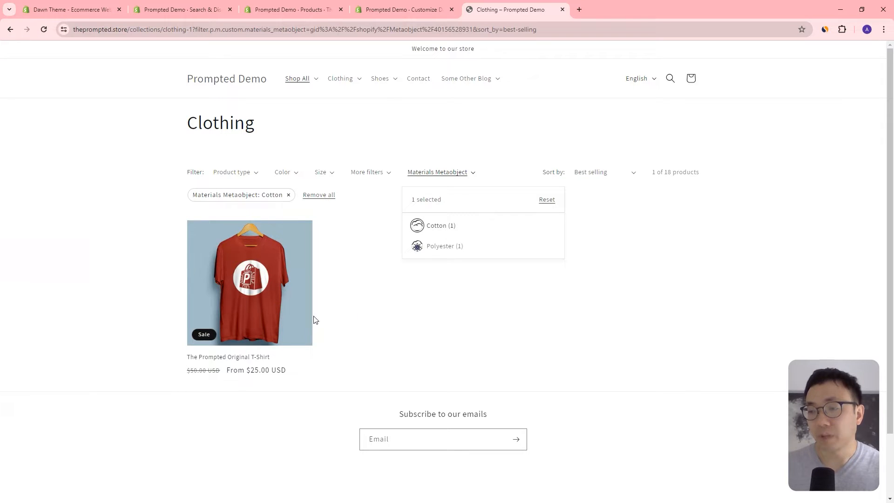
pyautogui.click(547, 200)
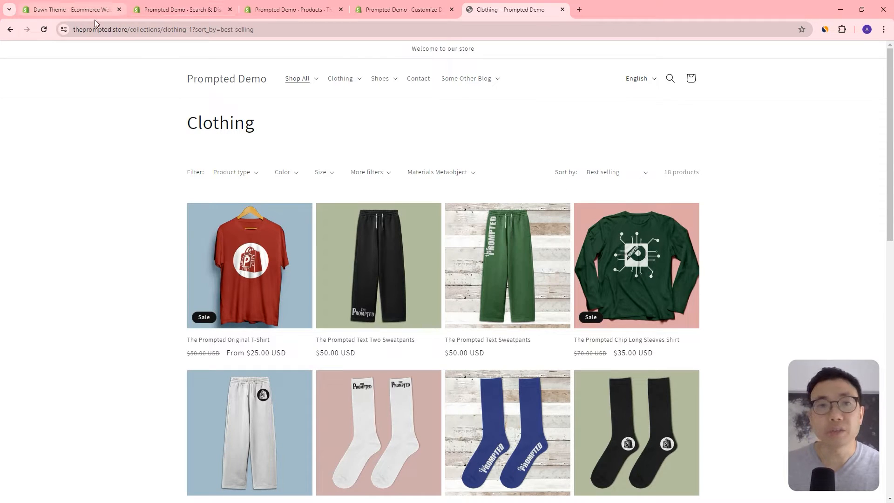
# View the Dawn 14.0.0 release notes on the Theme Store page, highlighting a changed feature
pyautogui.click(70, 9)
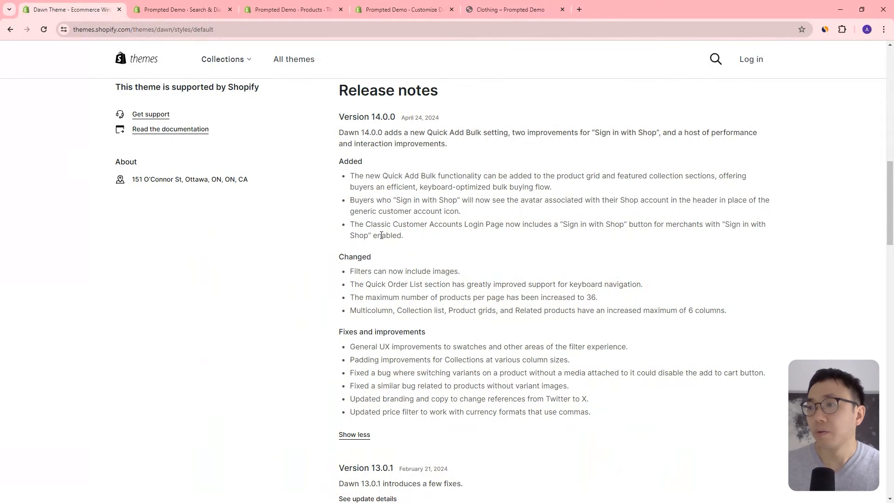
pyautogui.moveTo(350, 176); pyautogui.dragTo(456, 175)
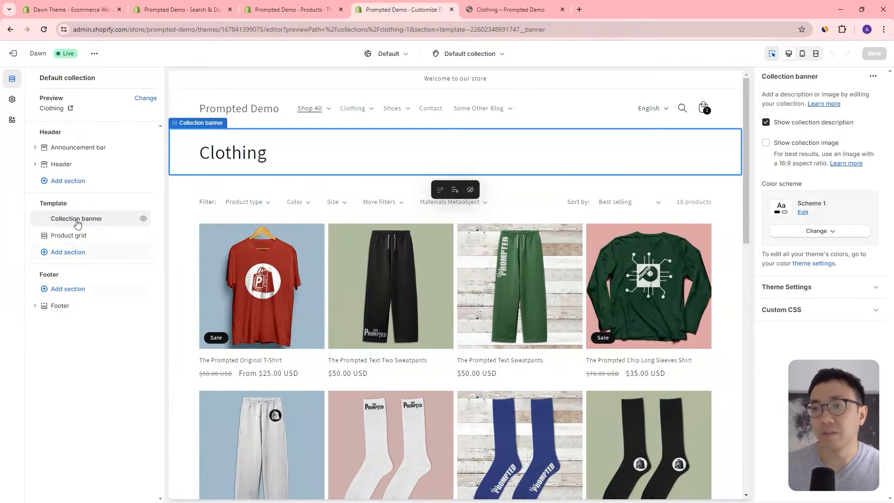
# Check the Product grid section's quick add choices (None/Standard/Bulk), then return to the storefront T-Shirts collection
pyautogui.click(68, 235)
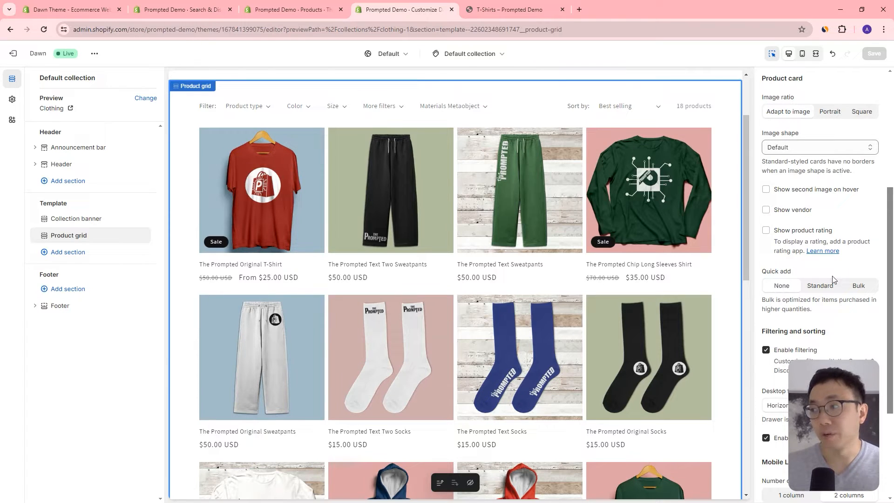
pyautogui.moveTo(792, 291)
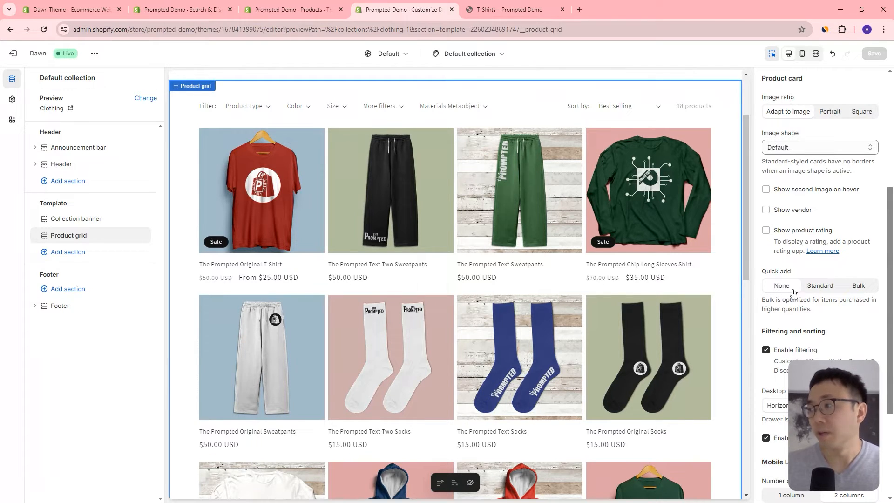
pyautogui.click(507, 10)
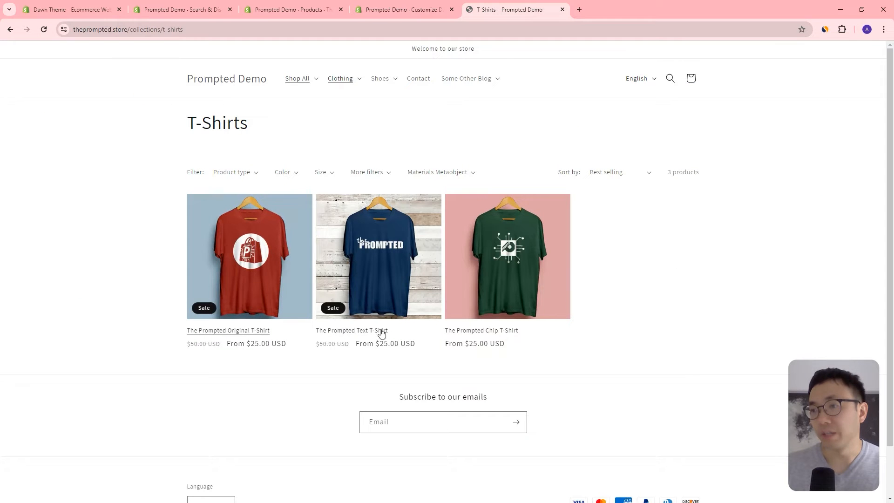
# Reload the T-Shirts collection and open Choose options quick add for The Prompted Original T-Shirt
pyautogui.scroll(-3)
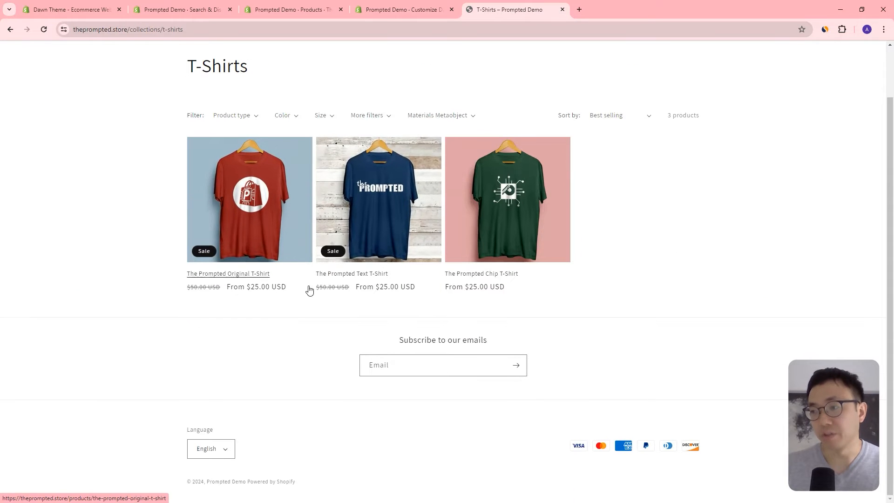
pyautogui.click(402, 9)
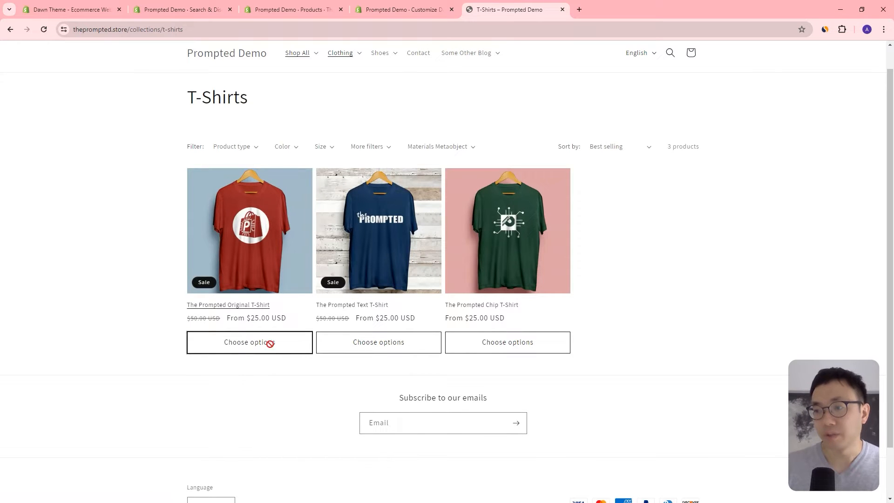
pyautogui.click(250, 343)
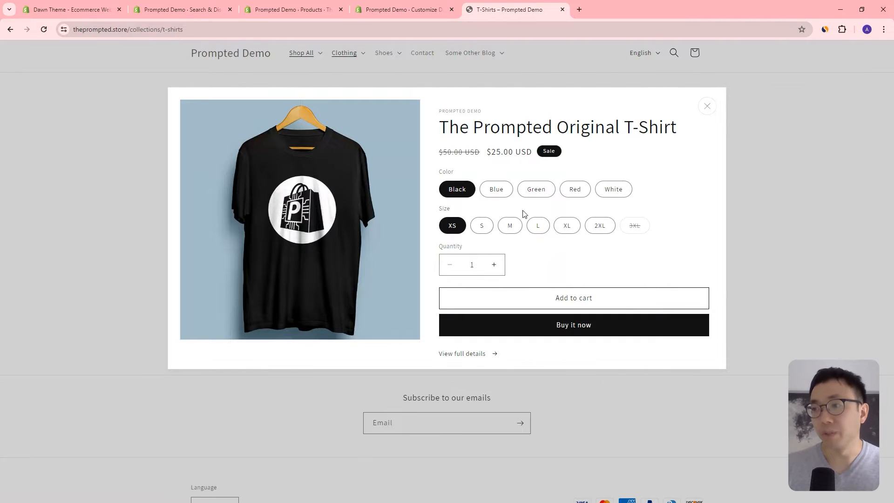
pyautogui.moveTo(547, 194)
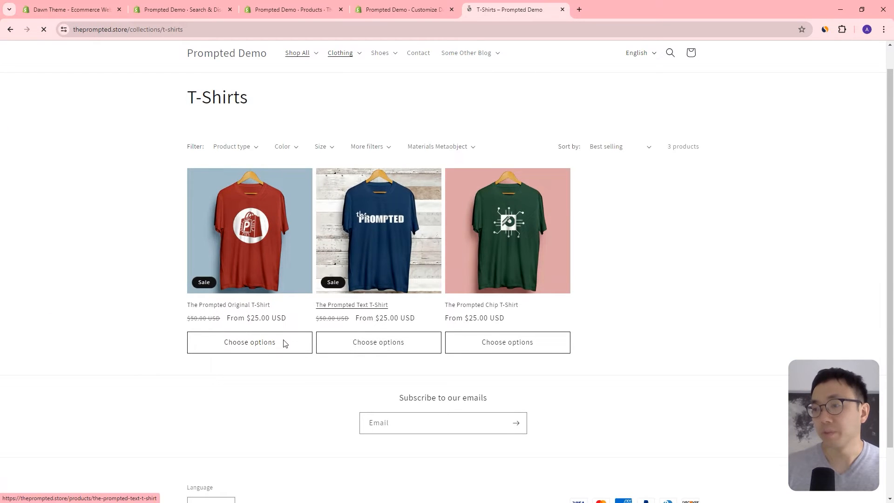
# Use bulk quick add to raise Blue / S and other variant quantities to 10 items ($285), then leave the grid
pyautogui.click(250, 343)
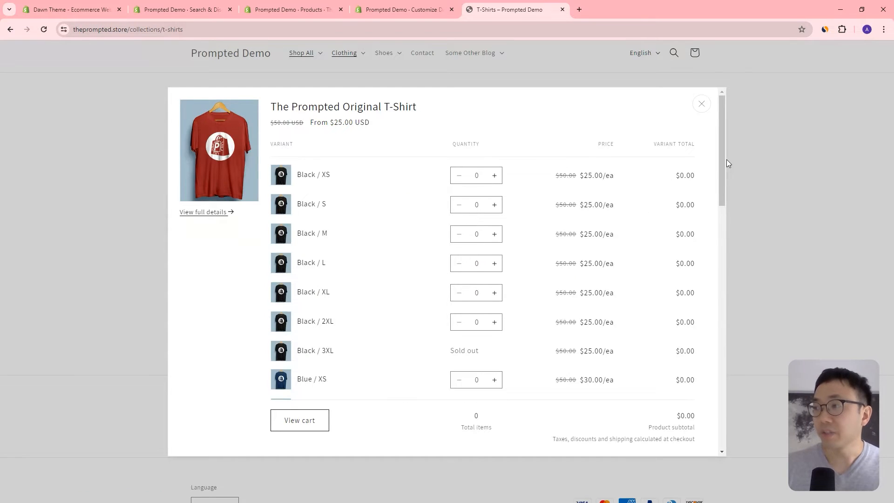
pyautogui.scroll(-3)
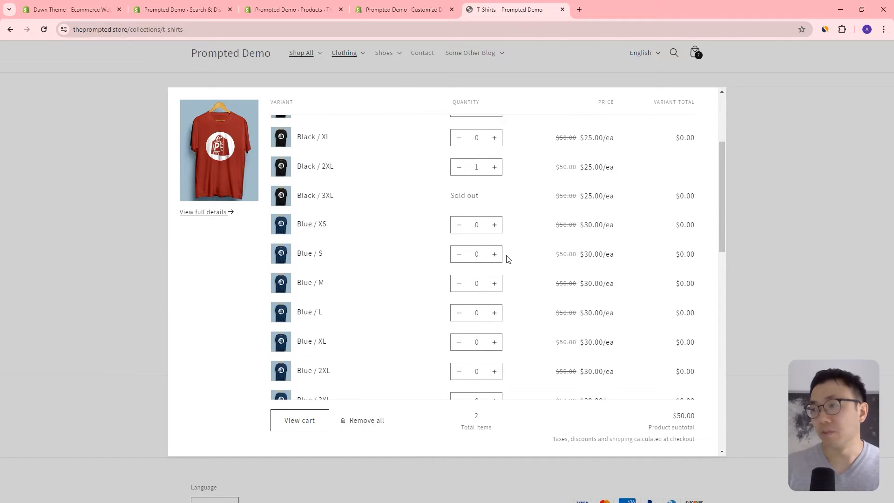
pyautogui.click(495, 255)
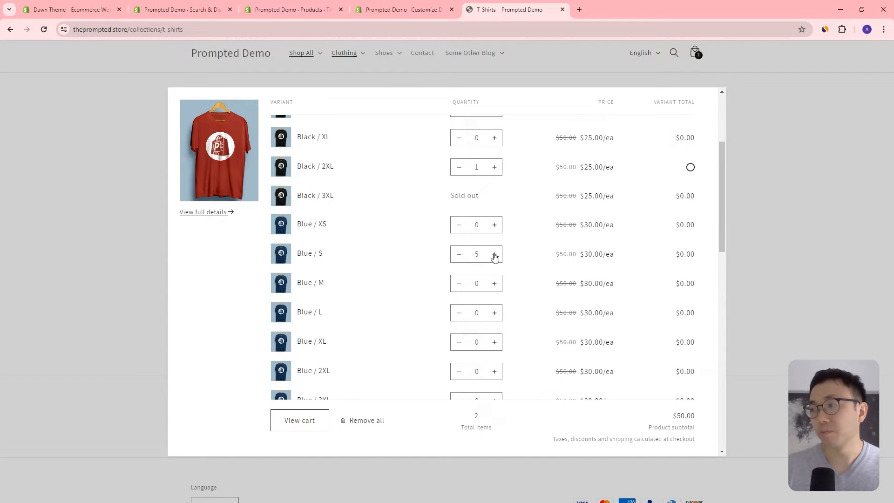
pyautogui.click(495, 255)
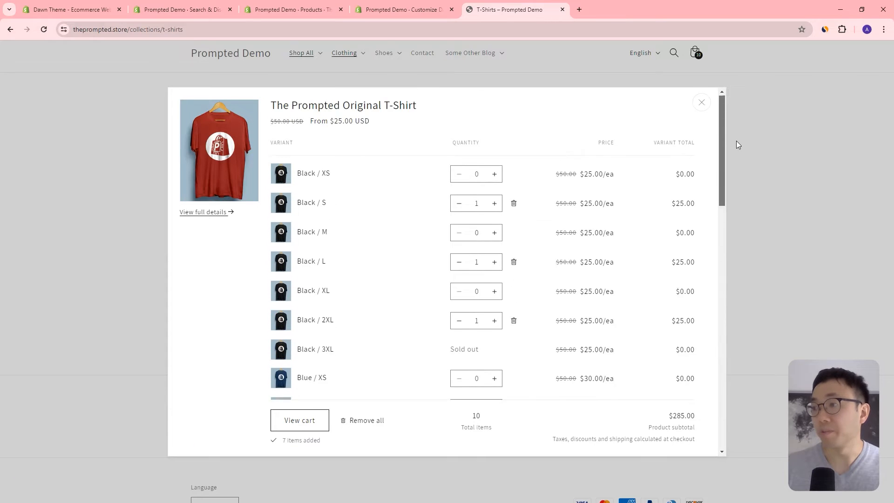
pyautogui.scroll(-3)
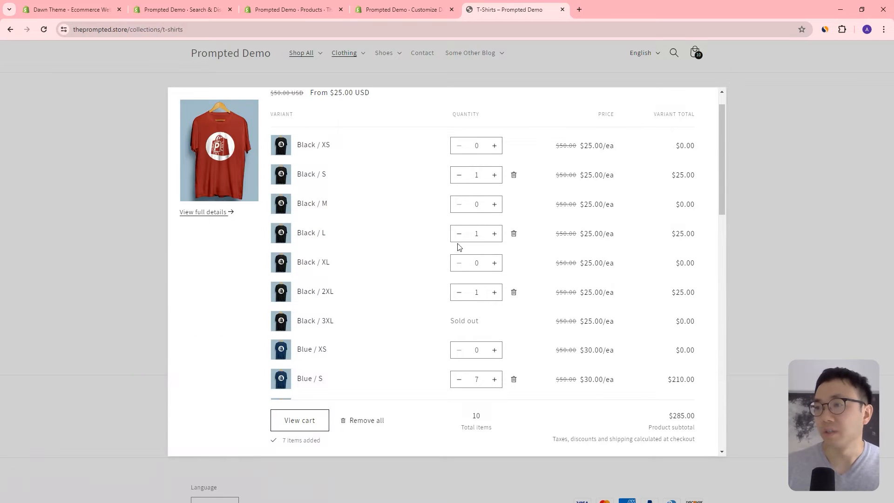
pyautogui.moveTo(568, 283)
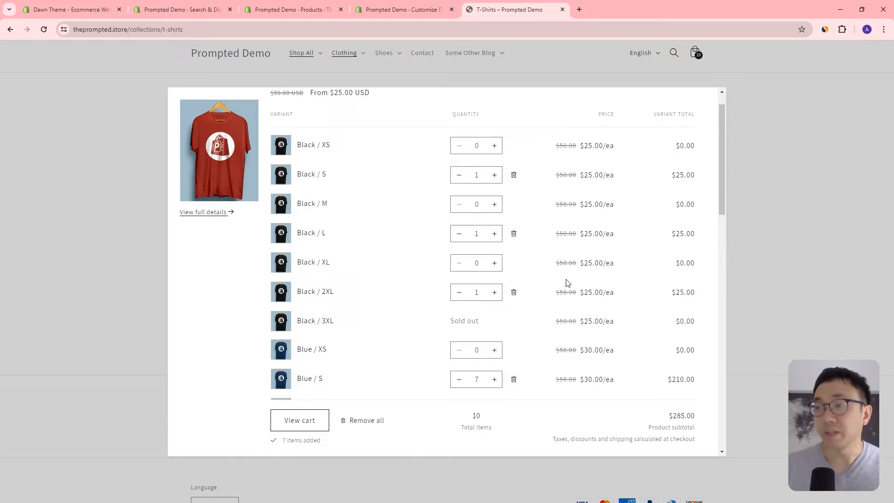
pyautogui.moveTo(653, 236)
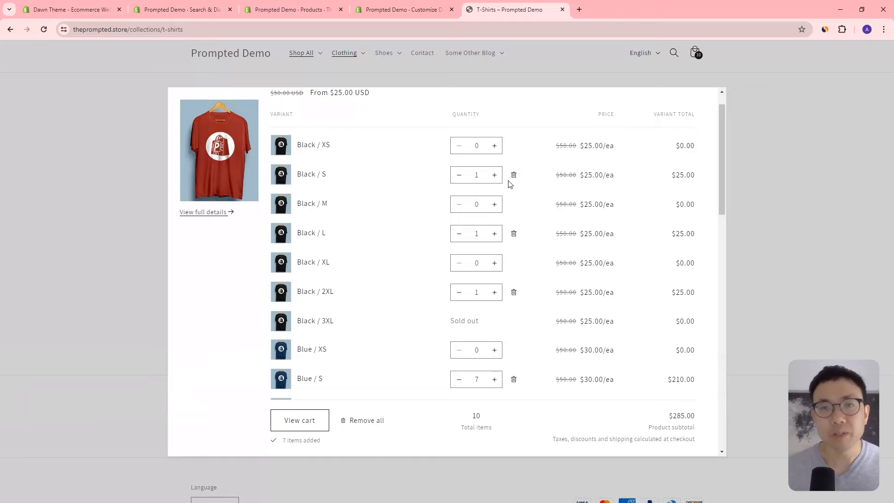
pyautogui.moveTo(543, 97)
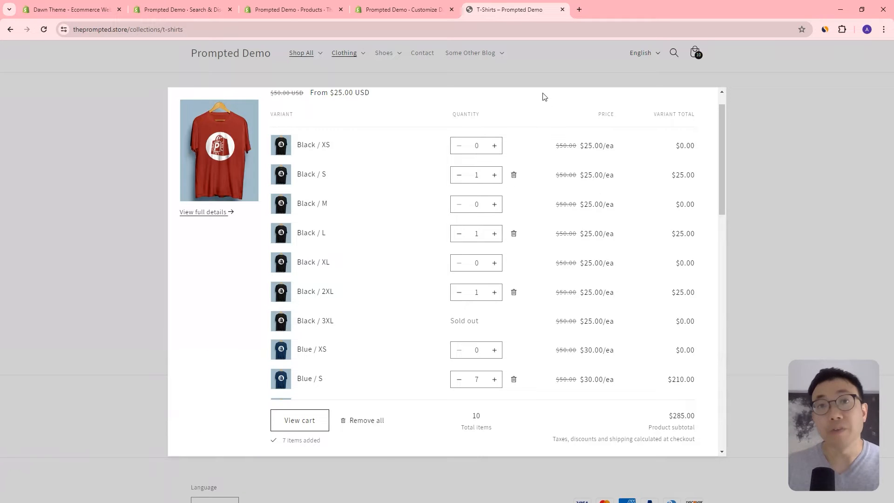
pyautogui.moveTo(590, 86)
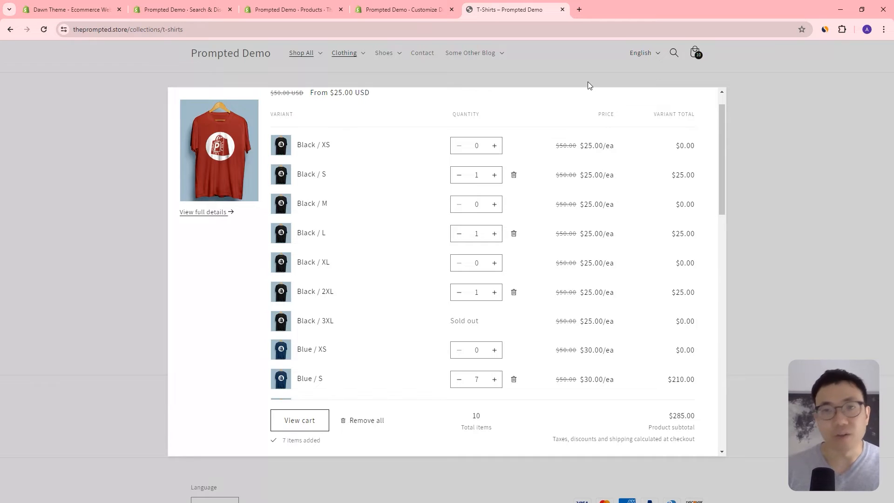
pyautogui.moveTo(745, 100)
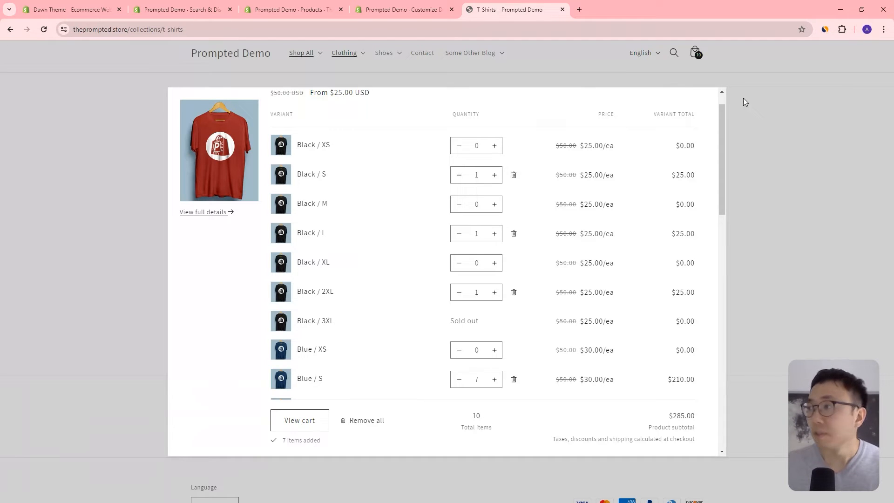
pyautogui.moveTo(249, 55)
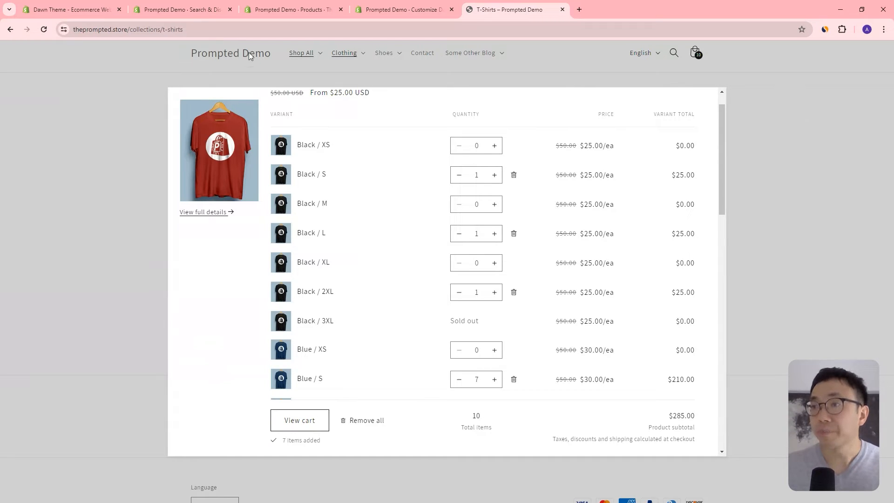
pyautogui.click(70, 9)
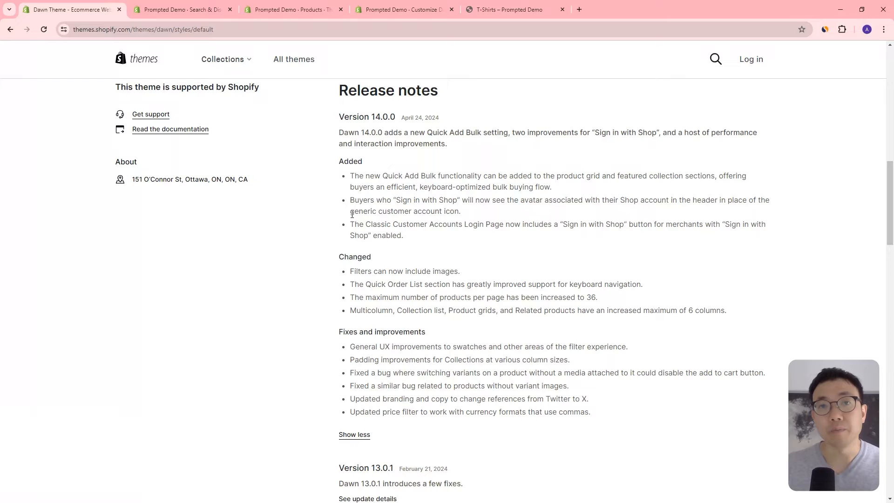
pyautogui.moveTo(357, 299)
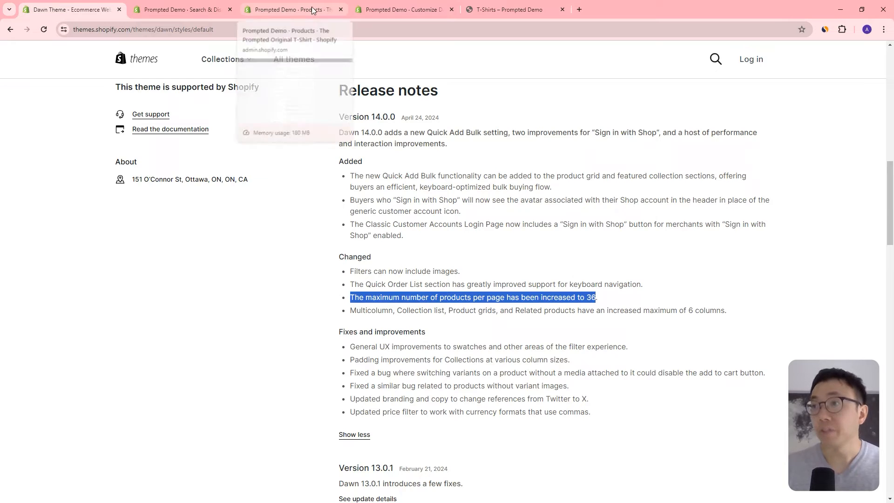
# Return to the Dawn theme editor showing the Clothing product grid
pyautogui.click(407, 10)
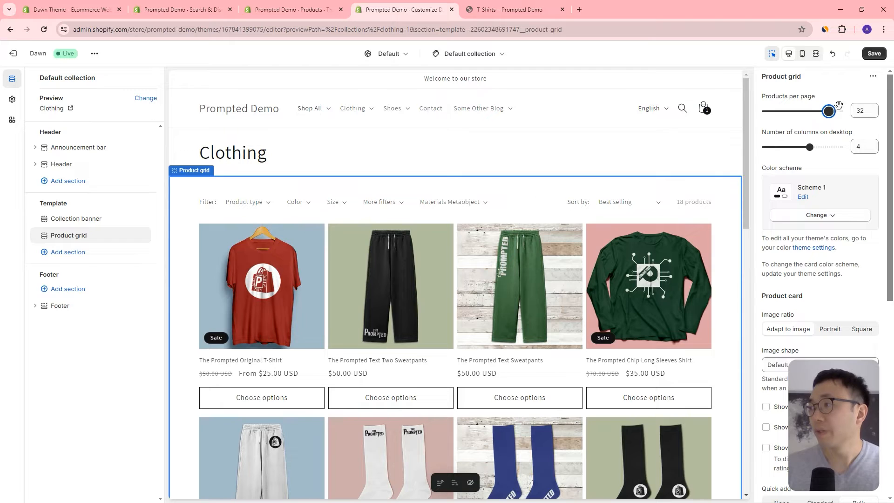
# Adjust the Clothing product grid's products per page down to 24
pyautogui.moveTo(840, 111); pyautogui.dragTo(818, 112)
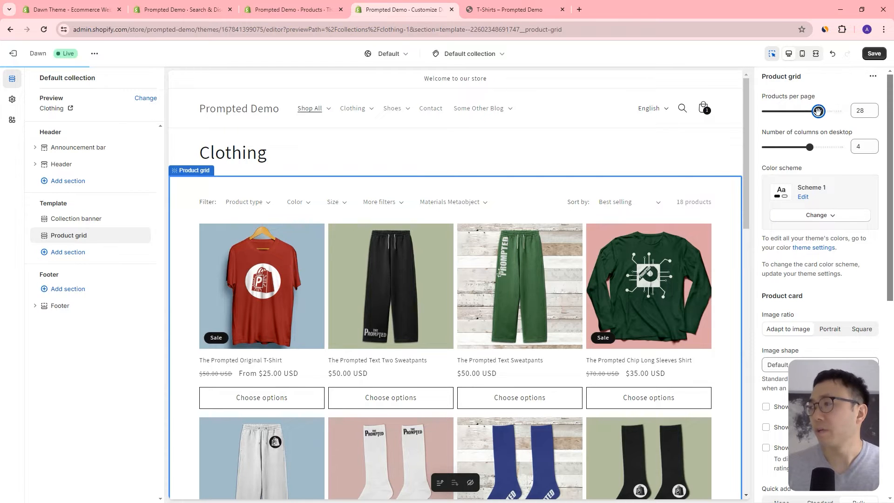
pyautogui.moveTo(818, 112); pyautogui.dragTo(808, 111)
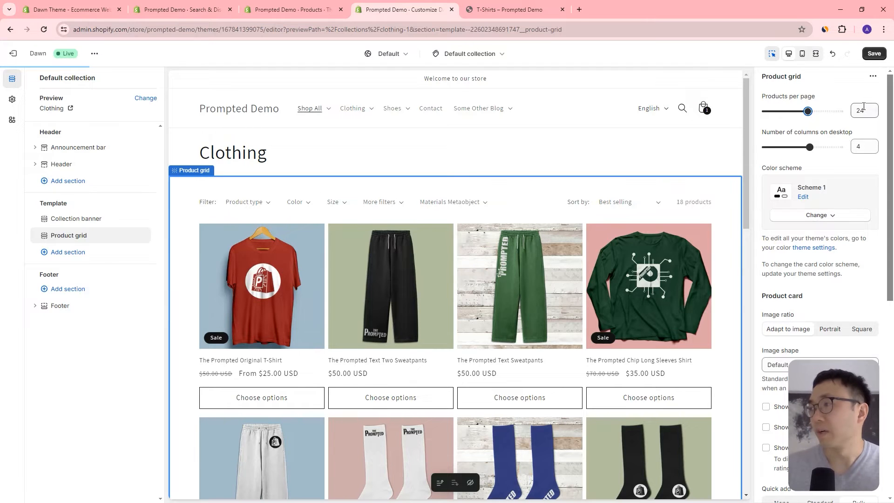
pyautogui.click(865, 110)
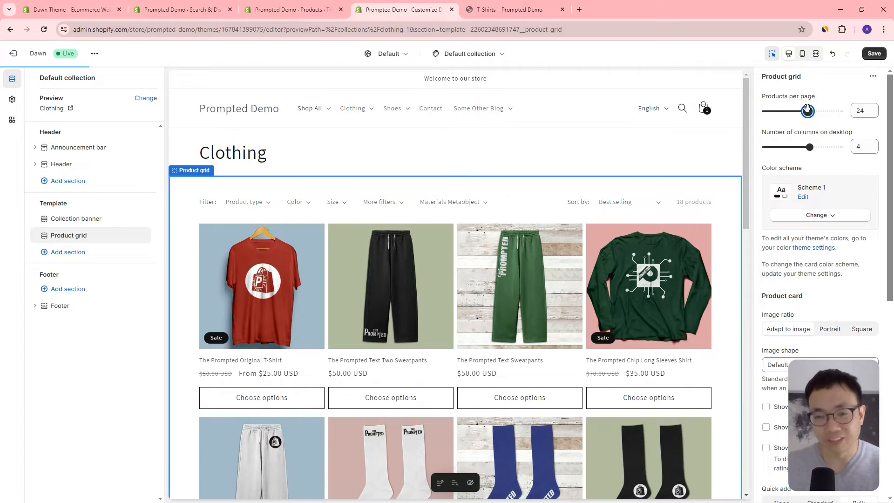
pyautogui.moveTo(808, 111); pyautogui.dragTo(797, 111)
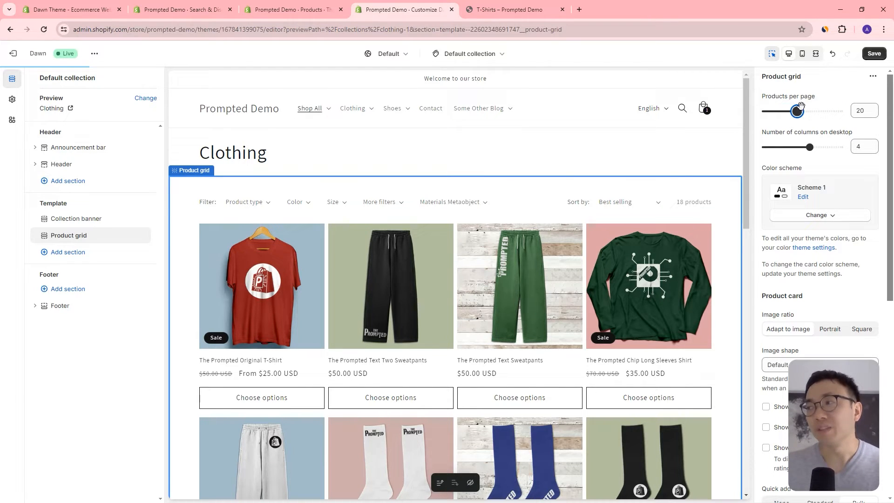
pyautogui.moveTo(797, 111); pyautogui.dragTo(808, 111)
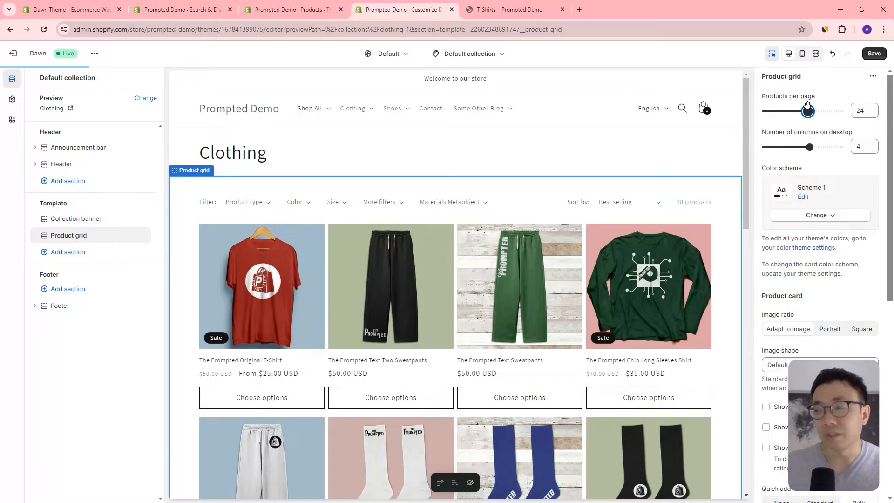
pyautogui.moveTo(810, 146)
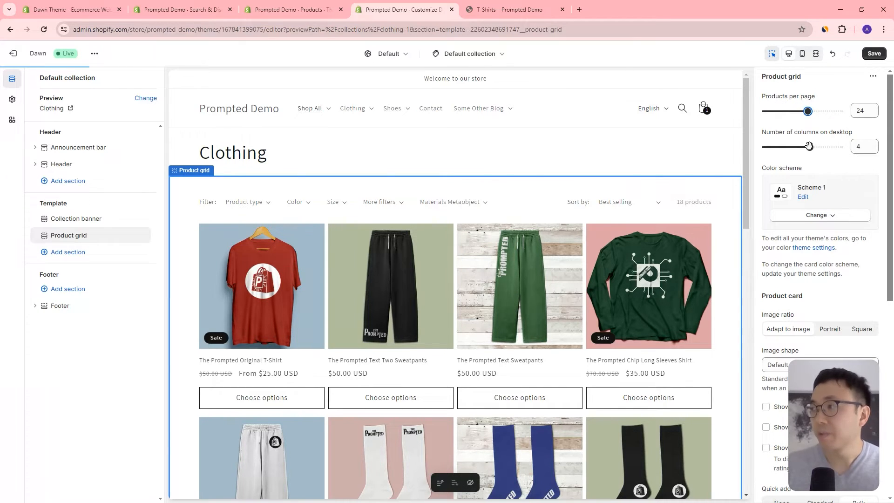
pyautogui.moveTo(819, 155)
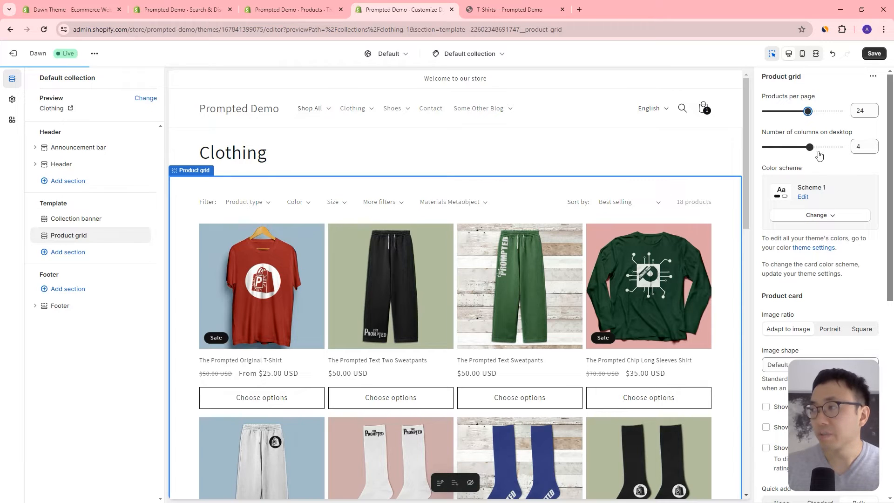
pyautogui.moveTo(811, 146)
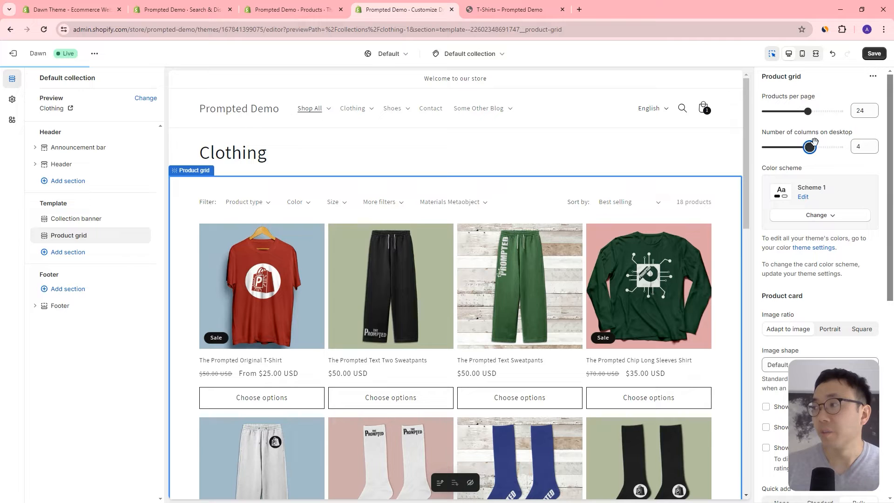
# Raise the number of columns on desktop to 6, then view the Dawn release notes
pyautogui.moveTo(811, 147); pyautogui.dragTo(839, 147)
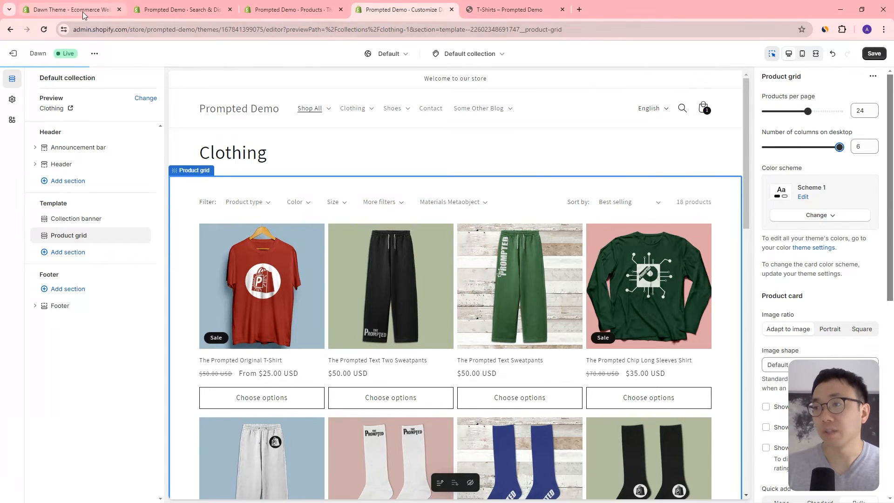
pyautogui.click(70, 9)
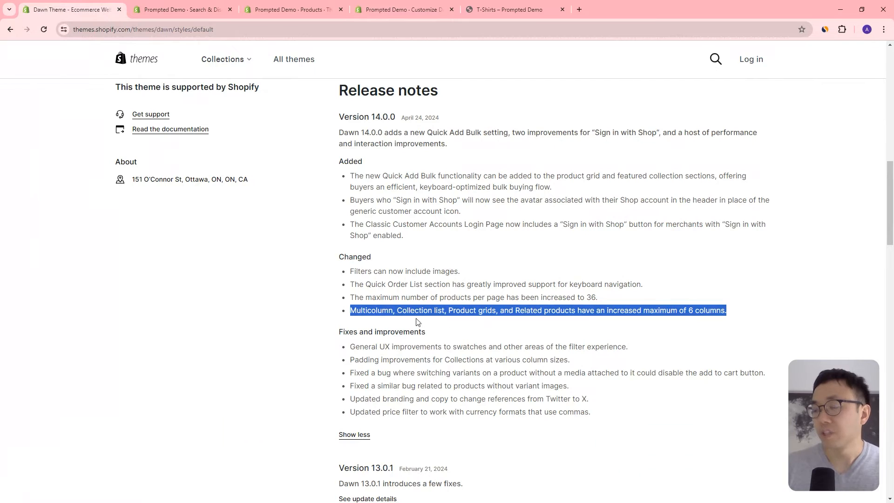
pyautogui.moveTo(444, 324)
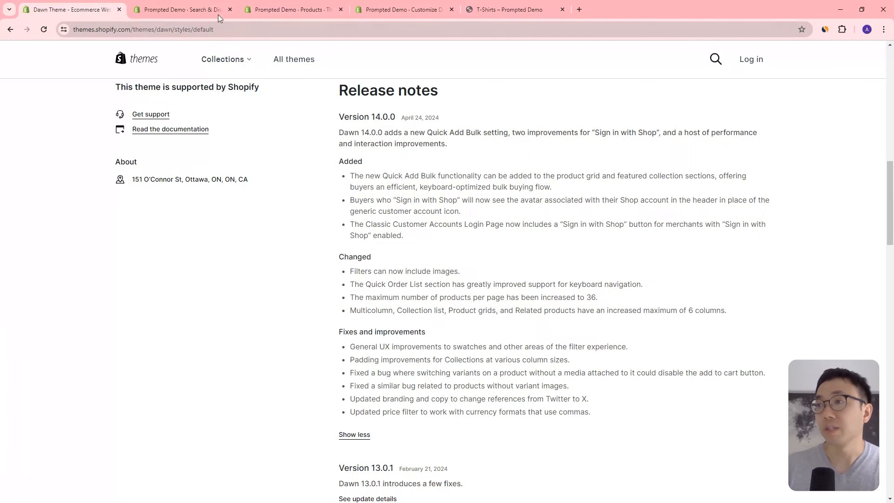
# Return to the theme editor with the Clothing grid at 24 products and 6 columns
pyautogui.click(402, 9)
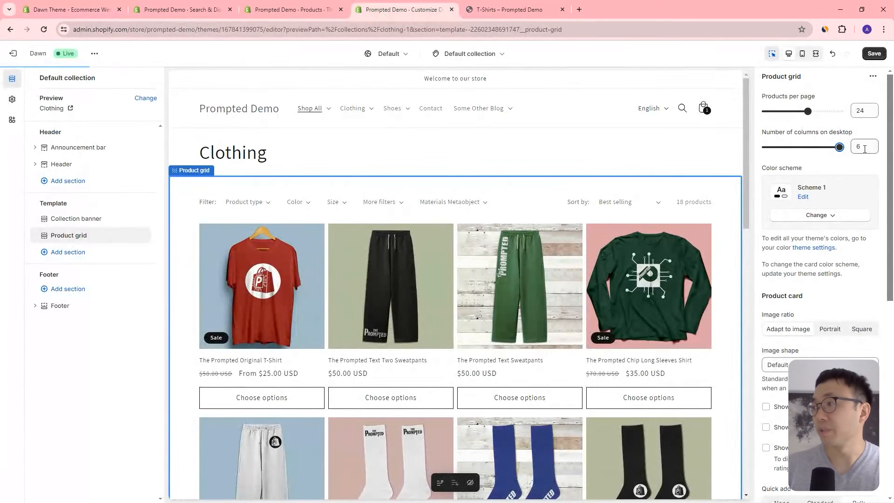
# Re-set desktop columns to 6 so the preview shows six products per row, then view release notes
pyautogui.moveTo(839, 148); pyautogui.dragTo(826, 147)
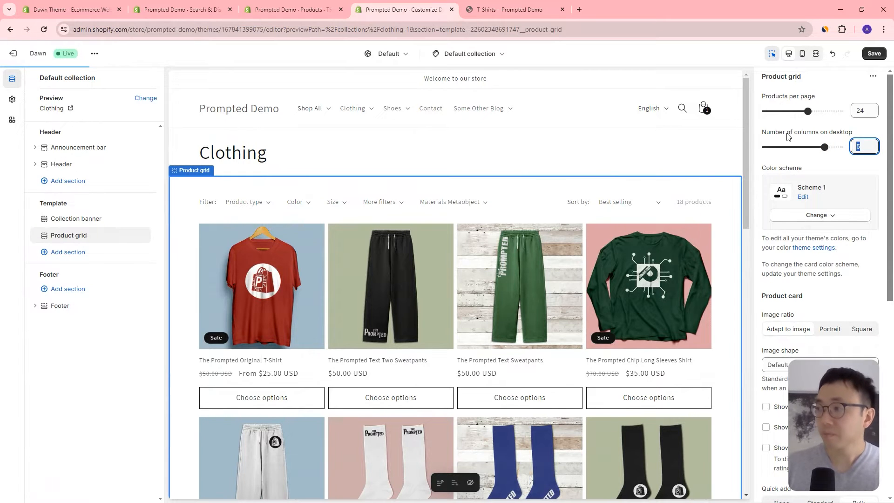
pyautogui.moveTo(824, 147); pyautogui.dragTo(839, 147)
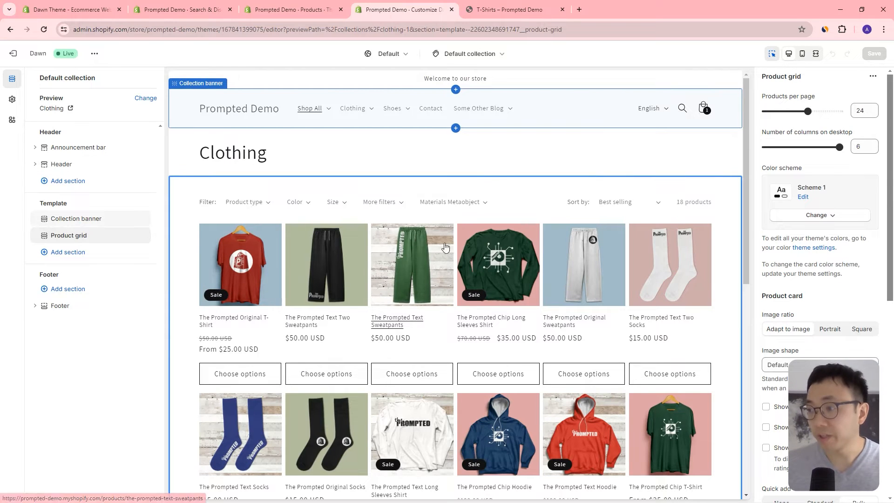
pyautogui.scroll(-3)
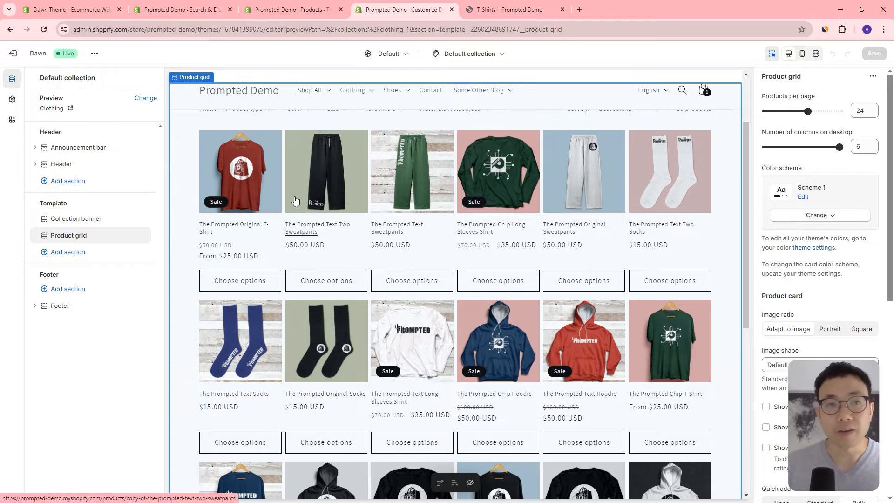
pyautogui.click(70, 10)
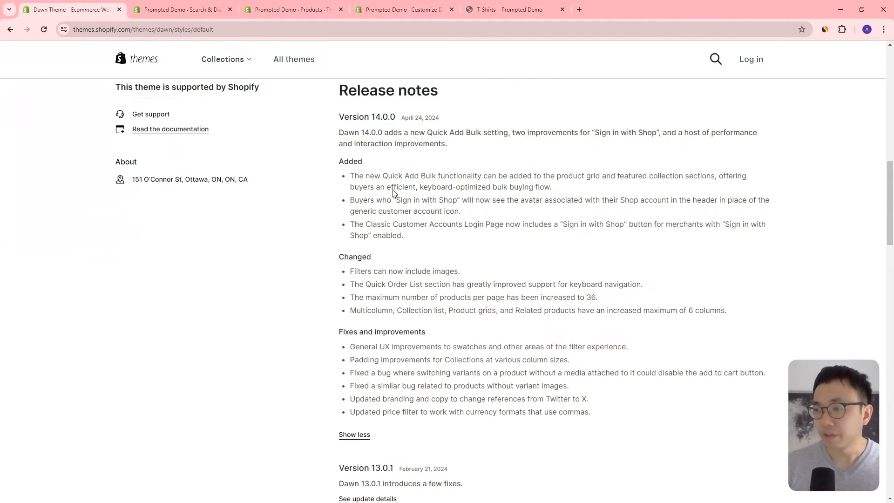
pyautogui.moveTo(352, 286)
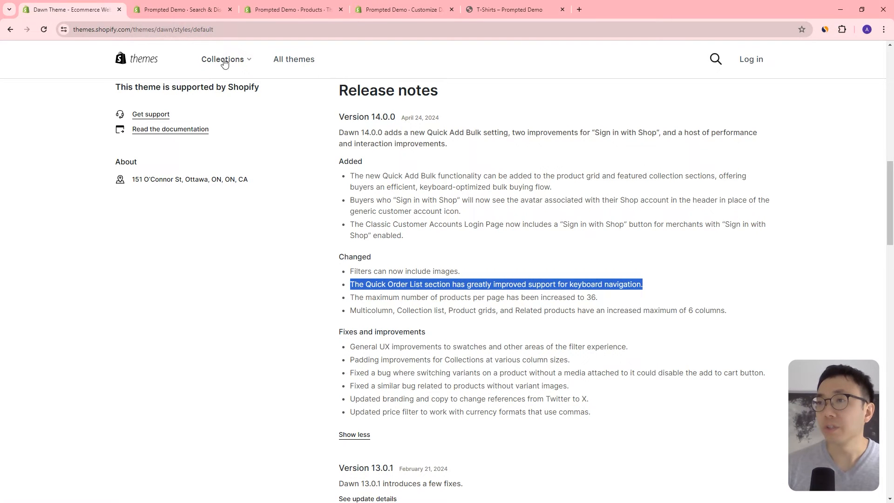
# Return to the theme editor listing the product templates
pyautogui.click(408, 10)
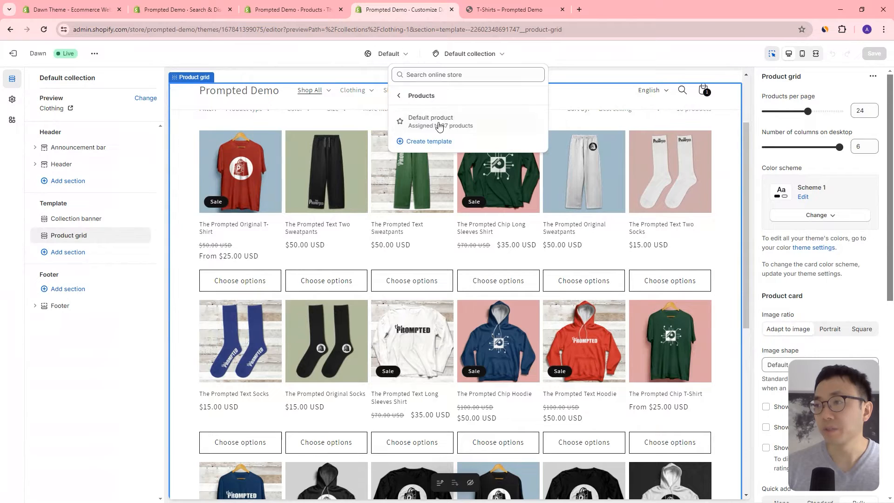
# Add a Quick order list section to the Default product template, then view release notes
pyautogui.click(430, 117)
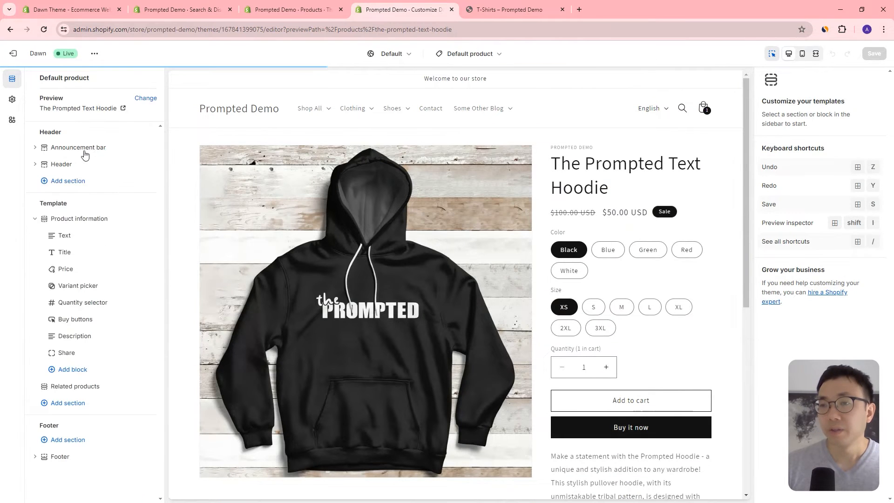
pyautogui.moveTo(78, 410)
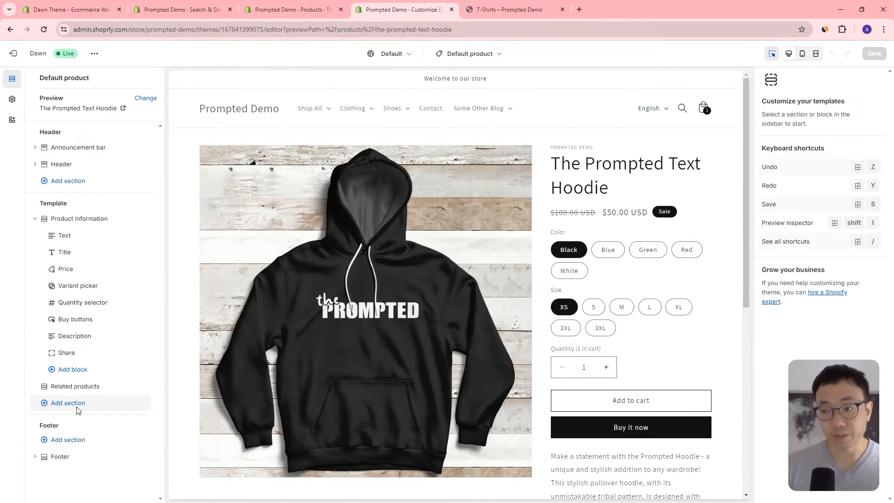
pyautogui.click(67, 403)
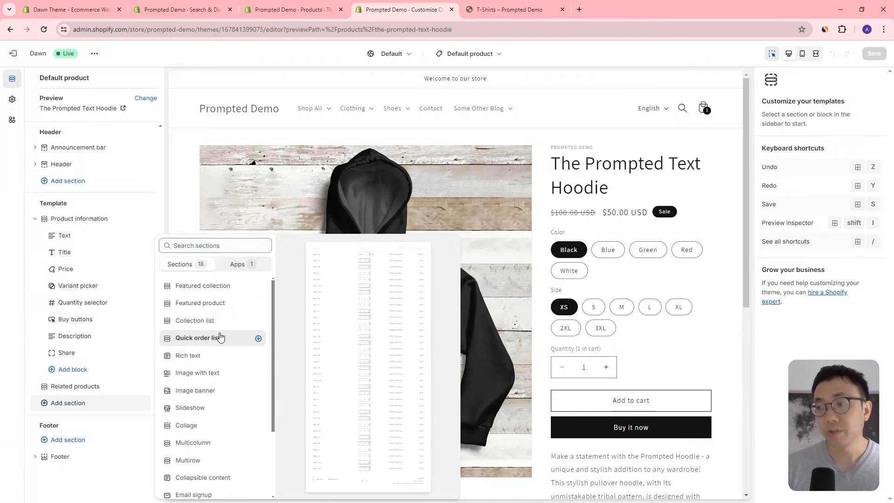
pyautogui.click(199, 338)
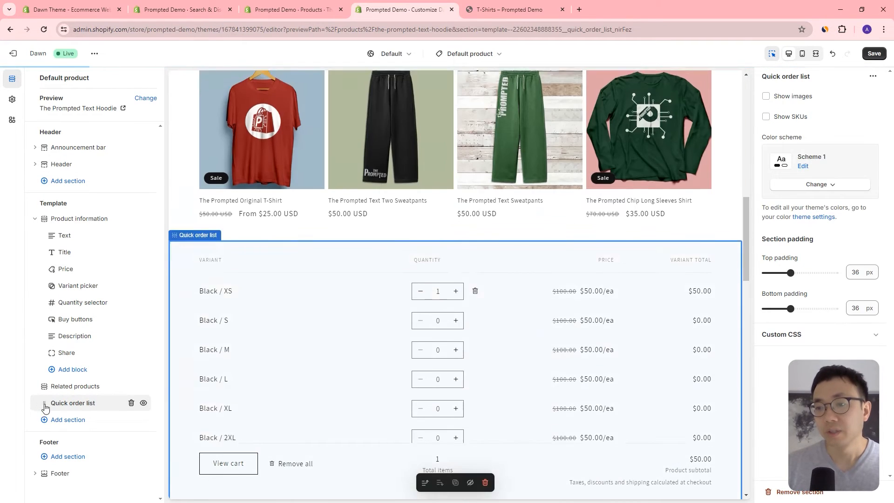
pyautogui.scroll(-3)
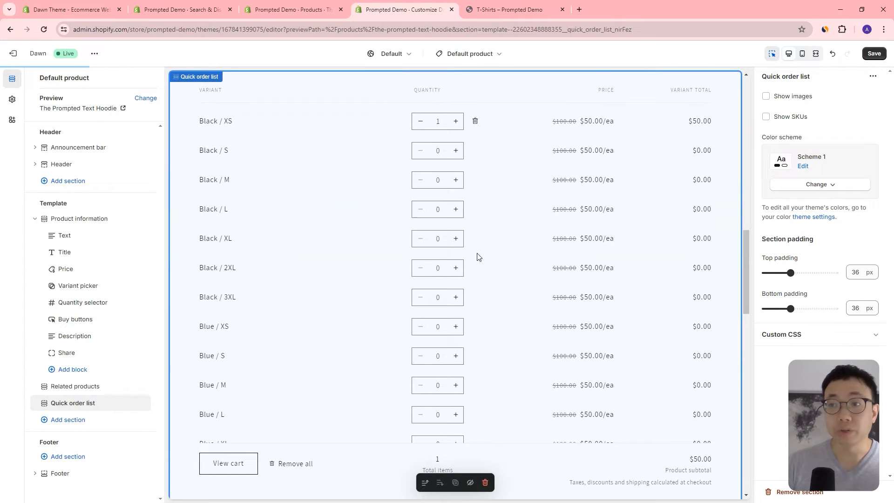
pyautogui.click(69, 9)
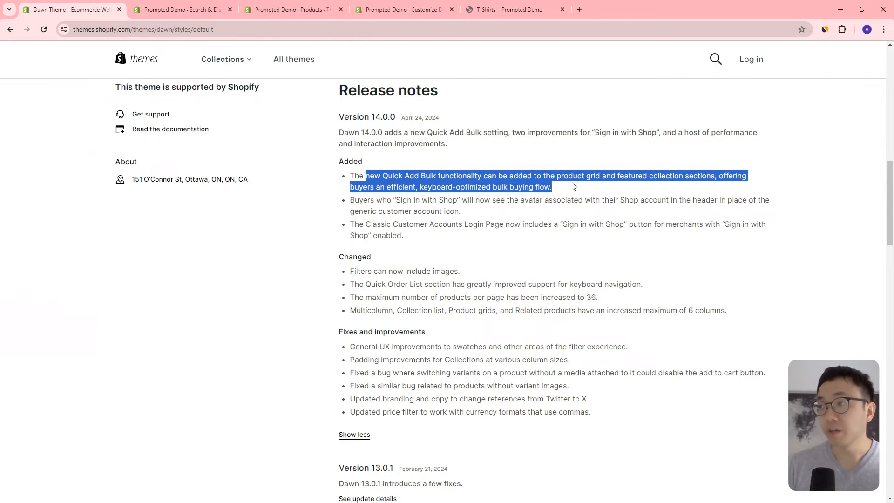
pyautogui.moveTo(426, 27)
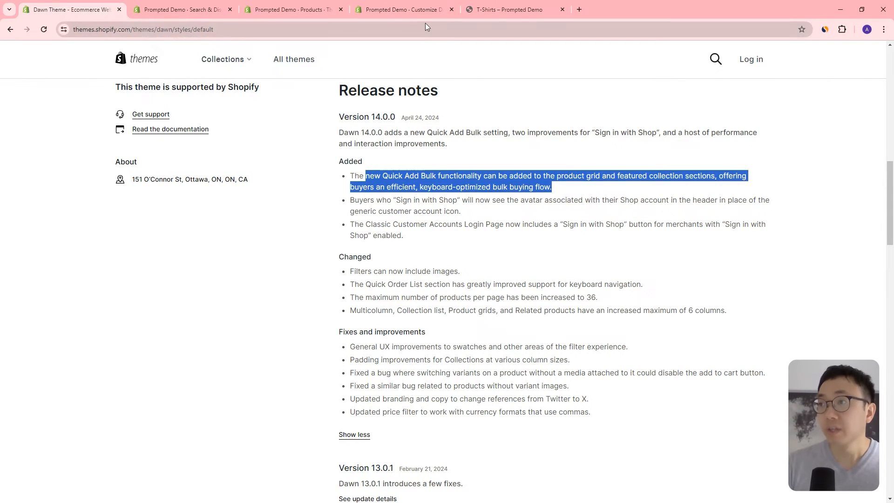
# Highlight the Quick Order List keyboard-navigation note, then return to the theme editor
pyautogui.click(404, 9)
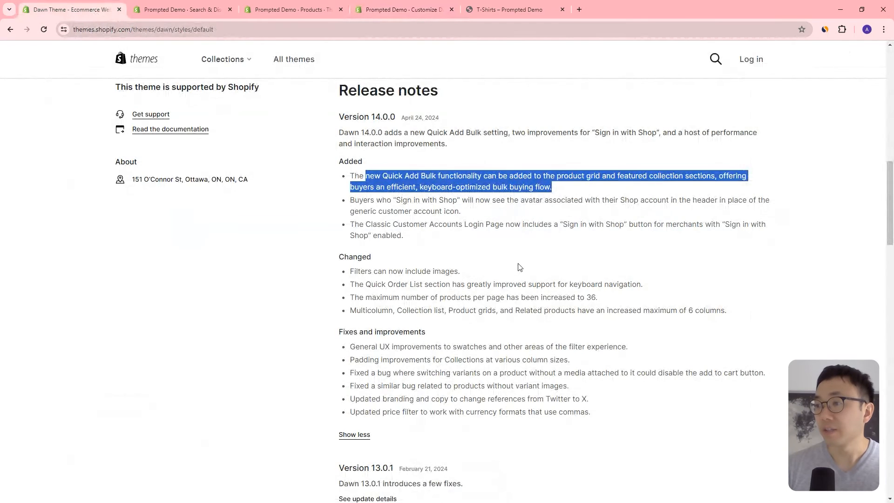
pyautogui.click(489, 314)
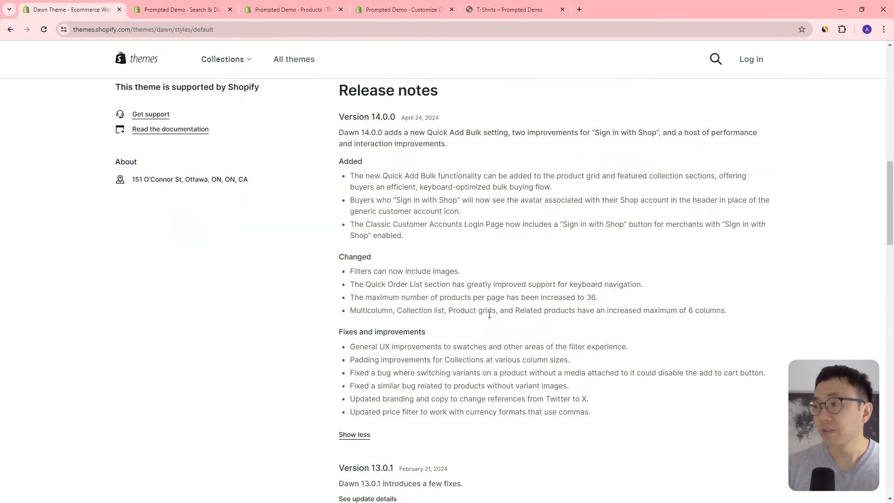
pyautogui.moveTo(500, 283)
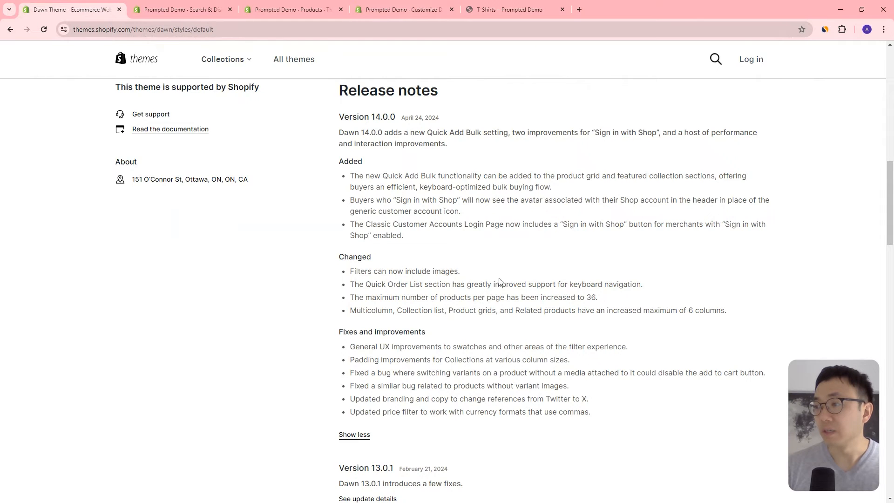
pyautogui.moveTo(495, 284); pyautogui.dragTo(632, 284)
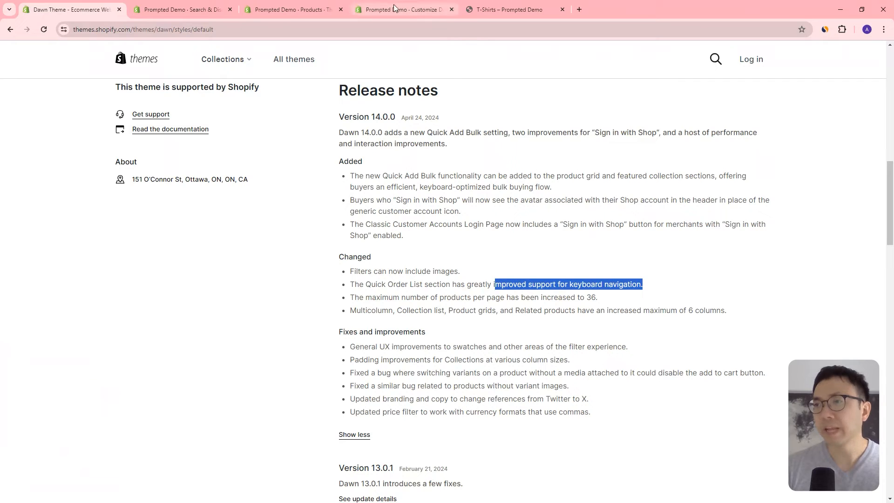
pyautogui.click(405, 9)
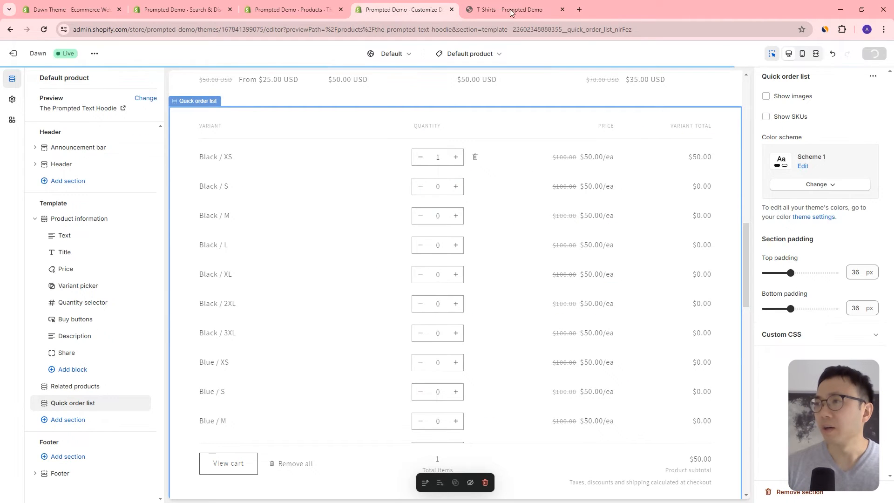
# Switch to the T-Shirts – Prompted Demo storefront product page
pyautogui.click(509, 10)
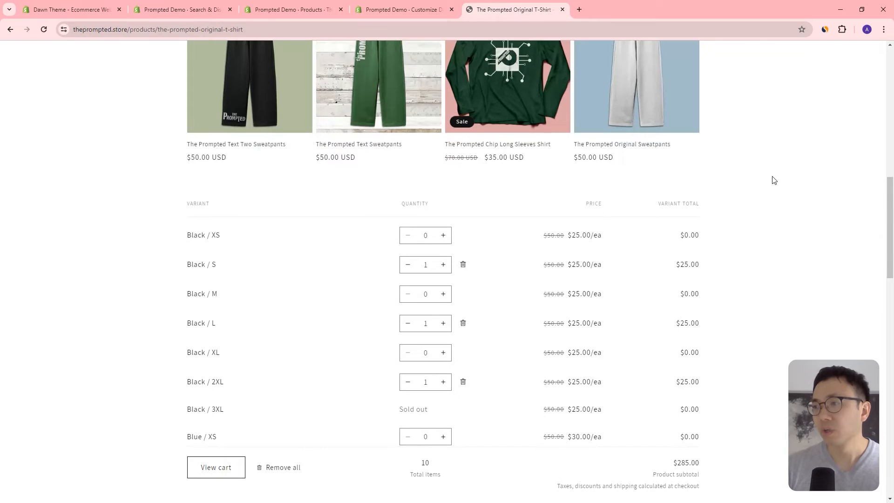
# Add two more Black / M T-shirts from the product's quick order list
pyautogui.scroll(-3)
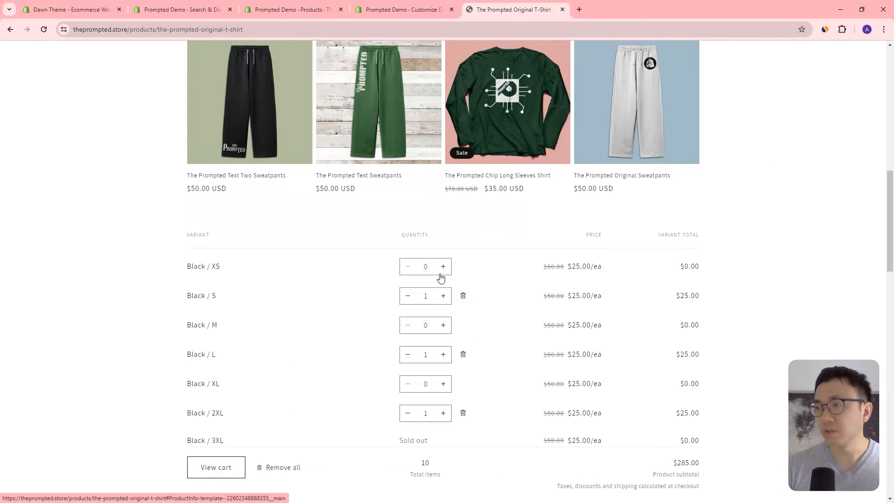
pyautogui.scroll(3)
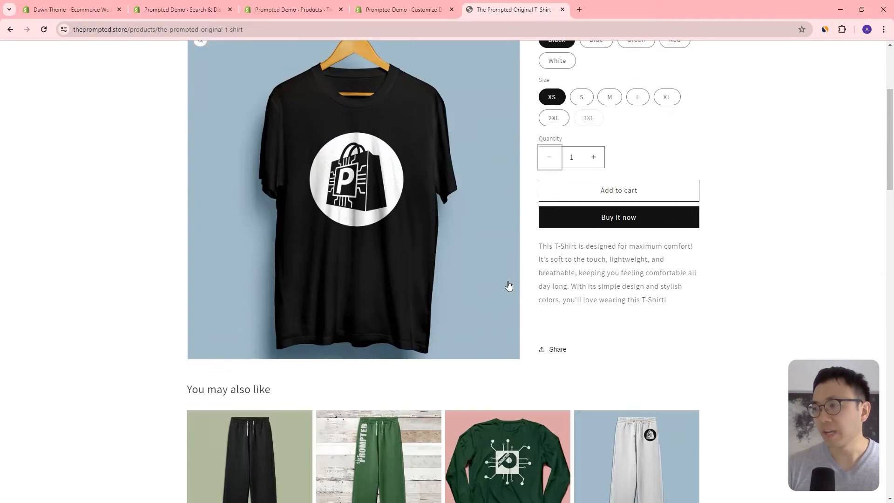
pyautogui.scroll(-3)
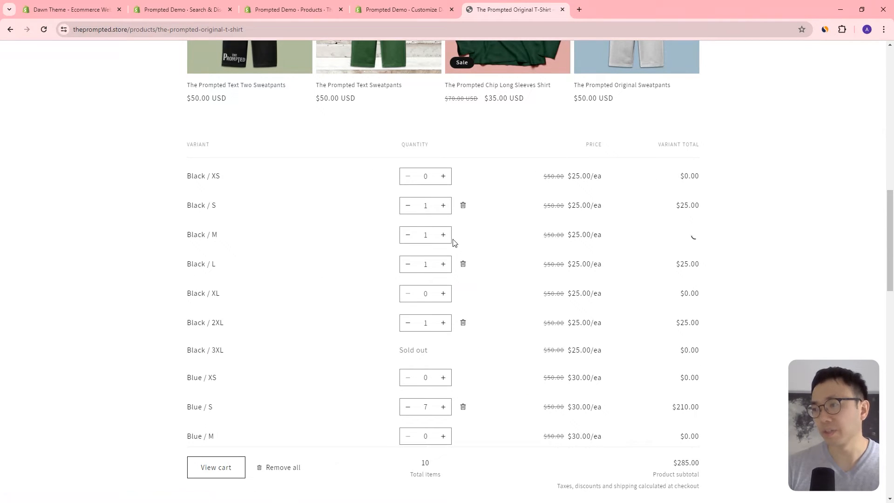
pyautogui.click(443, 235)
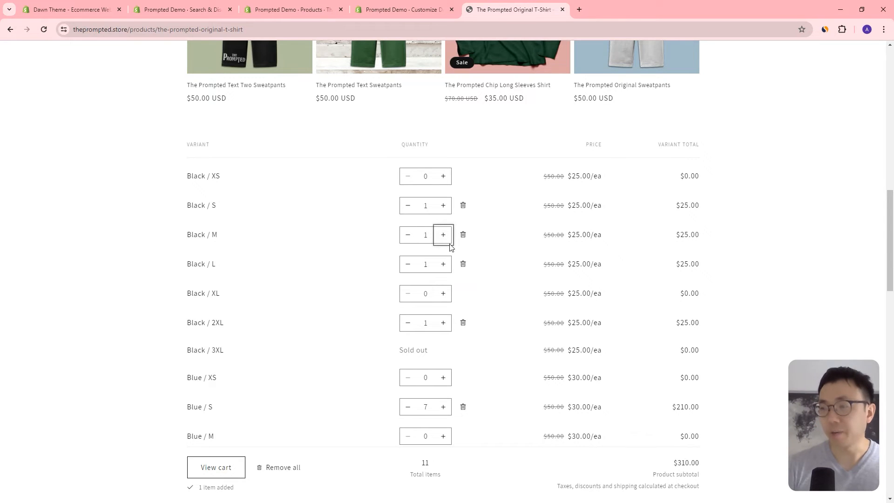
pyautogui.click(443, 235)
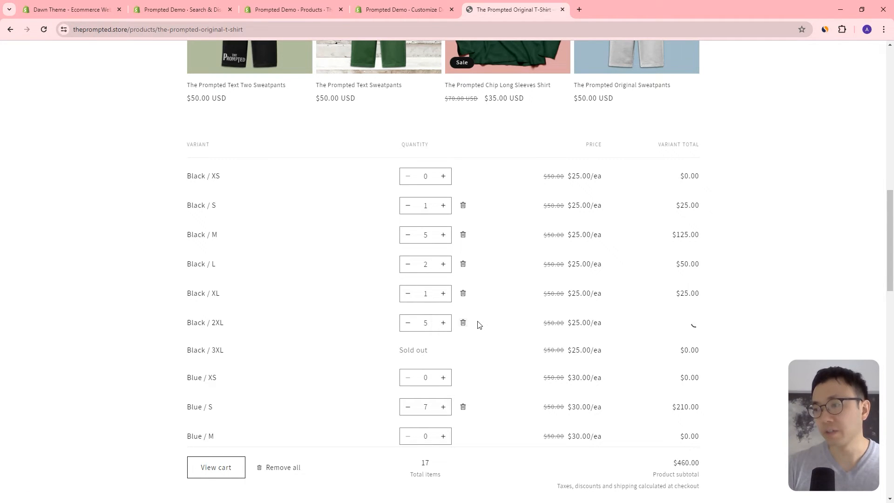
# Add Blue / XS and Blue / S shirts, bringing the order to 38 items totalling $1,070.00
pyautogui.click(443, 377)
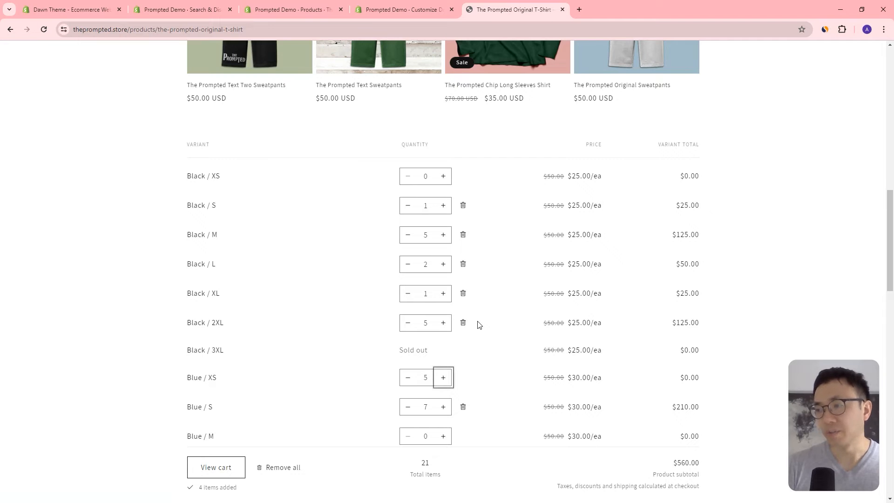
pyautogui.click(443, 406)
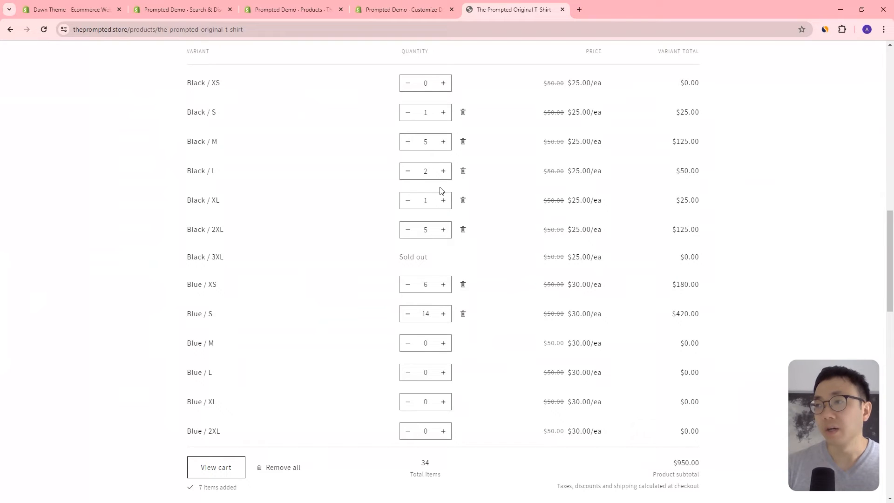
pyautogui.moveTo(424, 183)
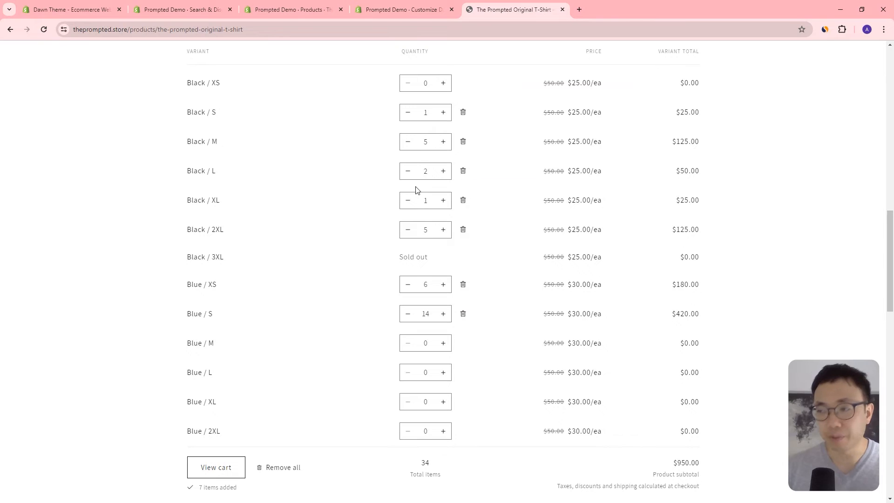
pyautogui.moveTo(493, 269)
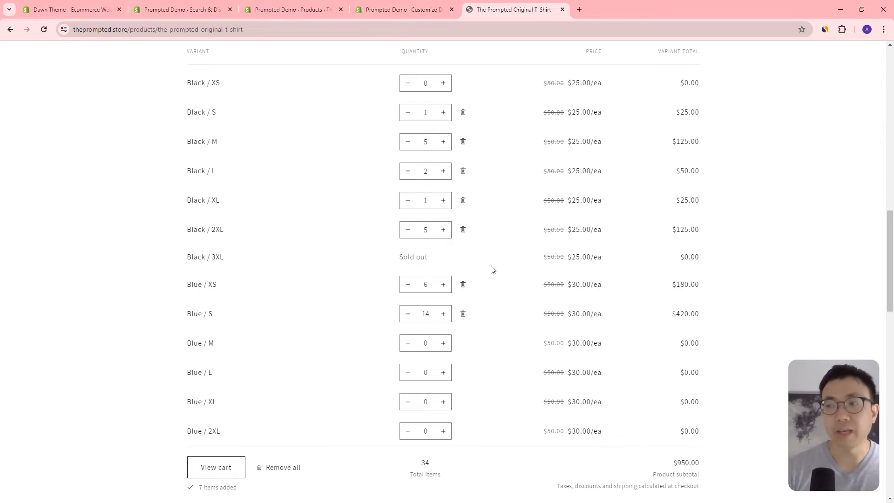
pyautogui.moveTo(462, 313)
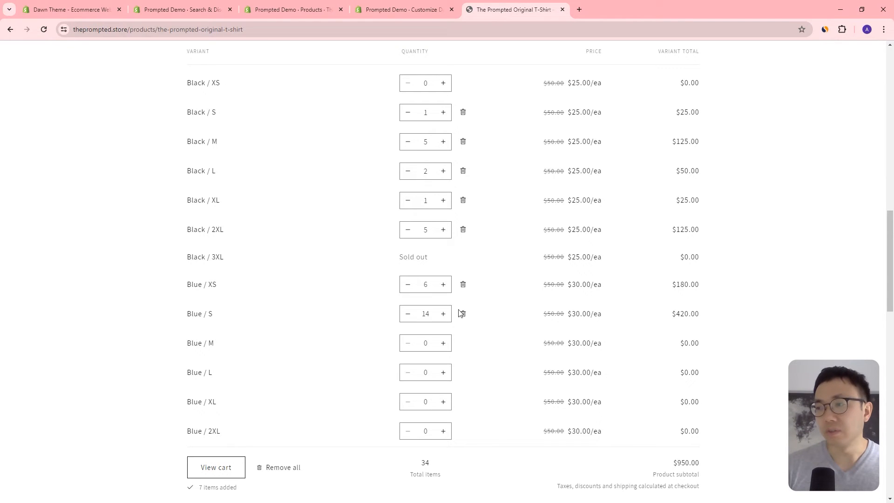
pyautogui.click(444, 314)
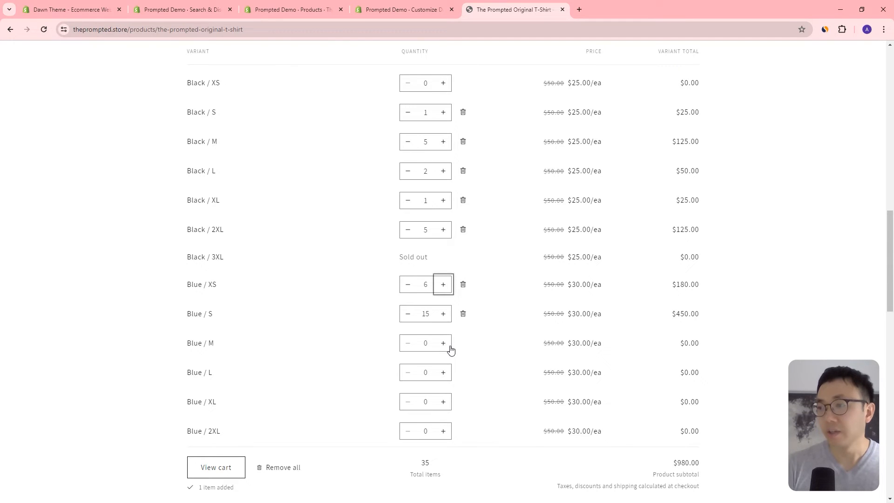
pyautogui.click(443, 284)
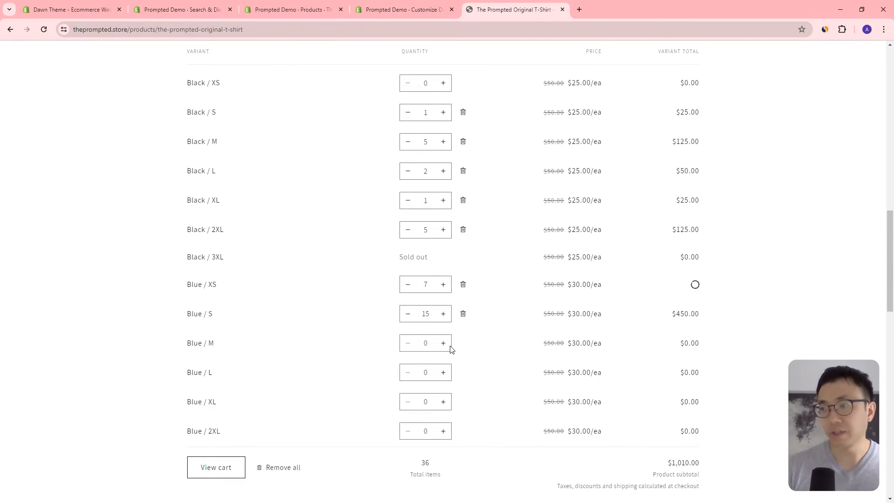
pyautogui.click(443, 285)
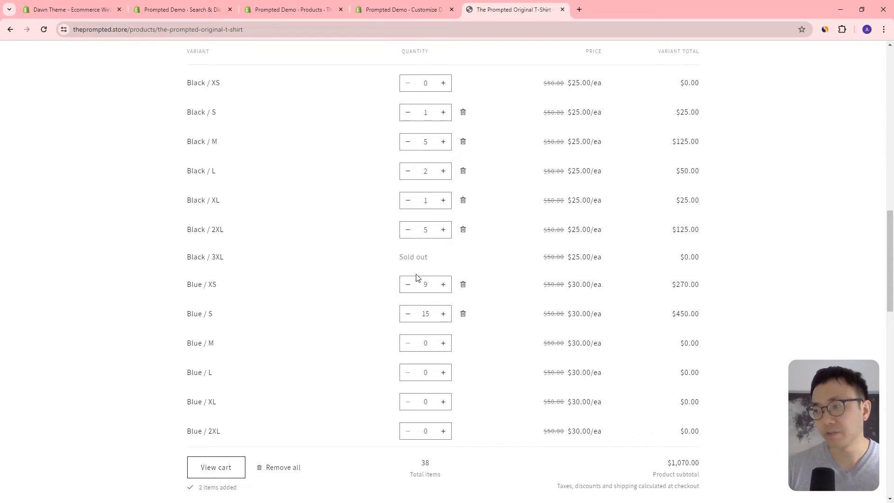
pyautogui.moveTo(510, 119)
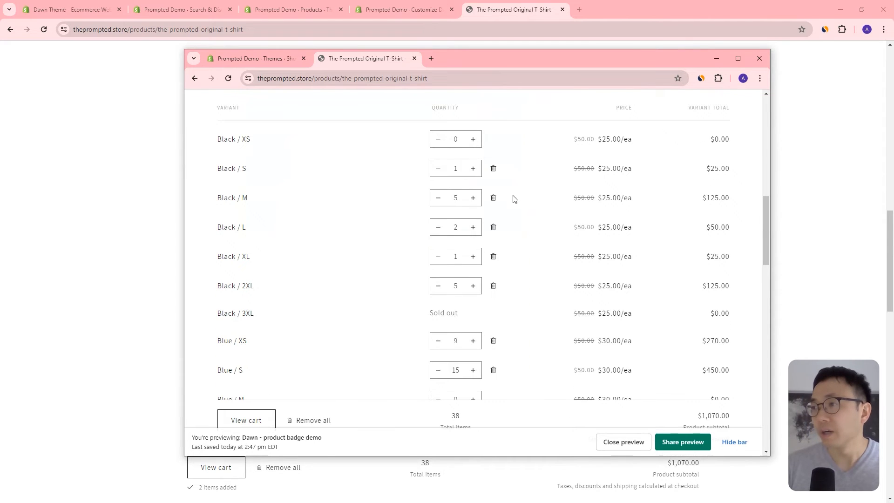
# Raise Black / M to 6 and Black / L to 7, totalling 43 items
pyautogui.click(474, 198)
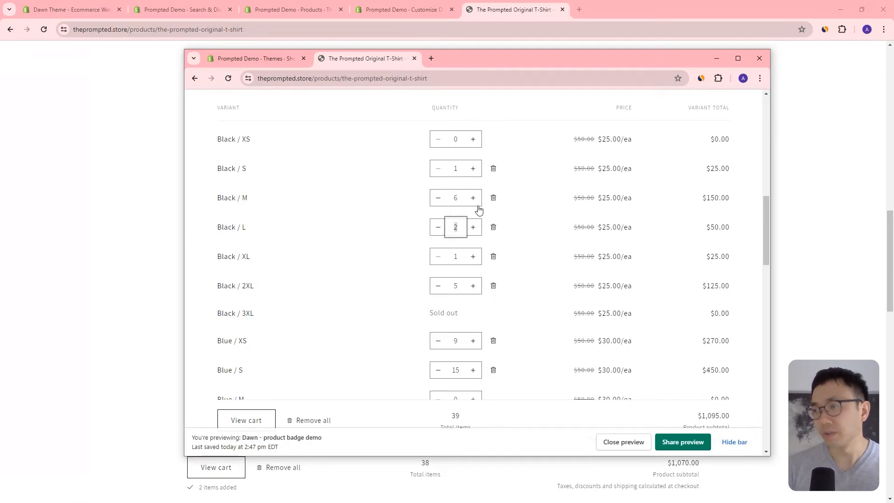
pyautogui.click(474, 227)
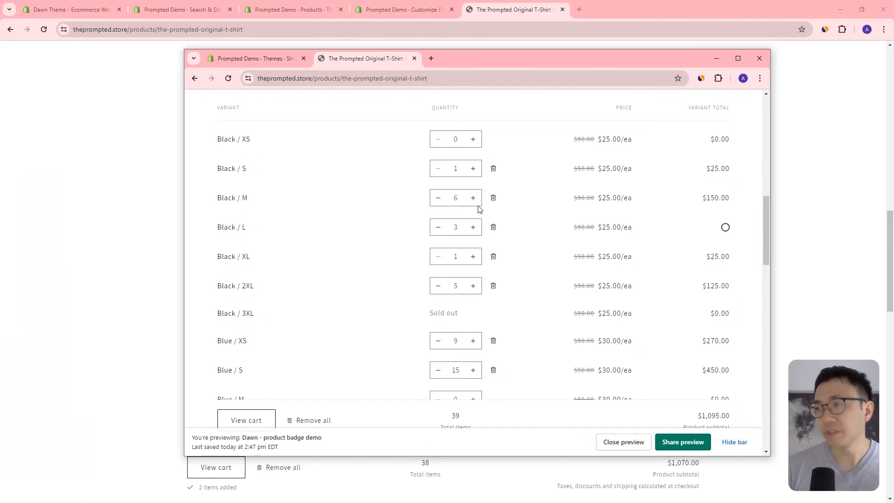
pyautogui.click(473, 227)
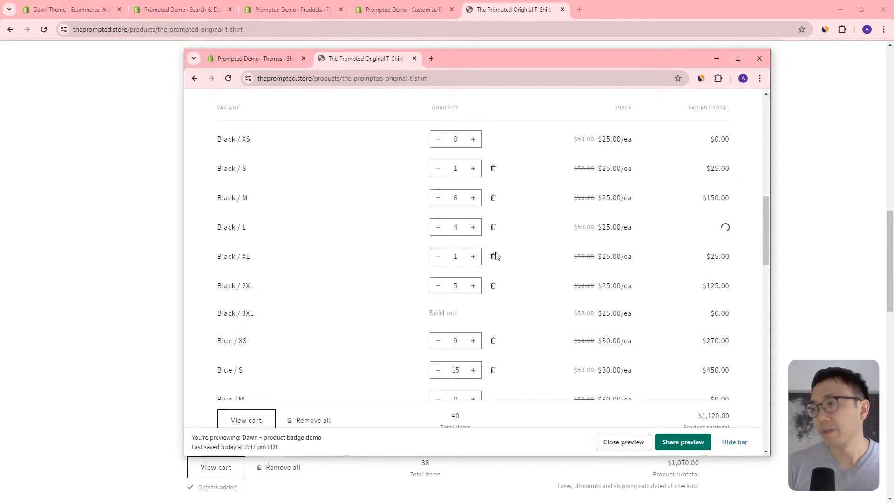
pyautogui.click(474, 227)
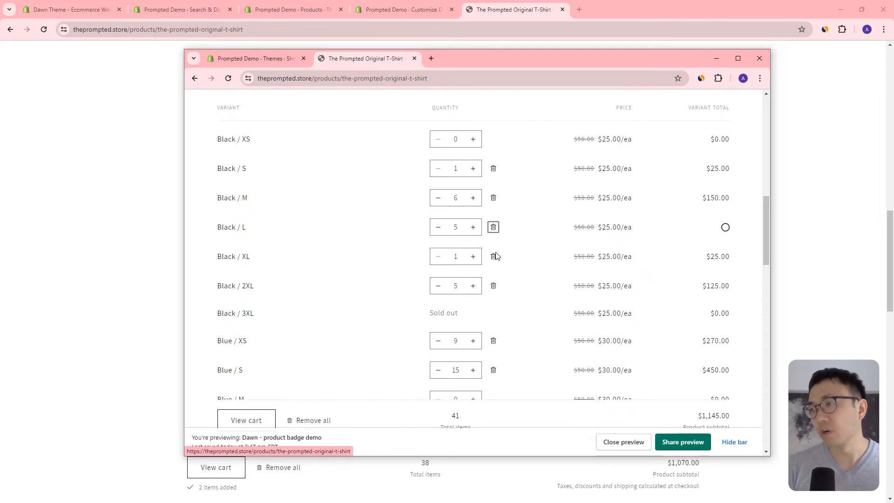
pyautogui.click(473, 227)
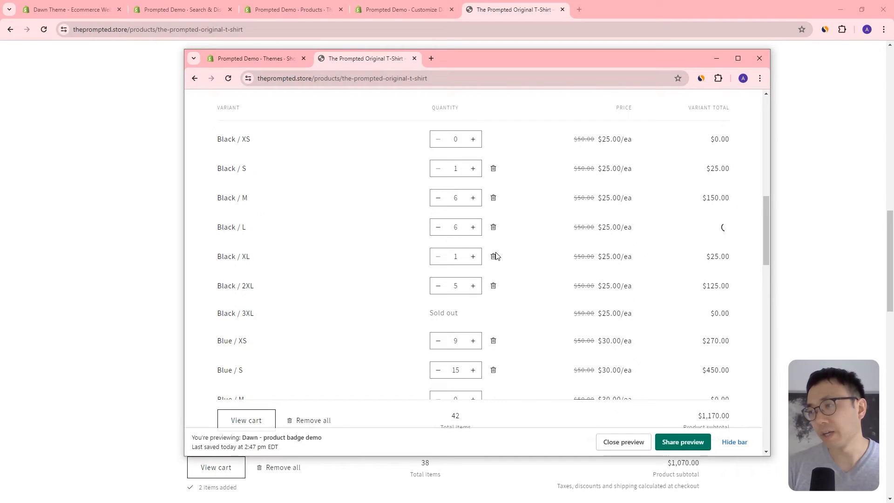
pyautogui.click(473, 228)
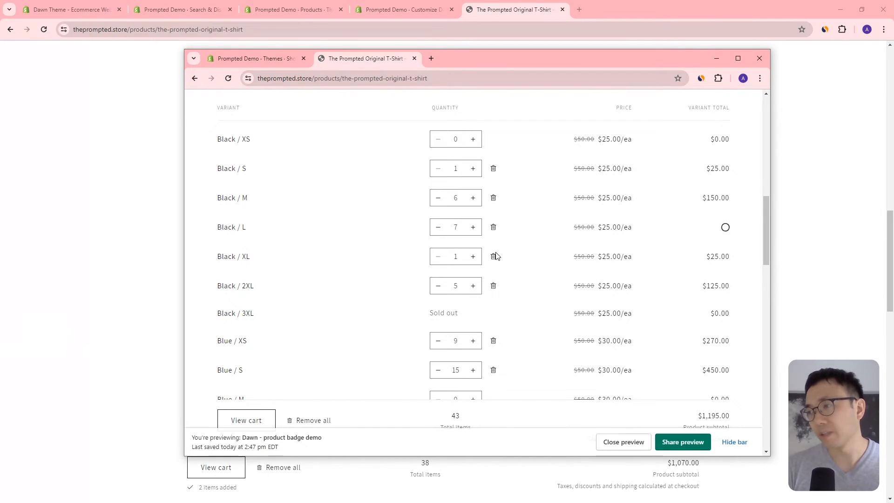
pyautogui.click(474, 227)
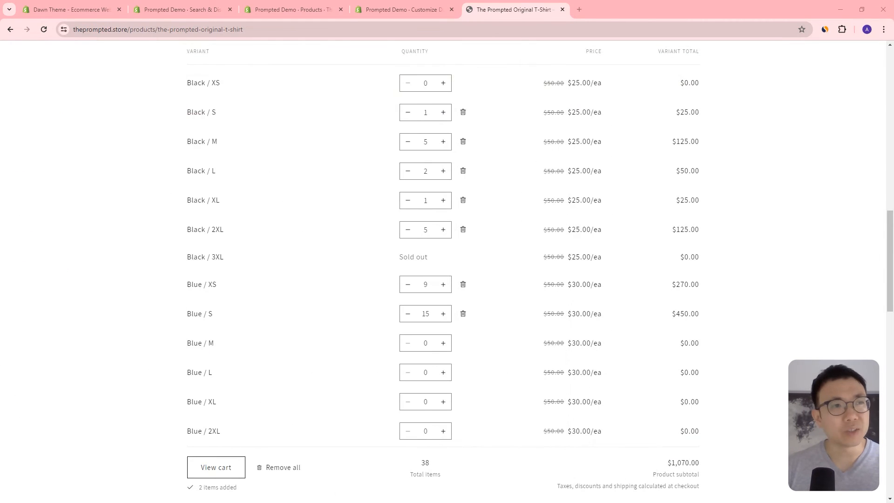
pyautogui.moveTo(475, 200)
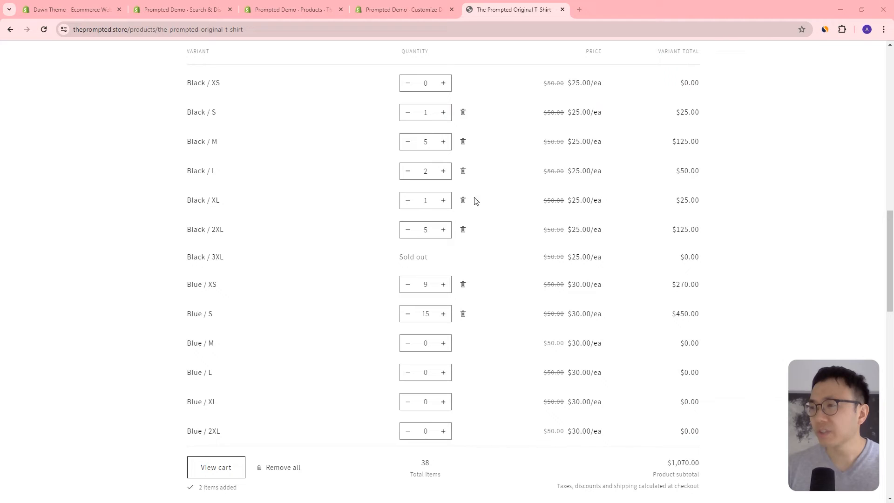
pyautogui.moveTo(53, 227)
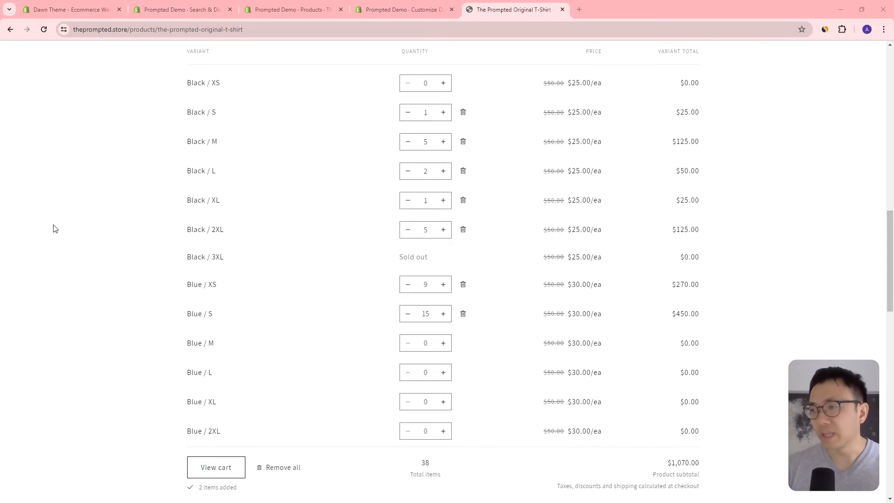
pyautogui.moveTo(439, 260)
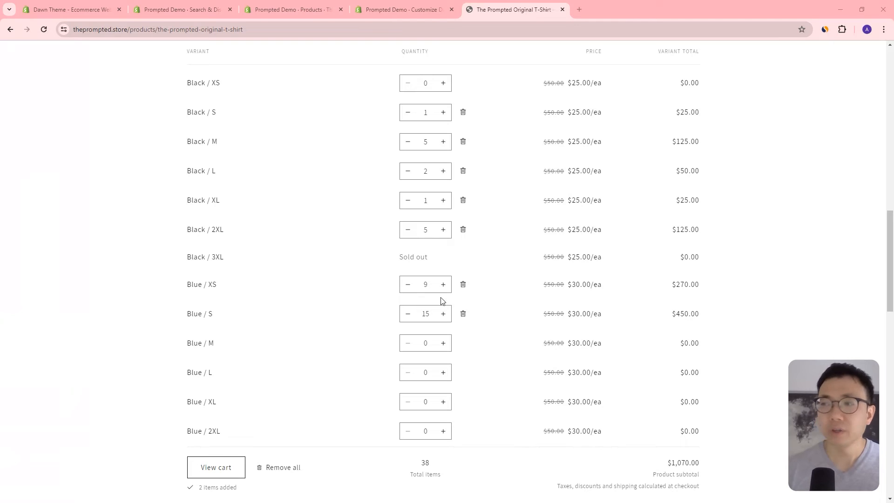
pyautogui.moveTo(272, 255)
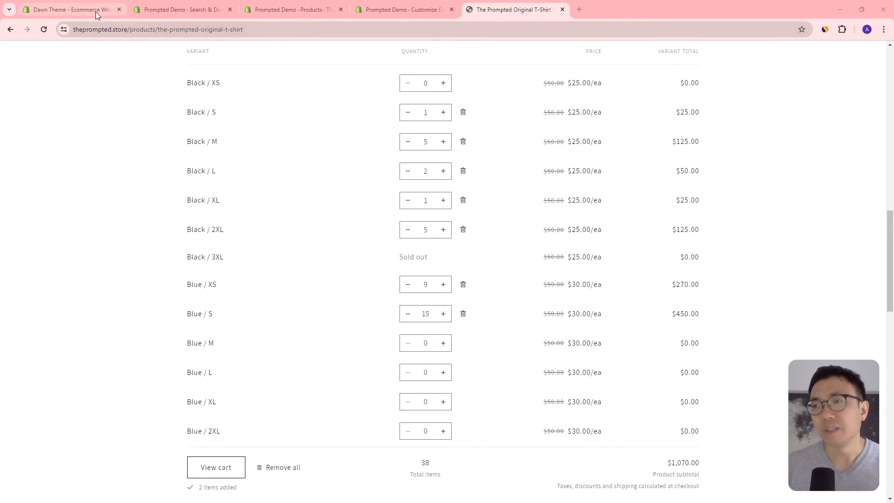
pyautogui.click(74, 9)
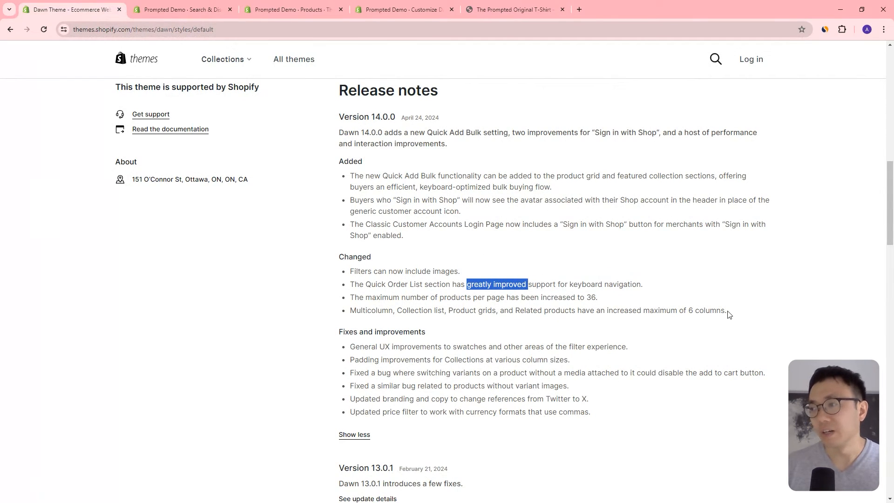
pyautogui.moveTo(665, 295)
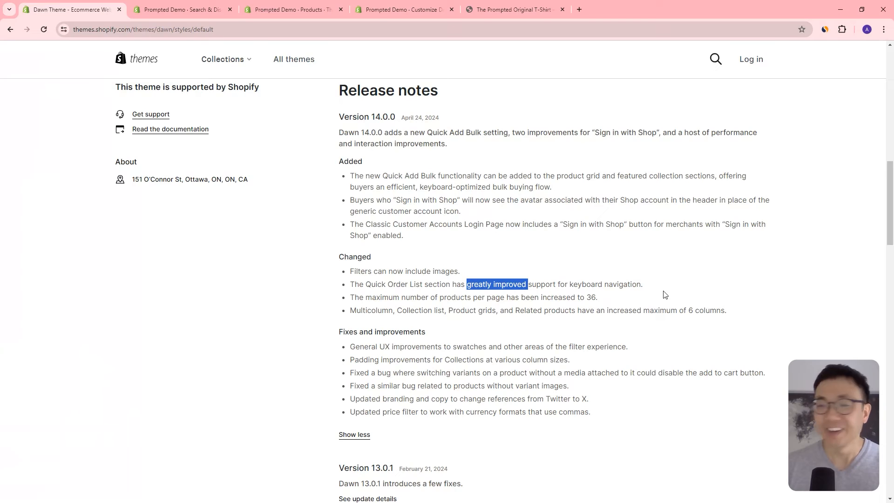
pyautogui.moveTo(667, 290)
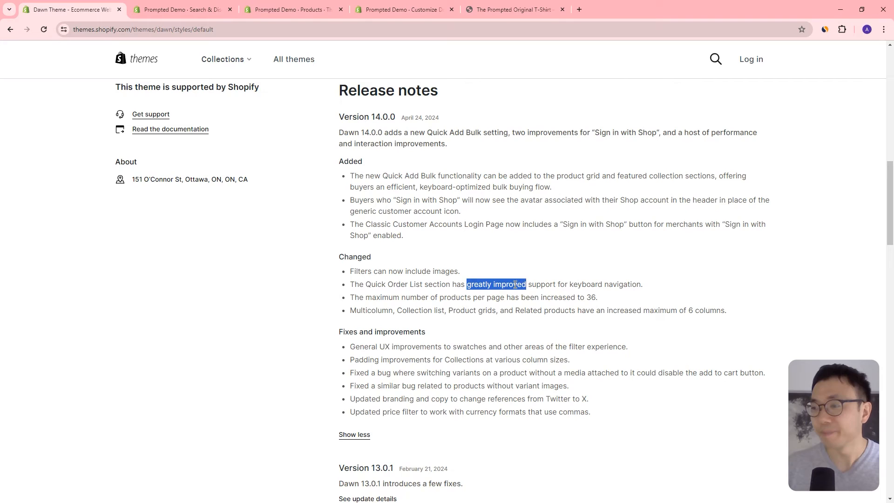
# Highlight the Sign in with Shop bullets under Version 14.0.0, then move to the admin's Store details settings
pyautogui.scroll(-3)
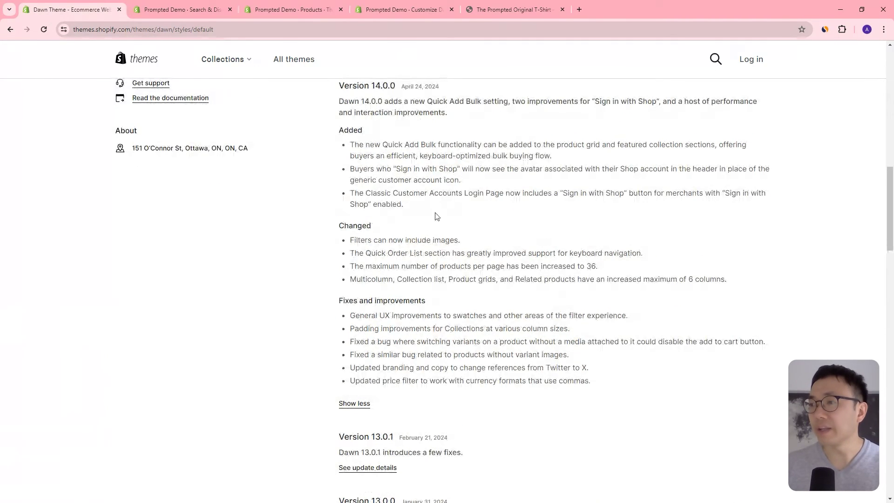
pyautogui.moveTo(351, 169); pyautogui.dragTo(403, 204)
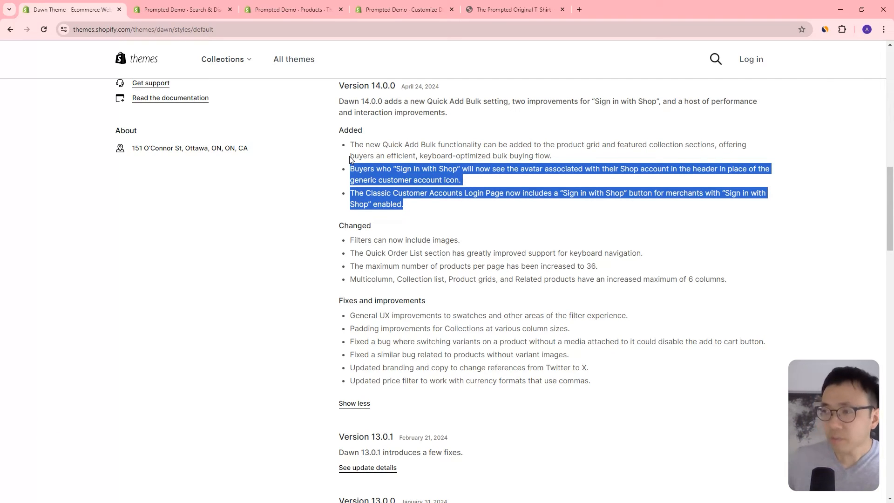
pyautogui.click(519, 181)
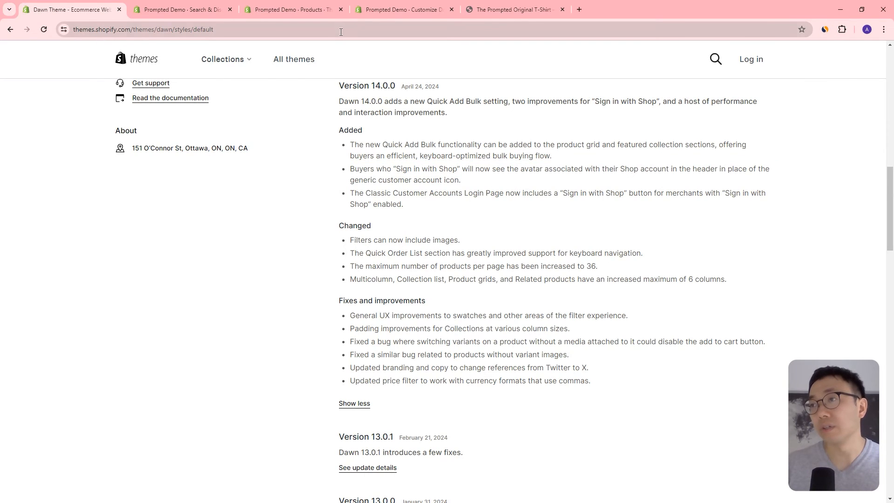
pyautogui.click(292, 9)
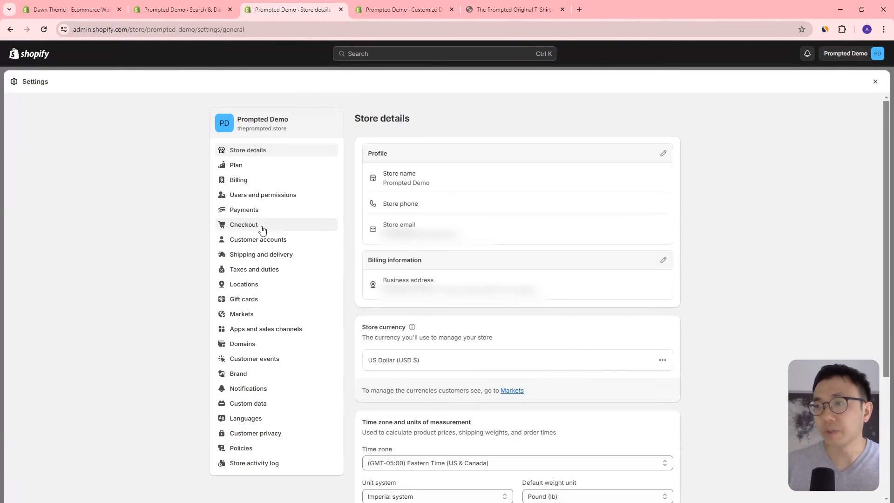
# In Customer accounts, enable 'Show login link in the header of online store and at checkout'
pyautogui.click(258, 239)
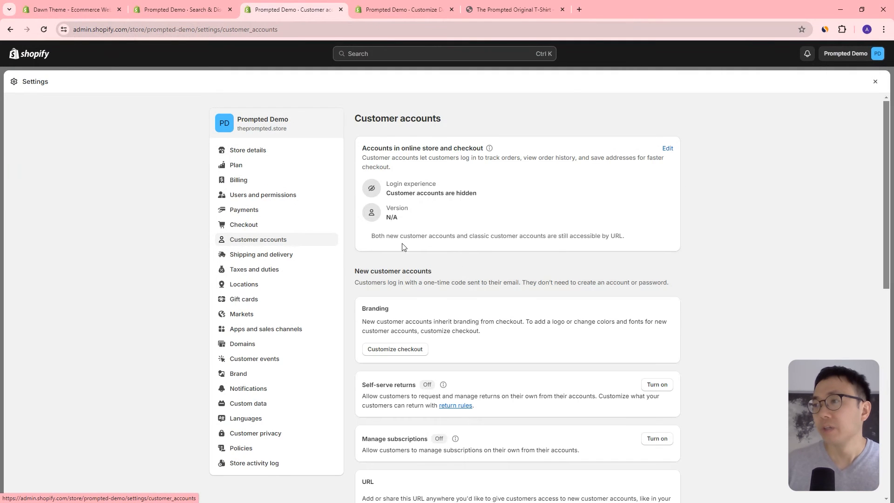
pyautogui.click(667, 148)
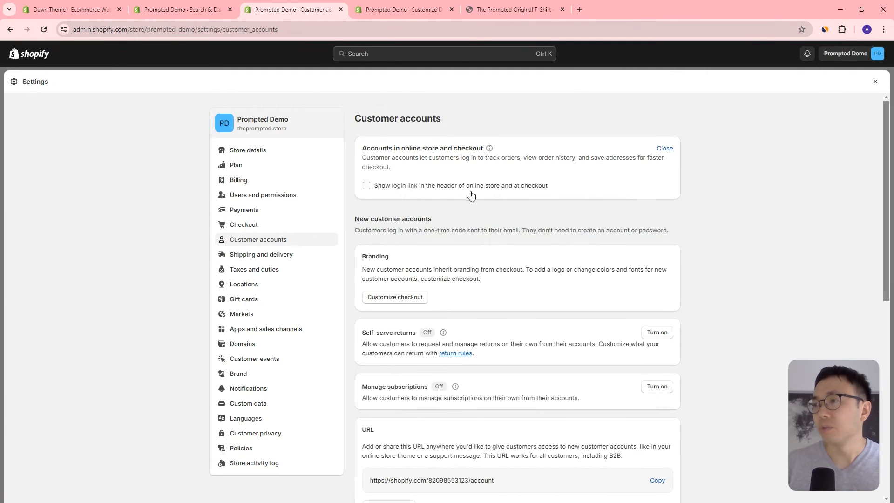
pyautogui.click(366, 186)
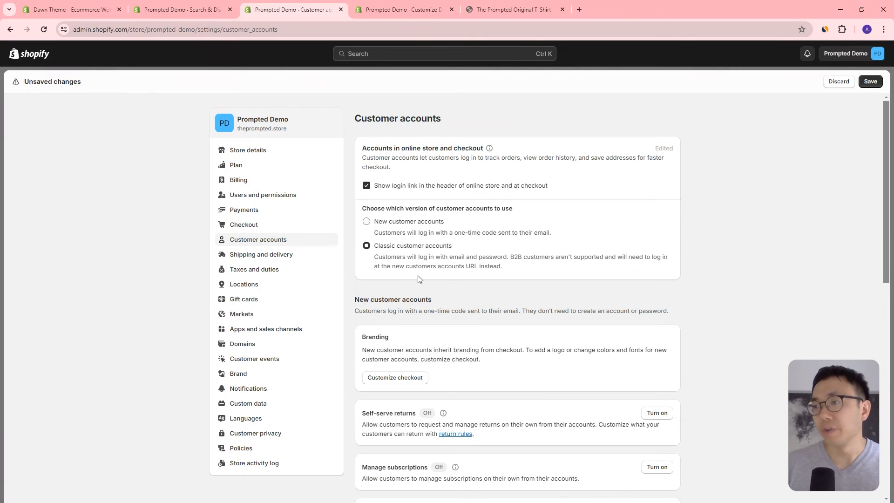
# Keep Classic customer accounts and review the Sign in with Shop section, leaving changes unsaved
pyautogui.scroll(-3)
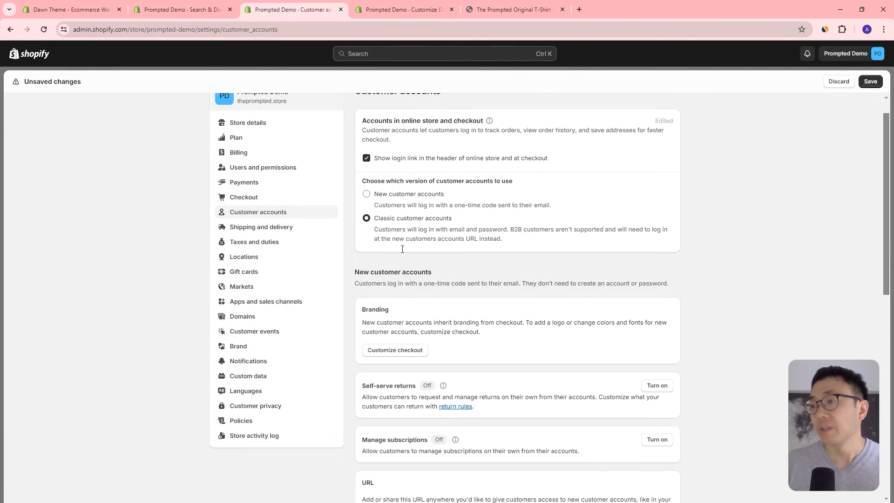
pyautogui.scroll(-3)
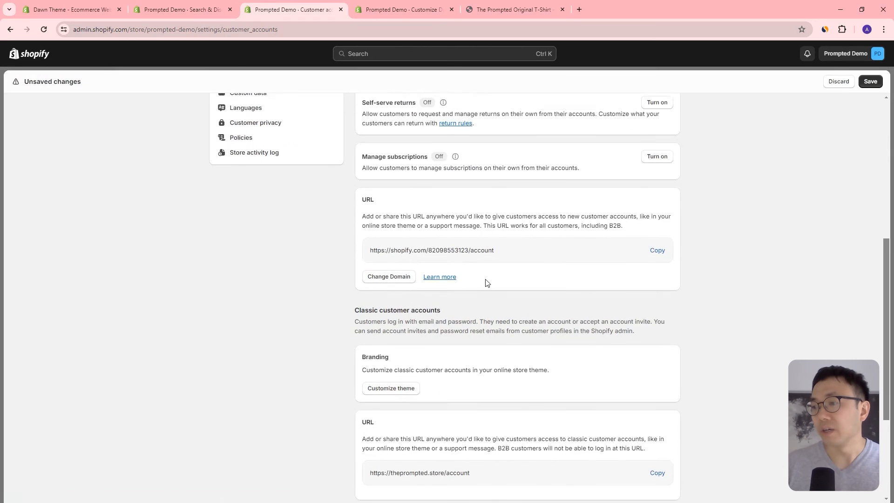
pyautogui.scroll(-3)
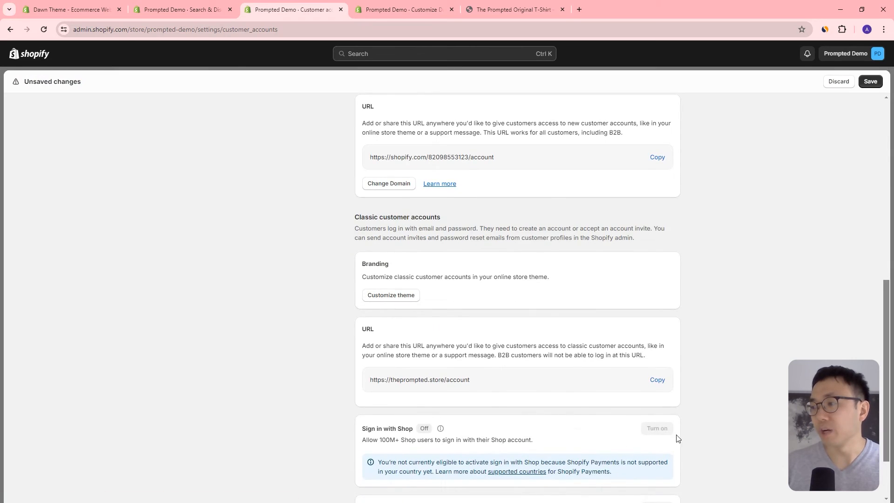
pyautogui.scroll(-3)
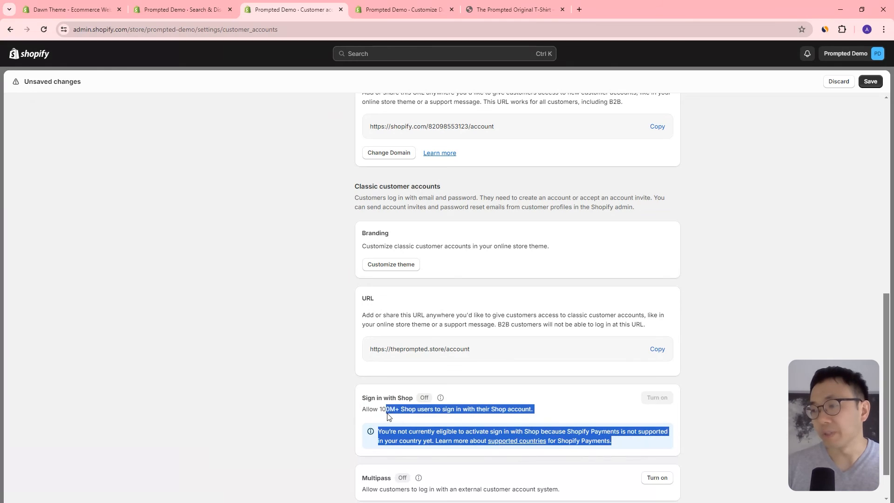
pyautogui.scroll(3)
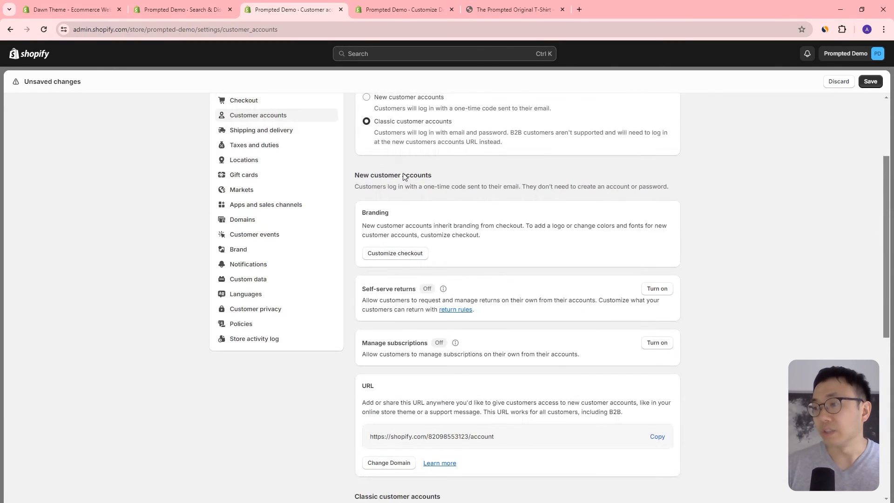
pyautogui.scroll(-3)
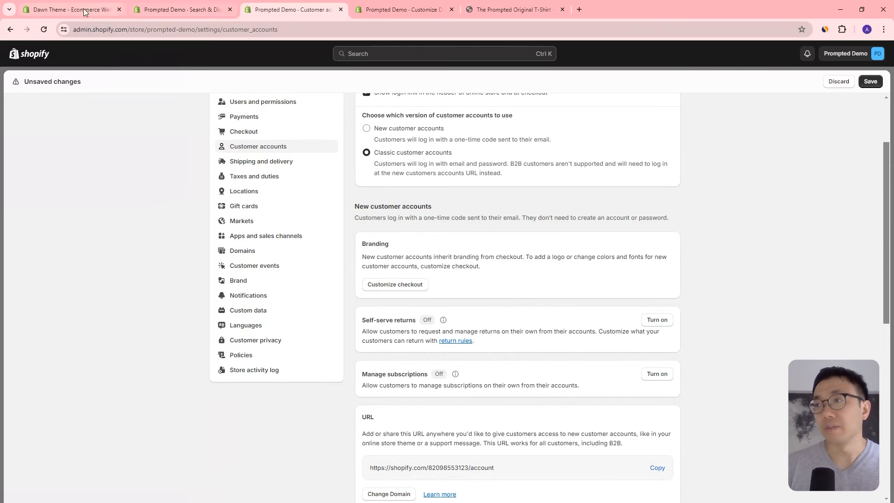
pyautogui.click(70, 10)
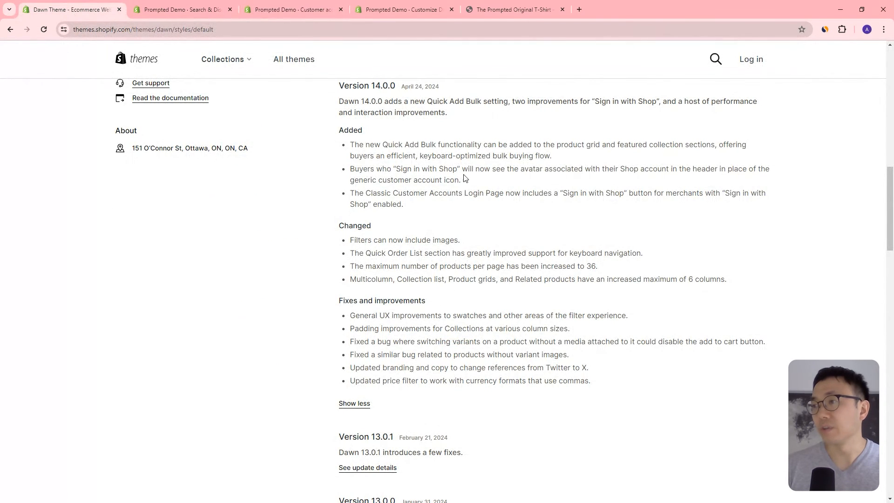
pyautogui.moveTo(351, 169); pyautogui.dragTo(461, 180)
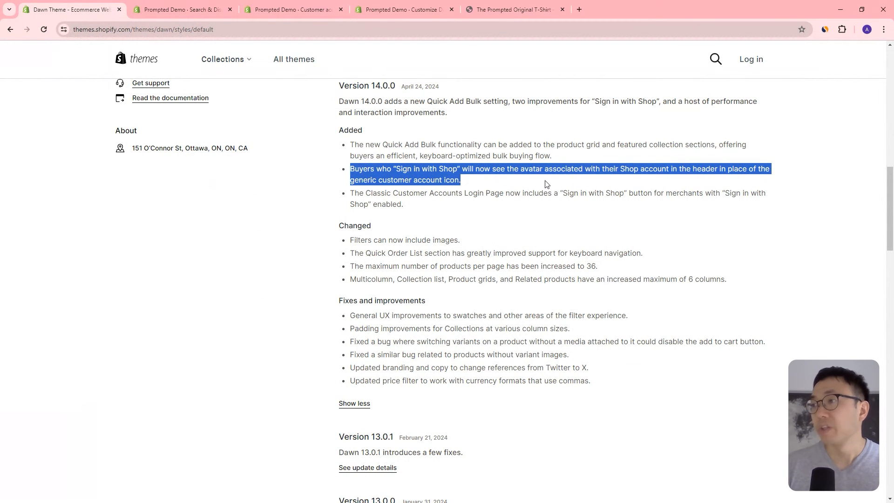
pyautogui.click(638, 169)
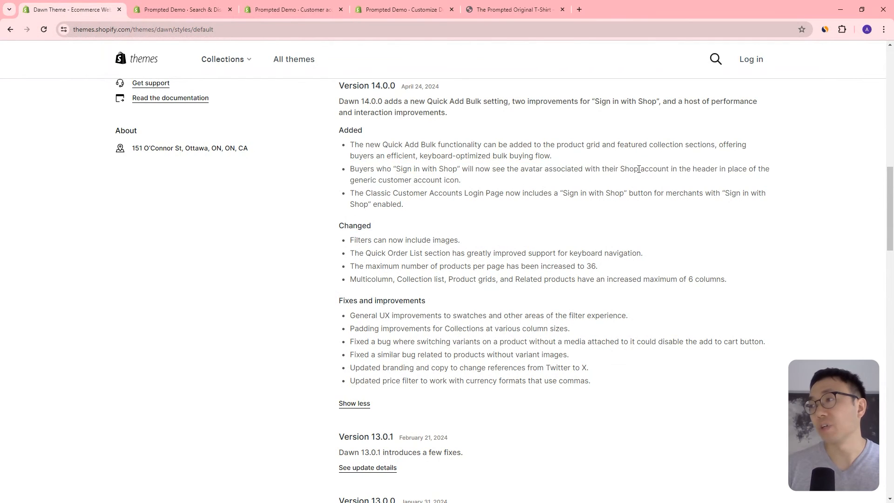
pyautogui.doubleClick(653, 168)
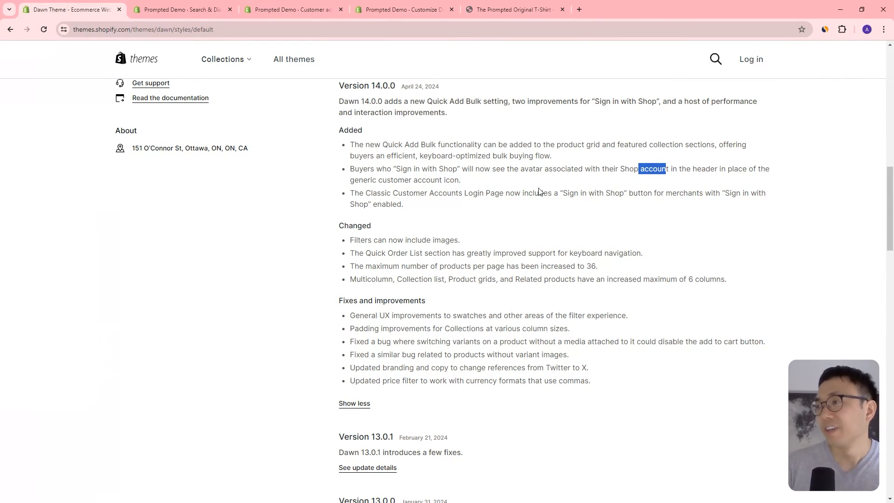
pyautogui.click(186, 9)
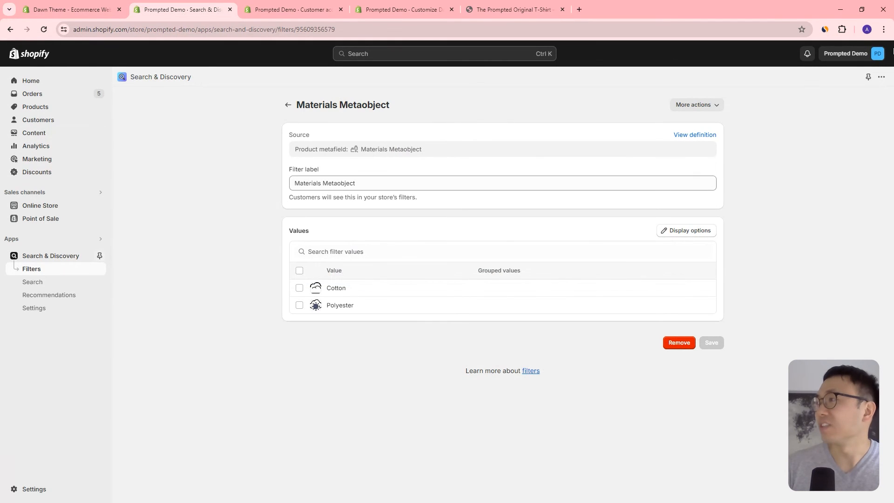
pyautogui.moveTo(849, 92)
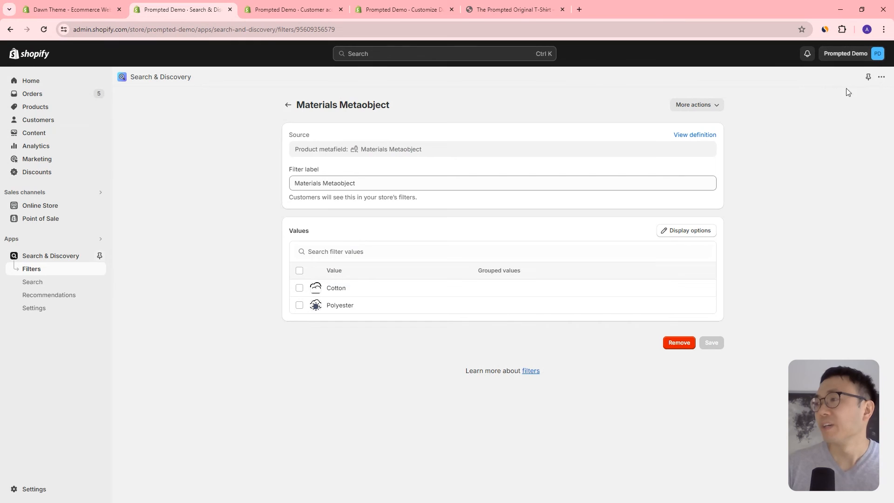
pyautogui.moveTo(839, 59)
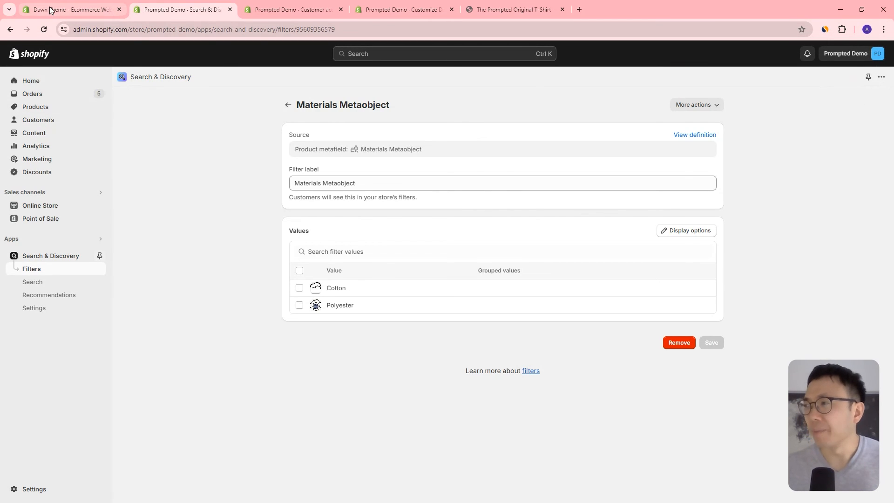
pyautogui.moveTo(50, 9)
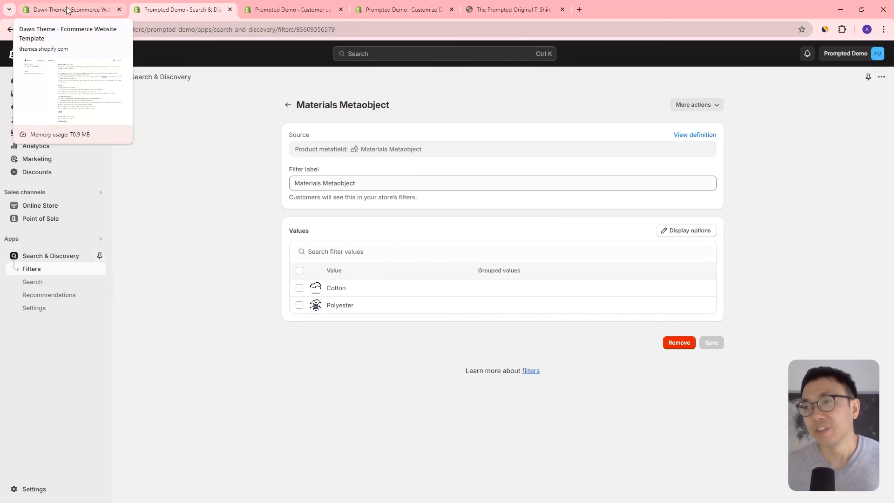
pyautogui.click(70, 9)
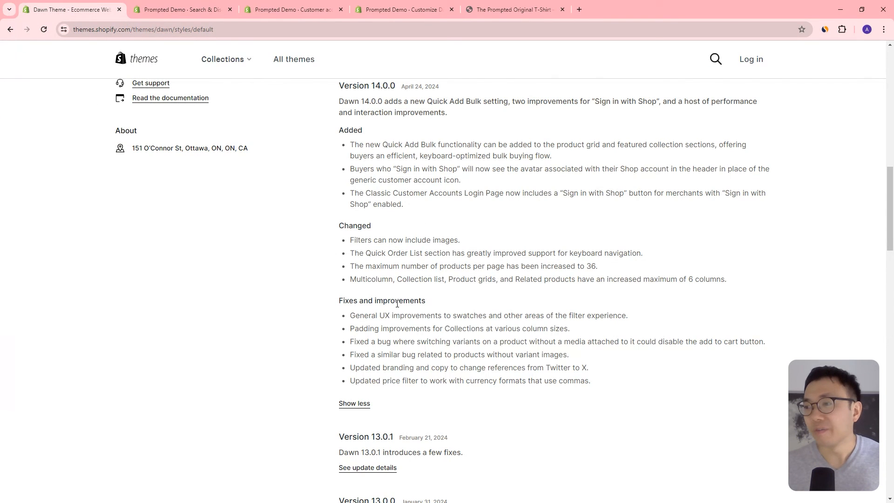
pyautogui.moveTo(343, 130); pyautogui.dragTo(597, 266)
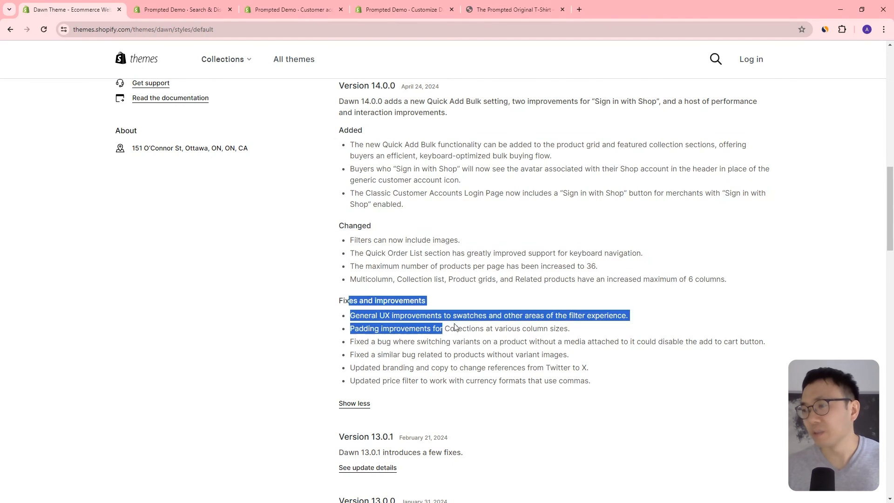
pyautogui.scroll(-3)
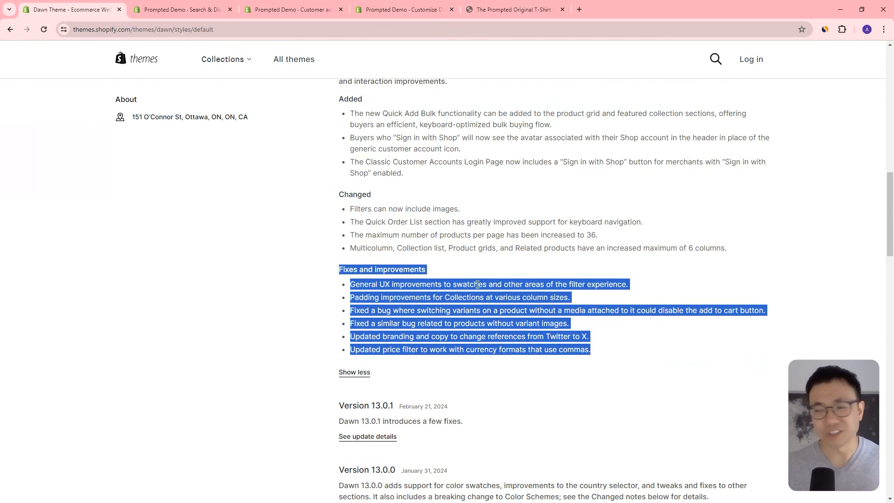
pyautogui.click(477, 284)
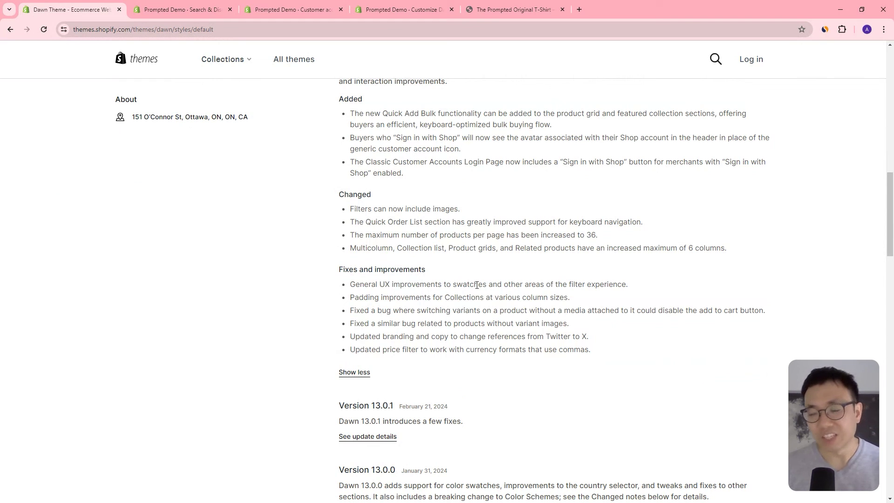
pyautogui.moveTo(430, 284)
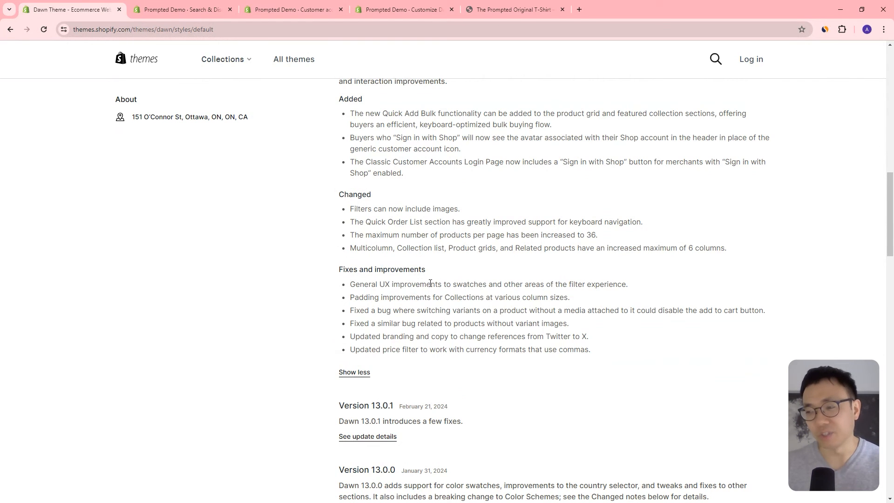